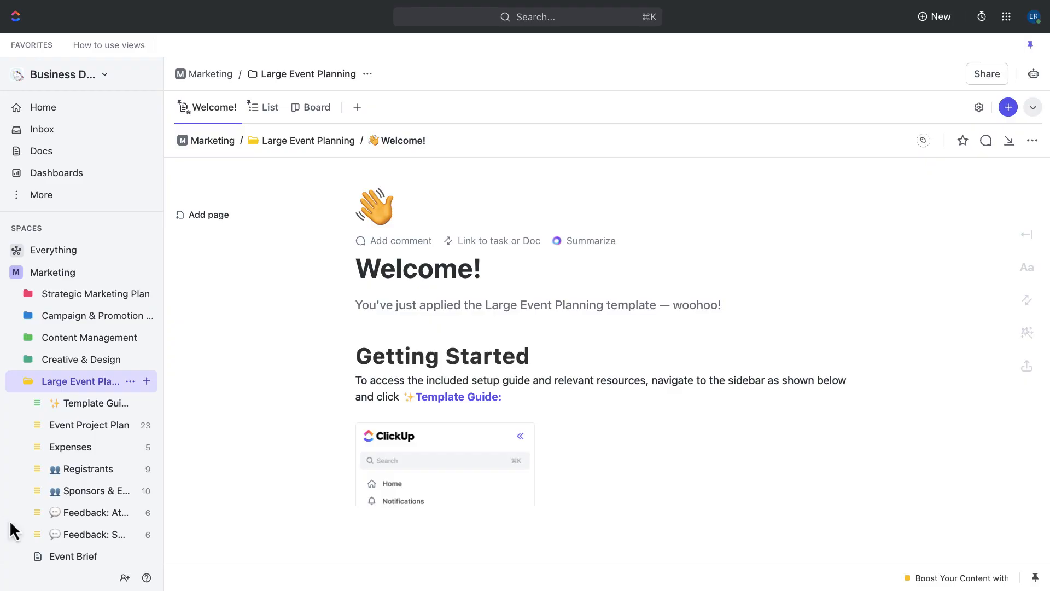
pyautogui.moveTo(72, 556)
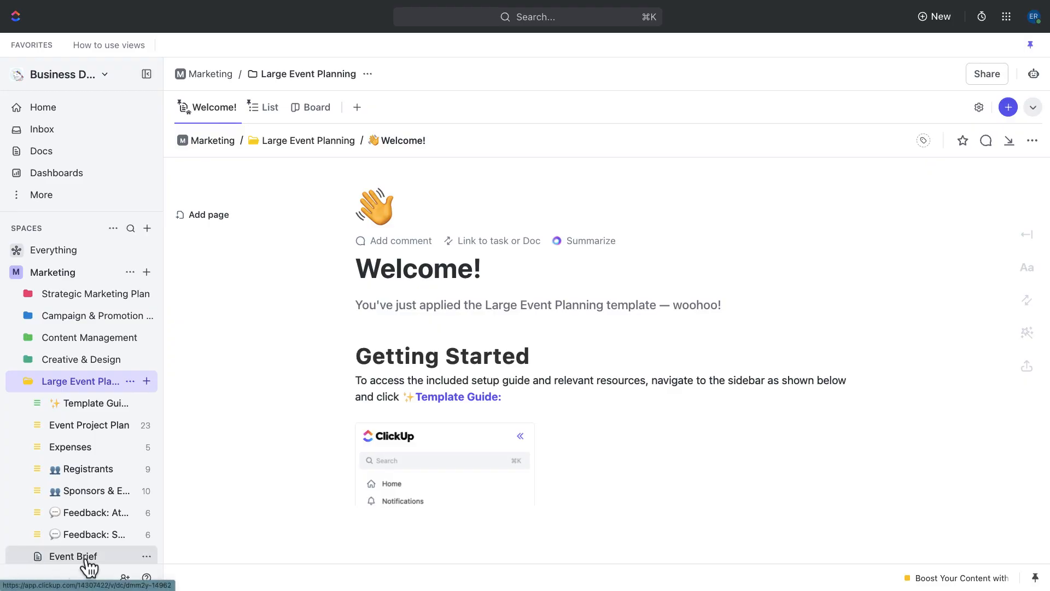
# Step: Open the Event Brief doc from the Large Event Planning sidebar
pyautogui.click(73, 556)
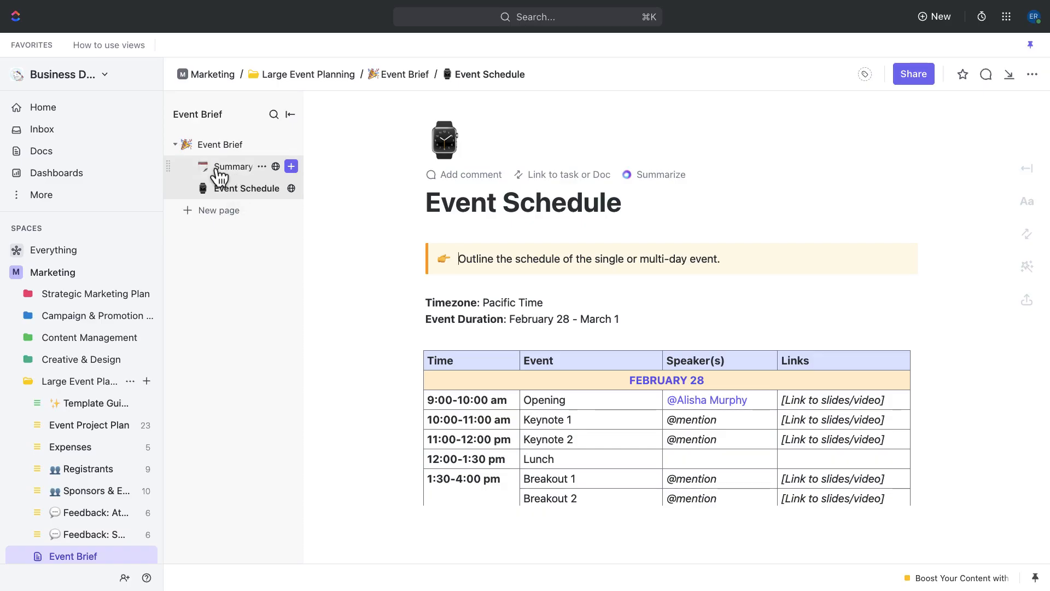
# Step: Review the Summary page's LevelUp details table and Goals & Success Metrics section
pyautogui.click(233, 166)
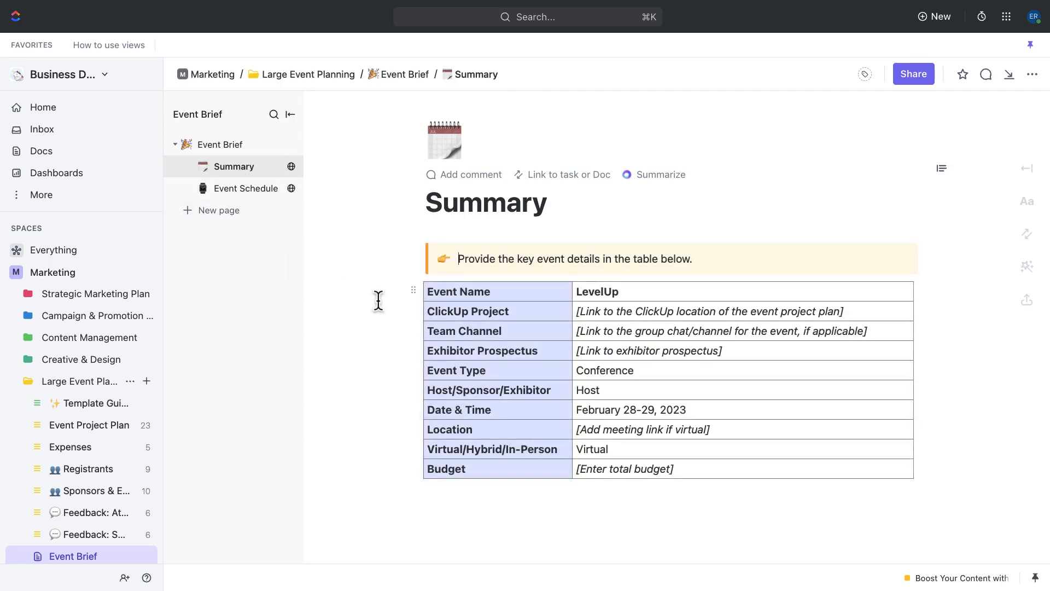
pyautogui.scroll(-3)
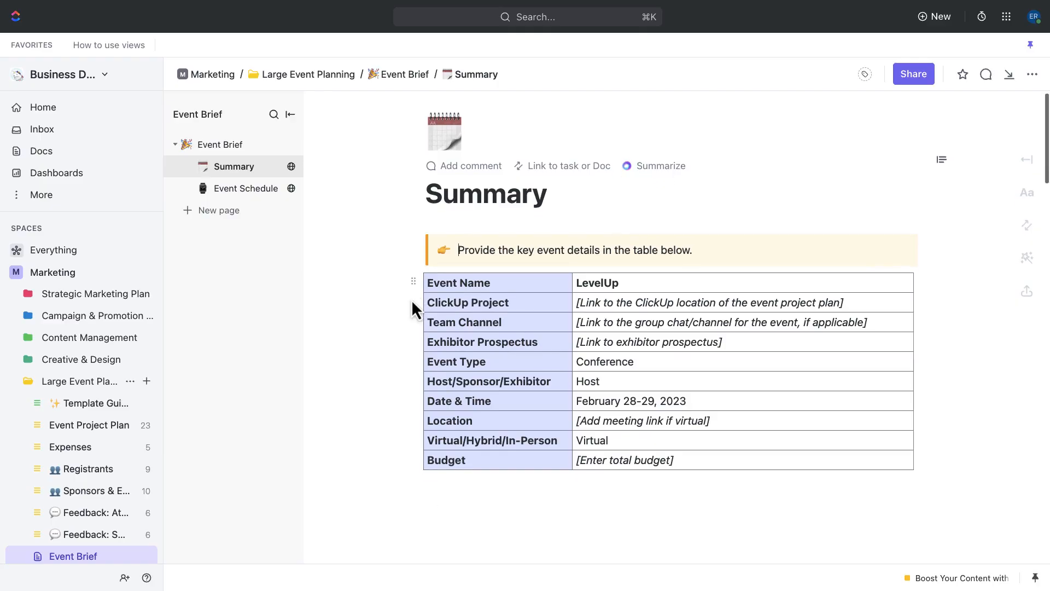
pyautogui.scroll(-3)
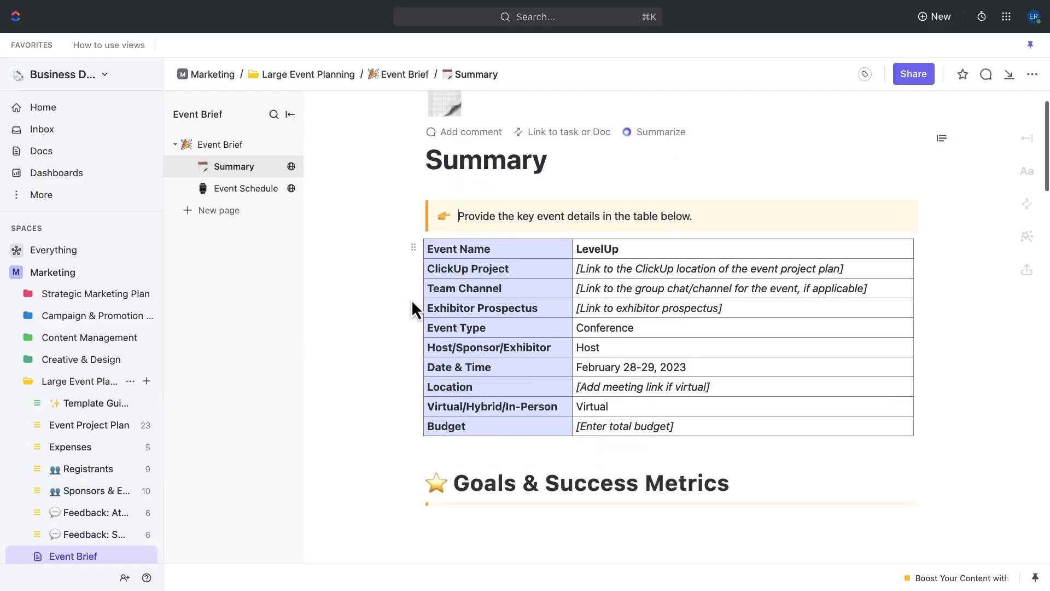
pyautogui.scroll(-3)
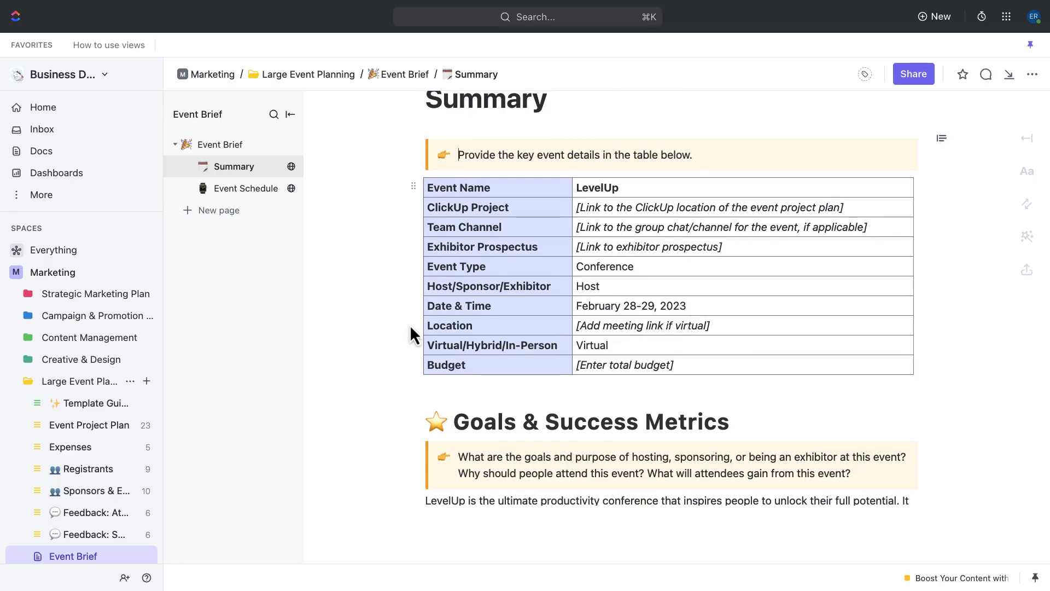
pyautogui.scroll(-3)
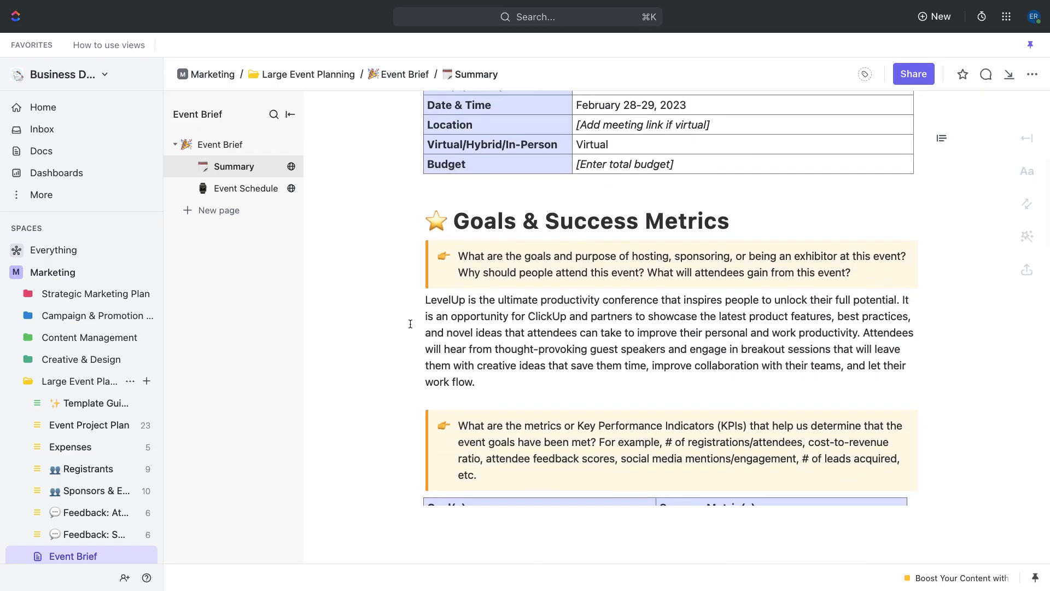
pyautogui.scroll(-3)
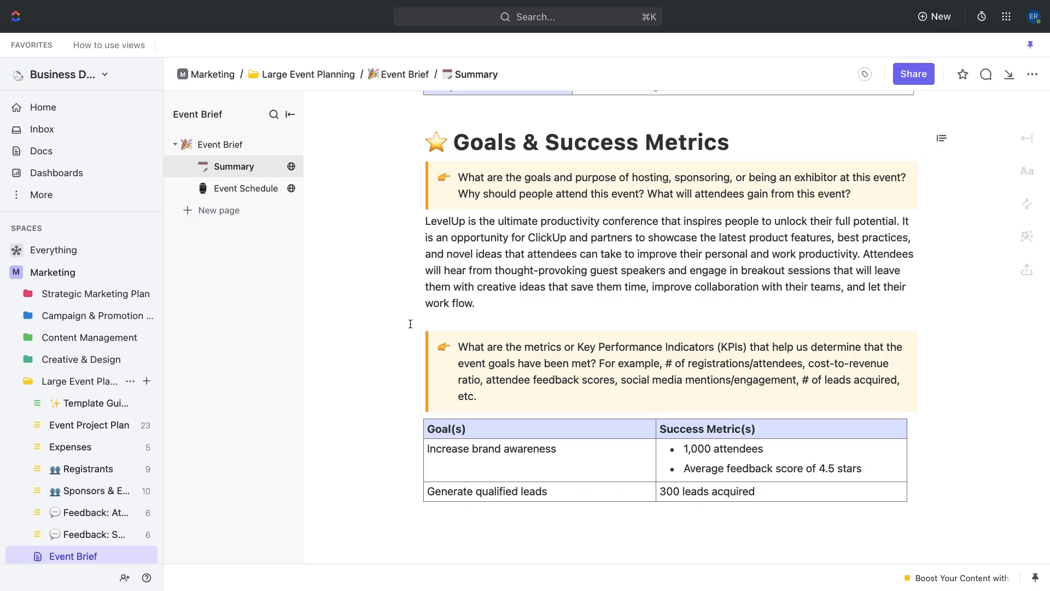
pyautogui.moveTo(260, 226)
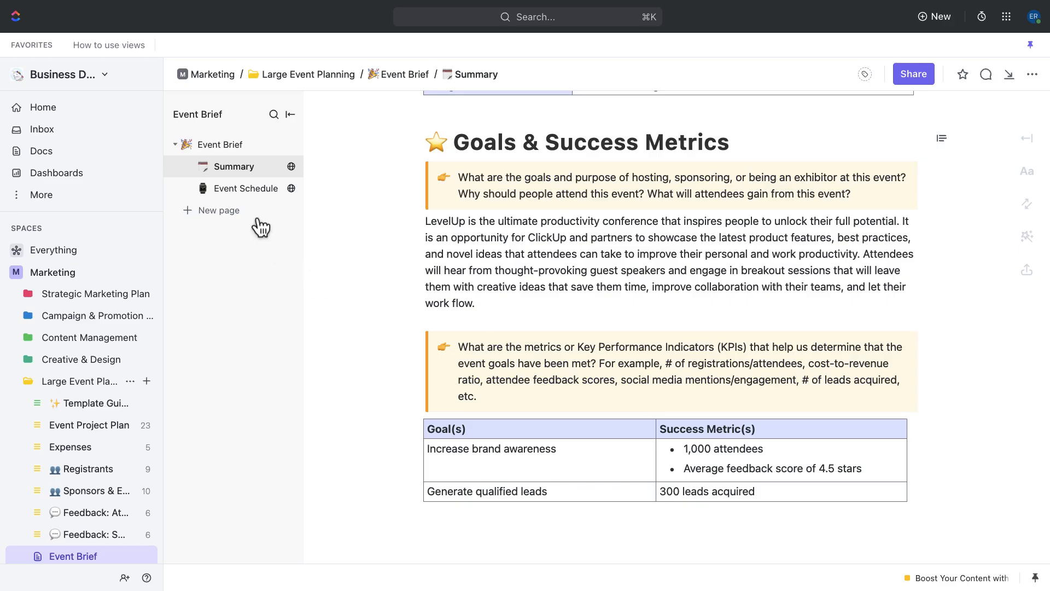
pyautogui.click(246, 189)
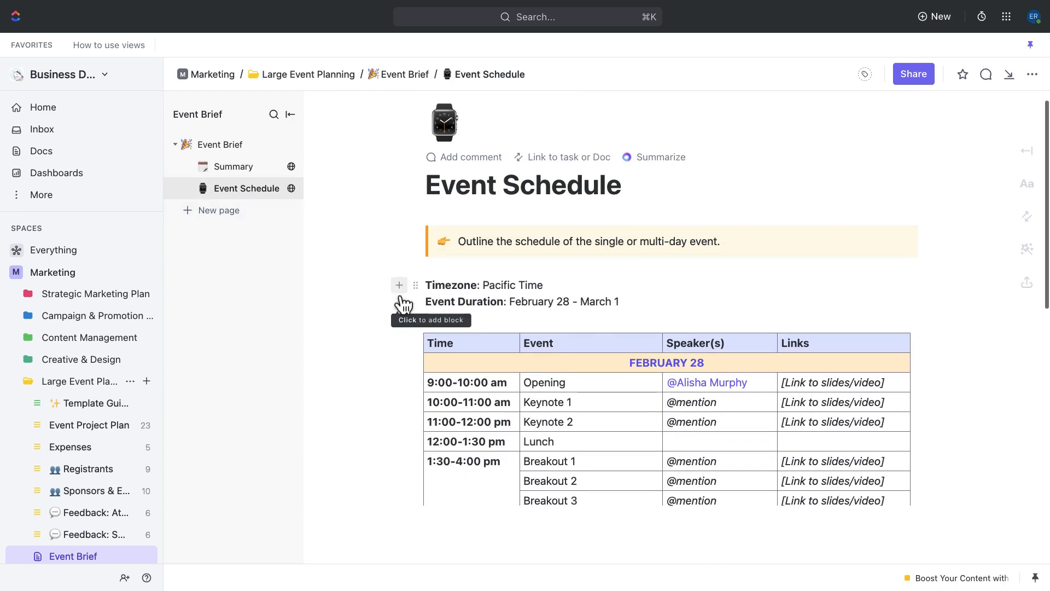
pyautogui.scroll(-3)
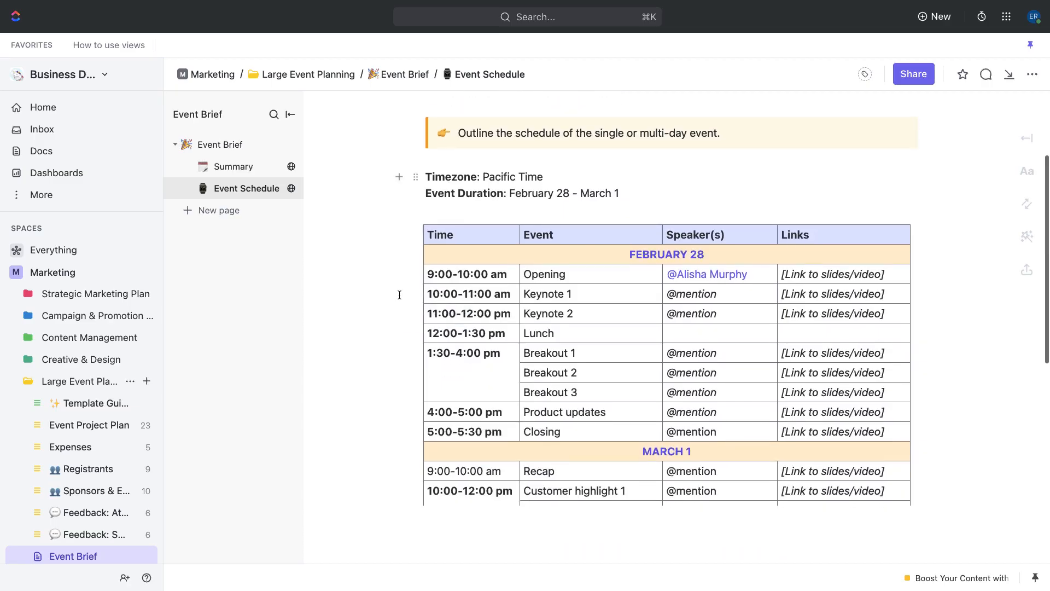
pyautogui.scroll(-3)
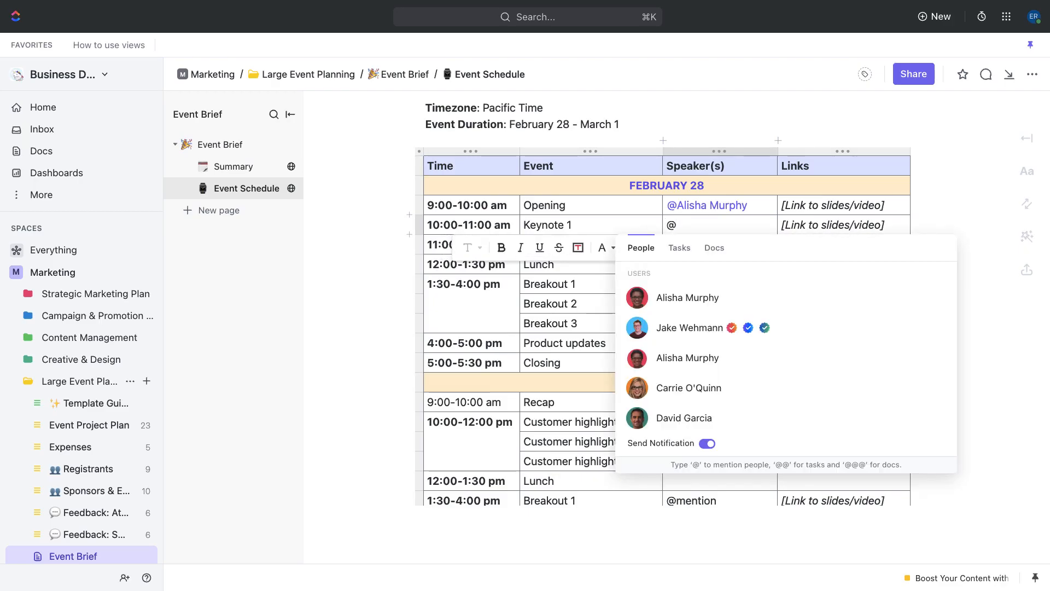
pyautogui.click(687, 327)
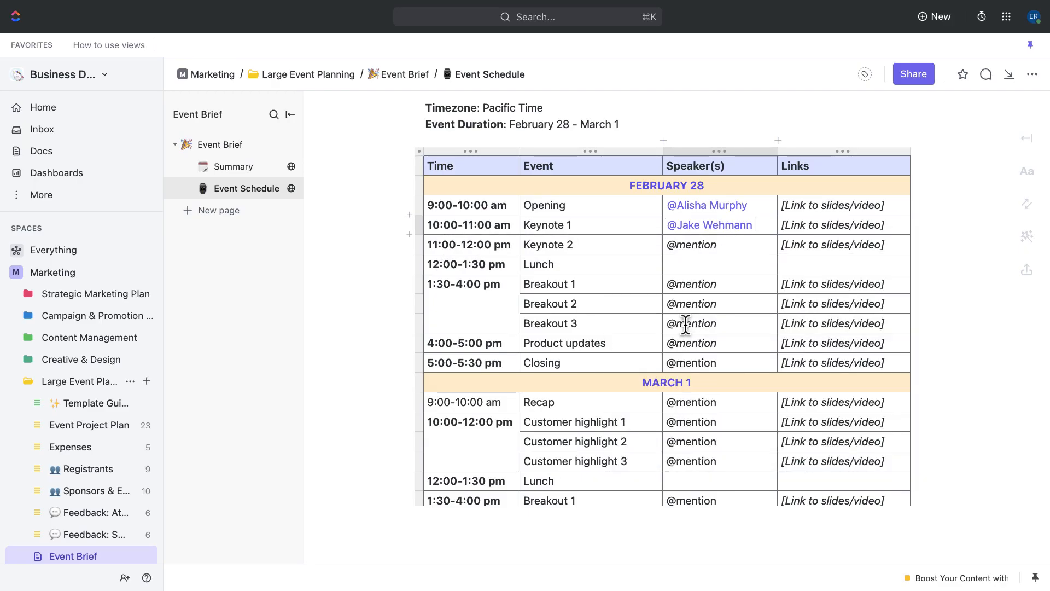
pyautogui.scroll(-3)
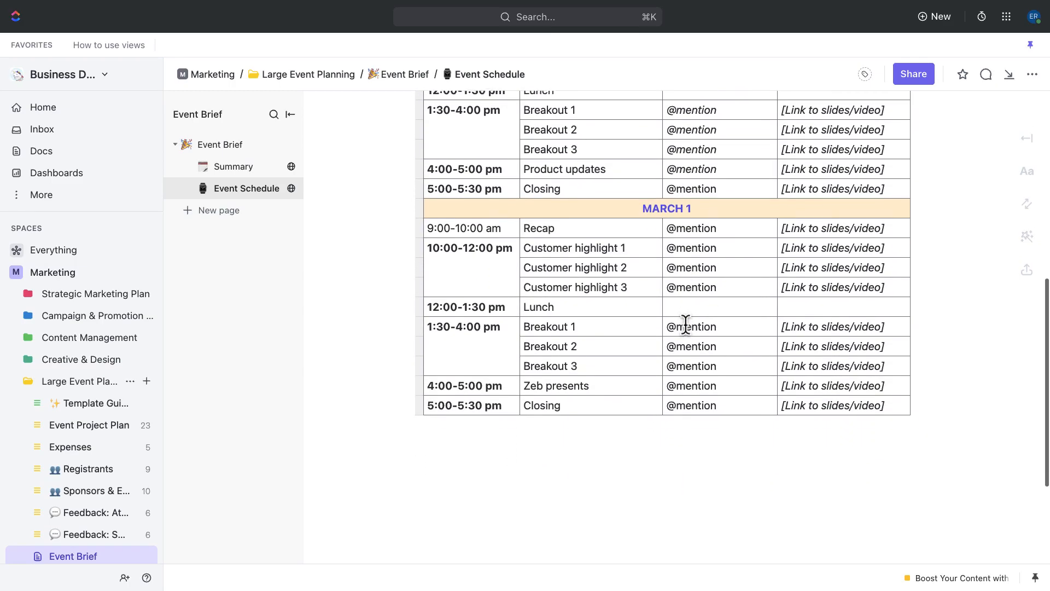
pyautogui.scroll(-3)
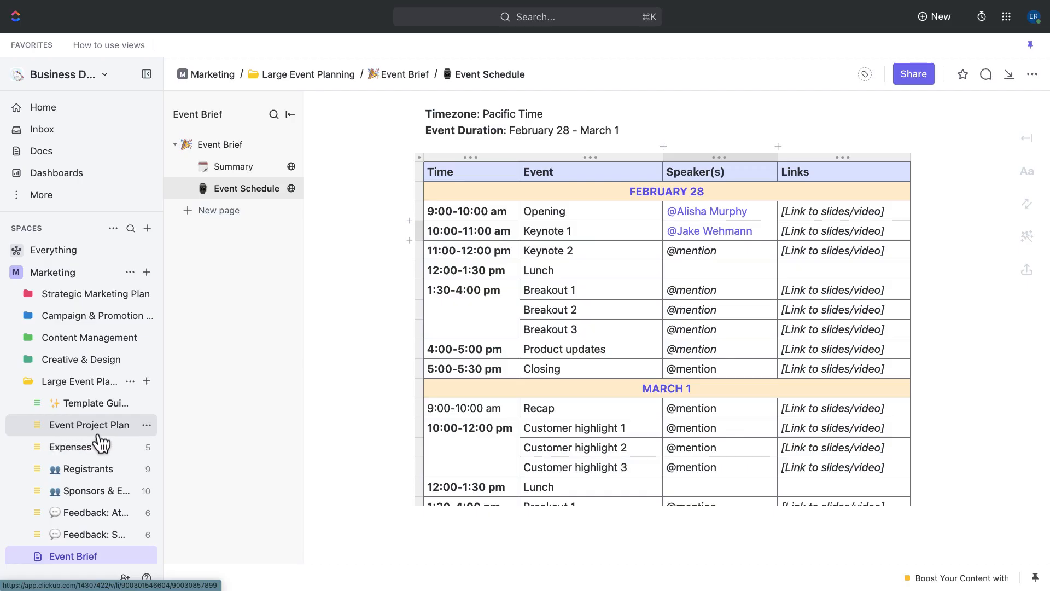
# Step: Show the Event Project Plan list with all event phase groups collapsed
pyautogui.click(89, 425)
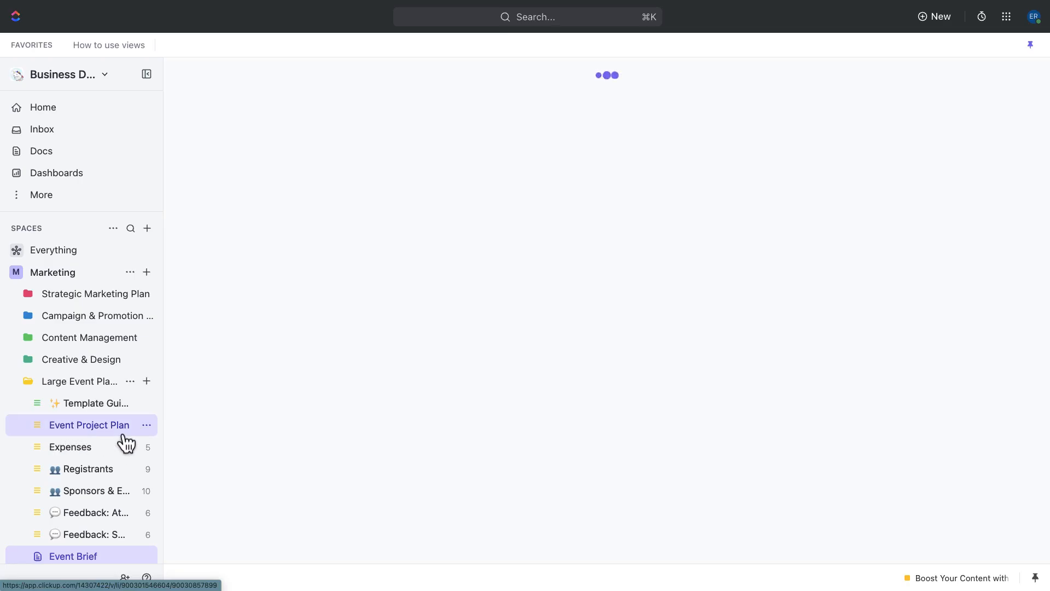
pyautogui.click(89, 424)
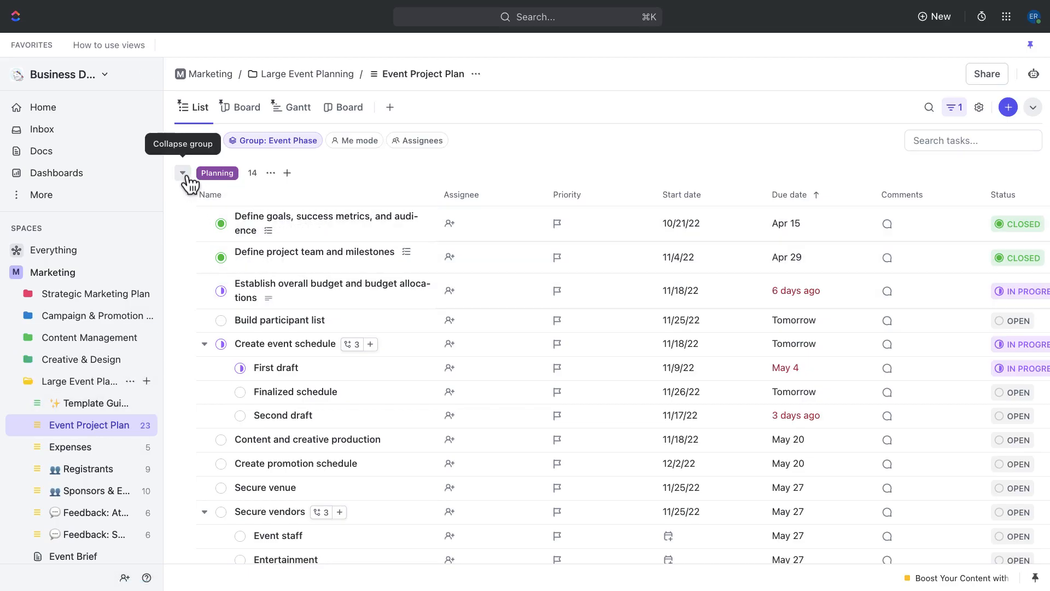
pyautogui.click(183, 173)
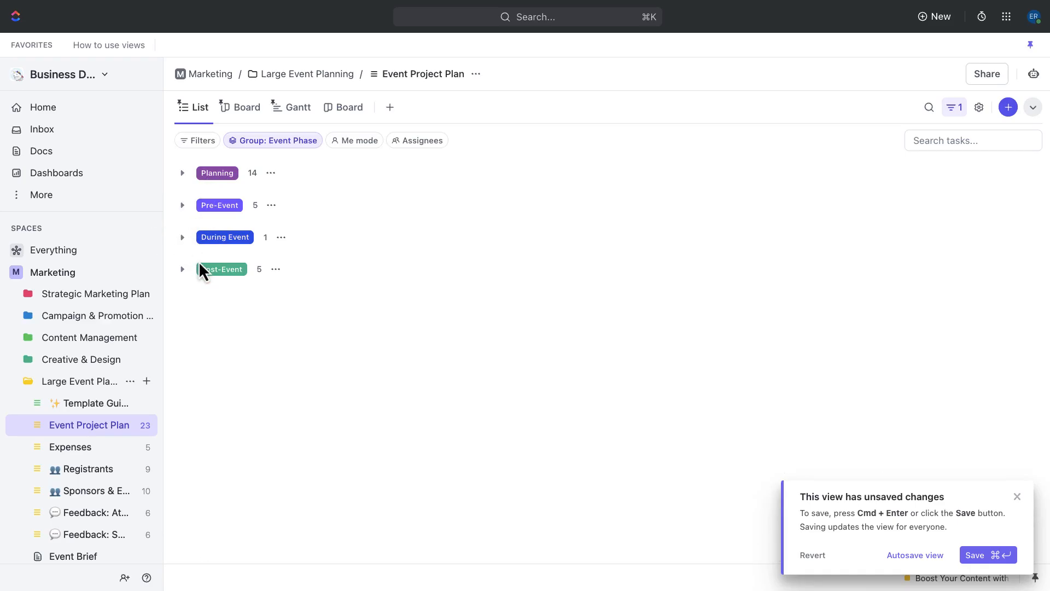
# Step: View the Event Project Plan as a board by phase, then as a Gantt timeline
pyautogui.click(182, 173)
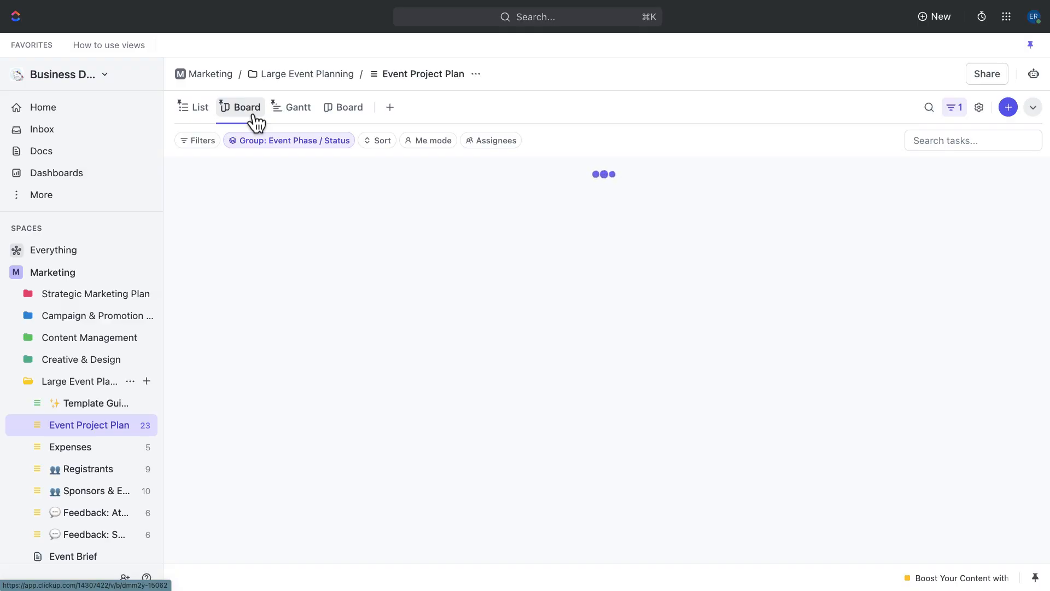
pyautogui.click(246, 107)
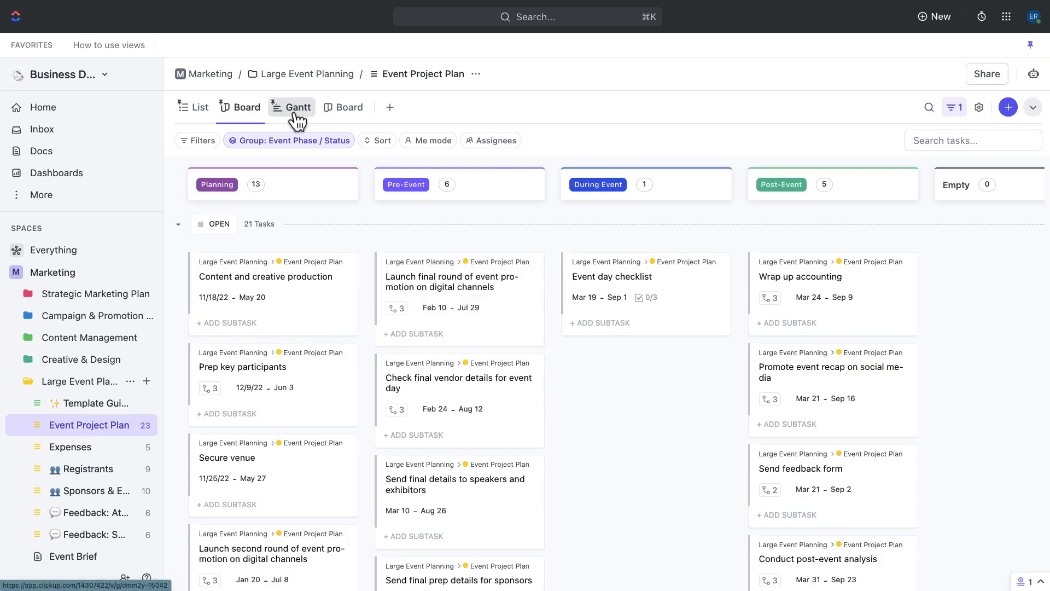
pyautogui.click(291, 107)
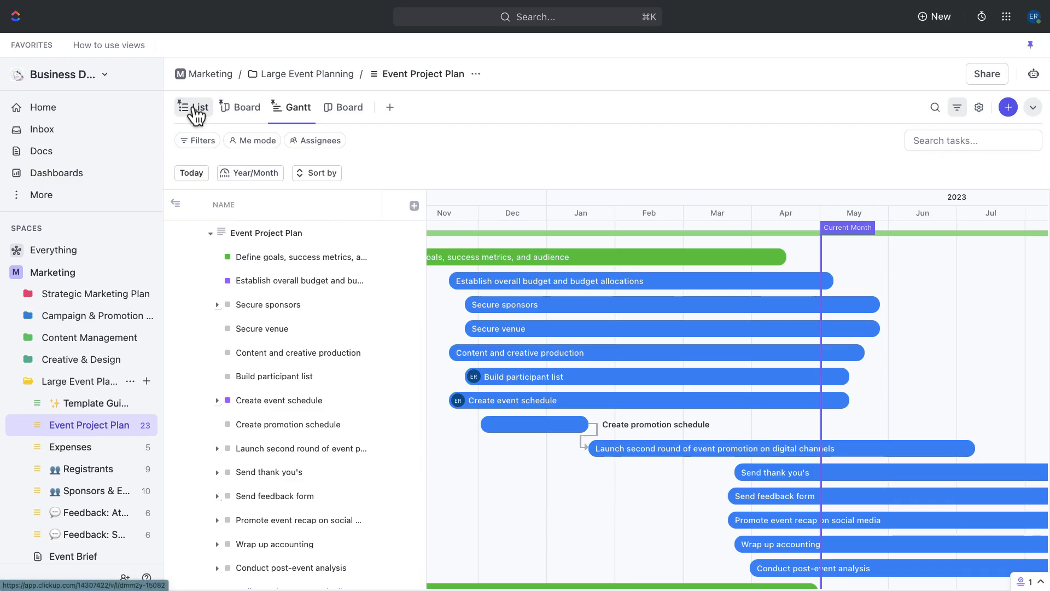
# Step: Return to the list view with only the Planning phase group expanded
pyautogui.click(199, 107)
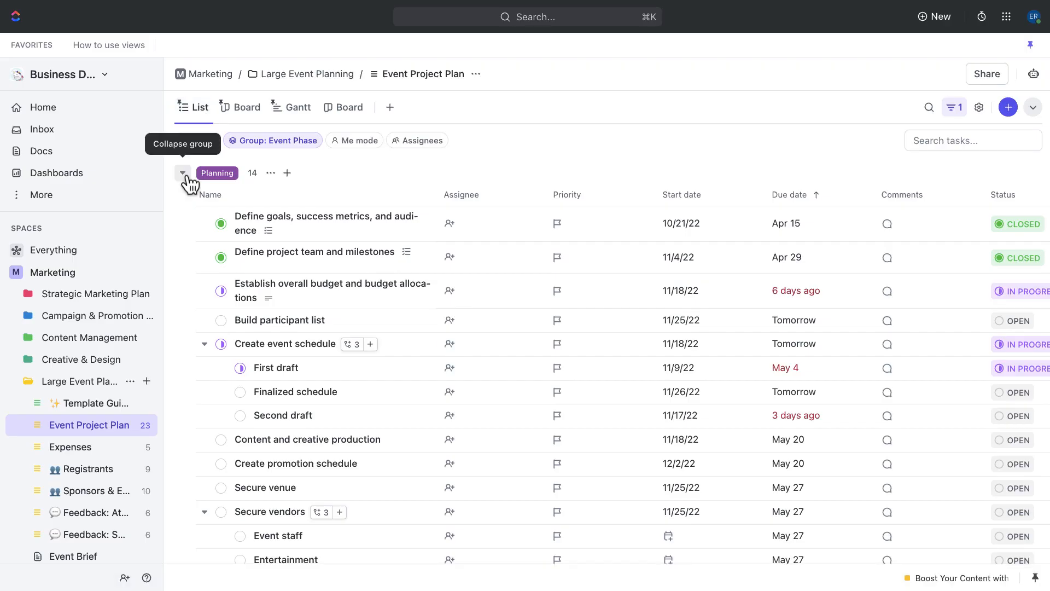
pyautogui.click(183, 173)
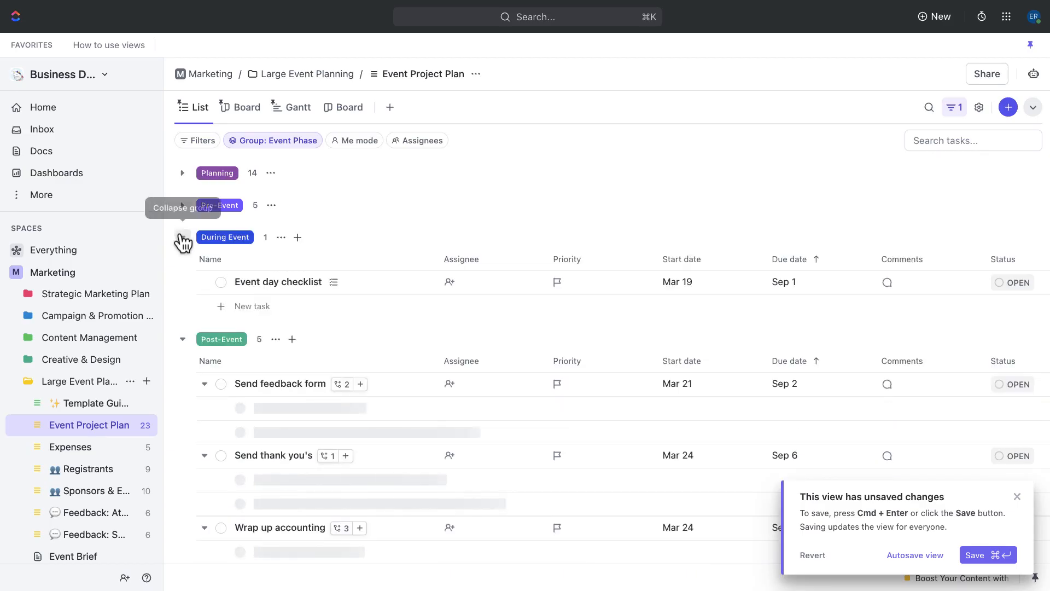
pyautogui.click(182, 237)
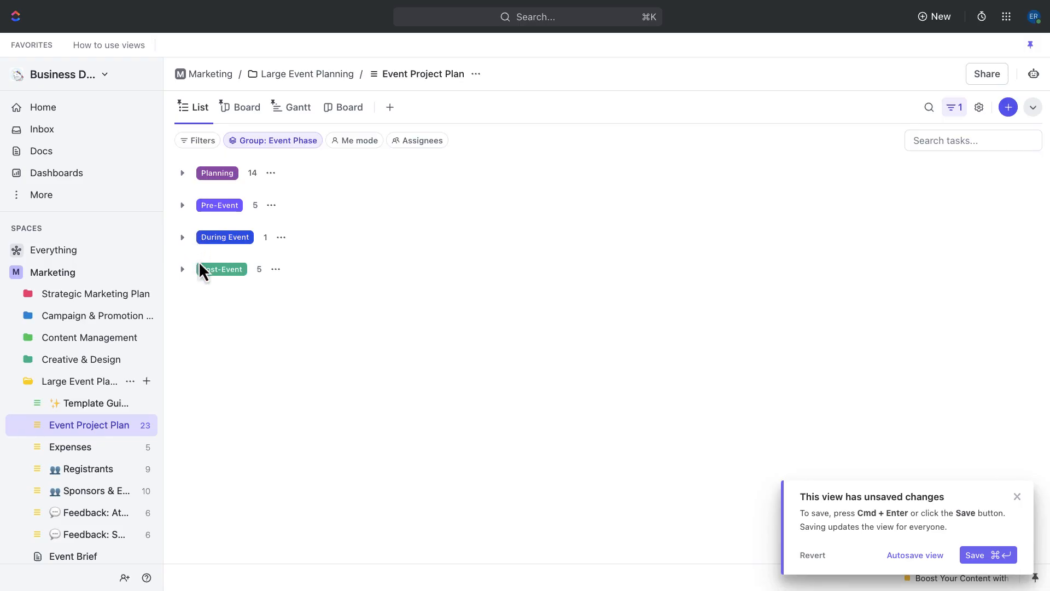
pyautogui.click(183, 173)
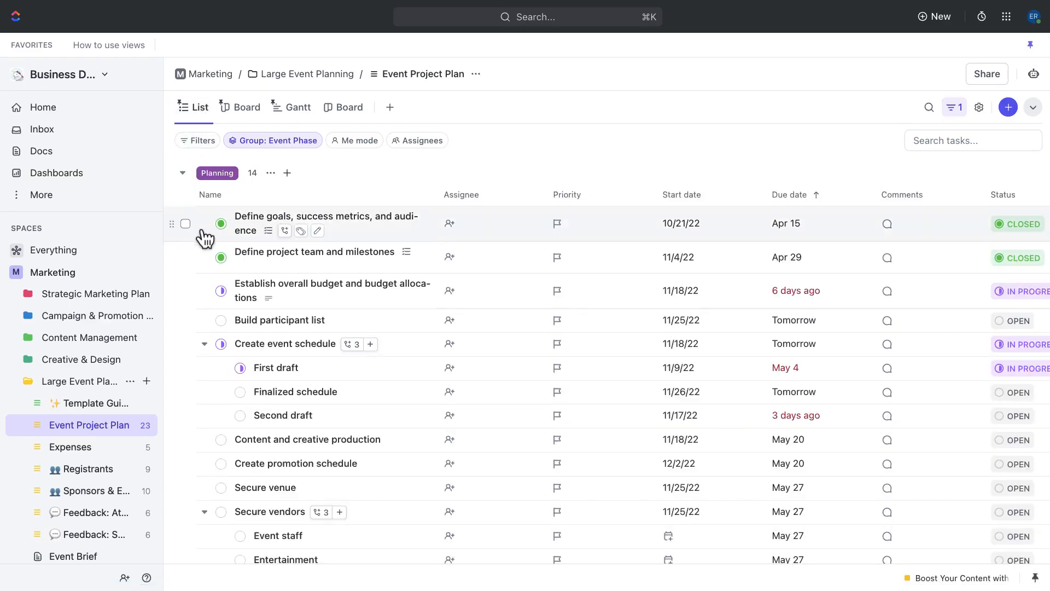
pyautogui.moveTo(210, 300)
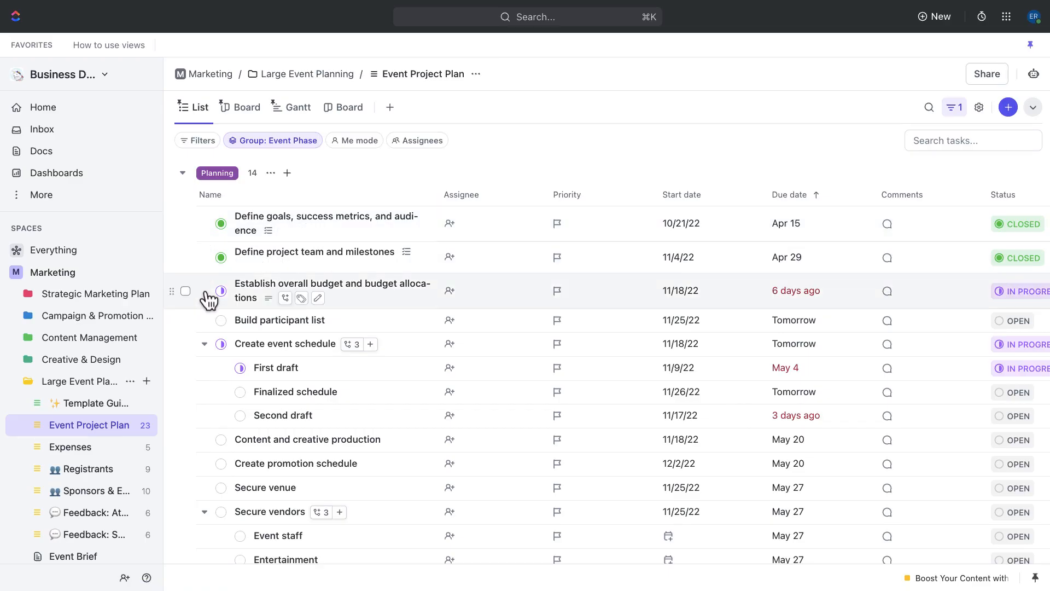
pyautogui.moveTo(211, 378)
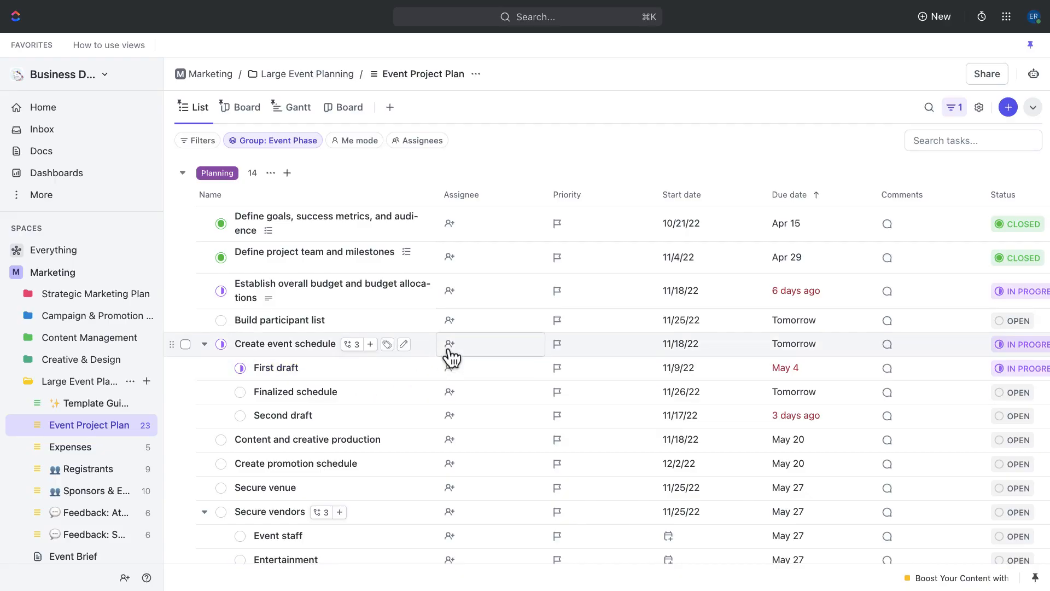
pyautogui.click(450, 344)
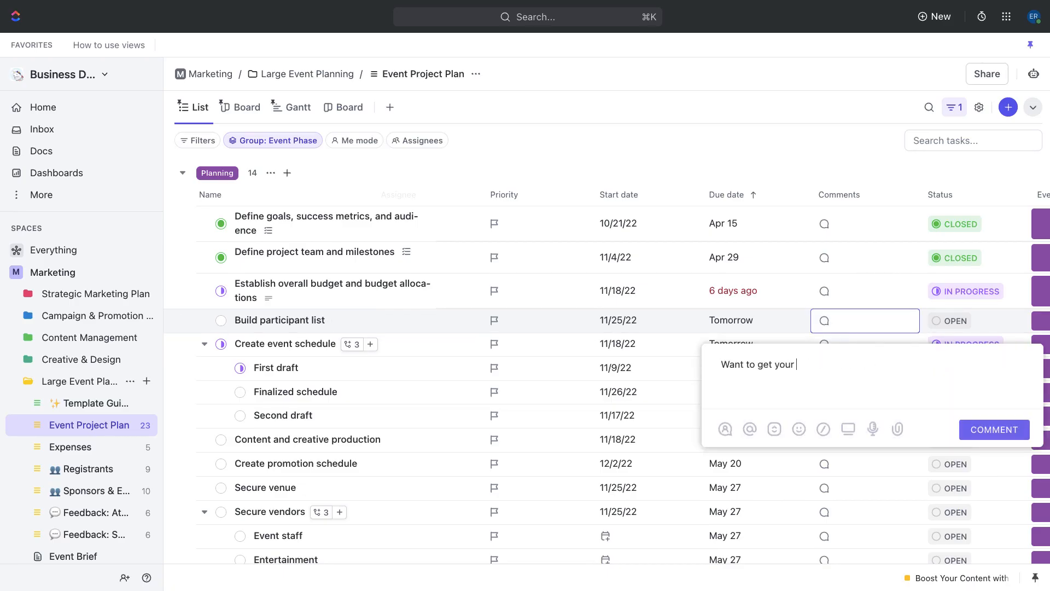
pyautogui.write('opinion on this')
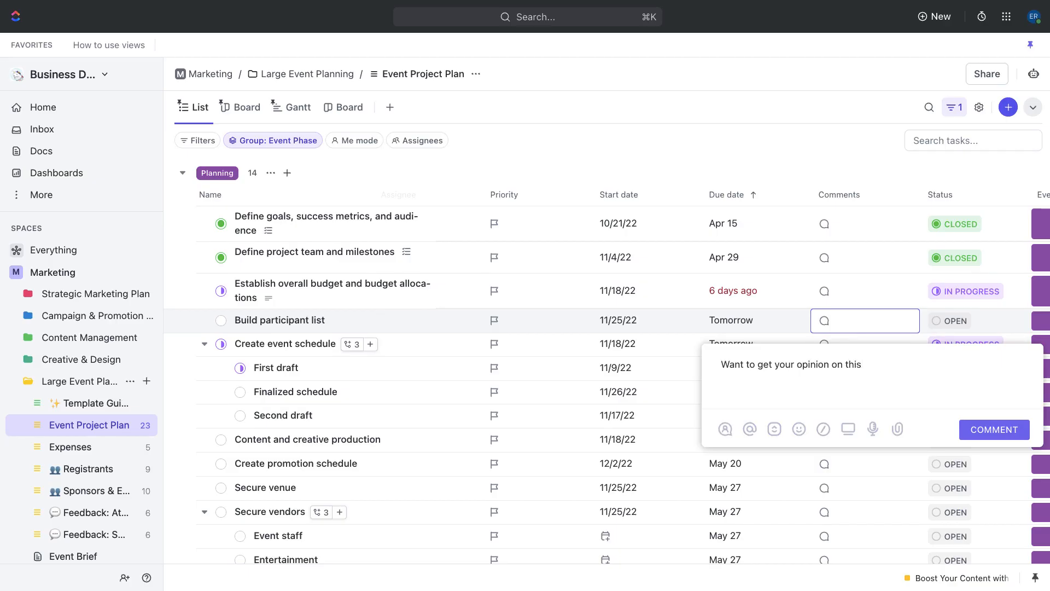
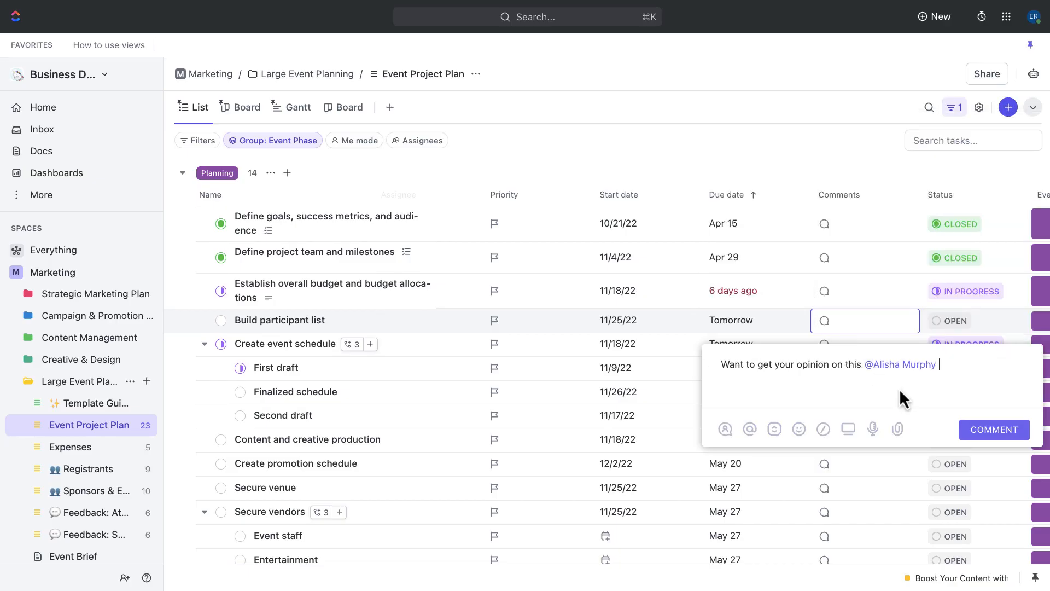
pyautogui.click(995, 429)
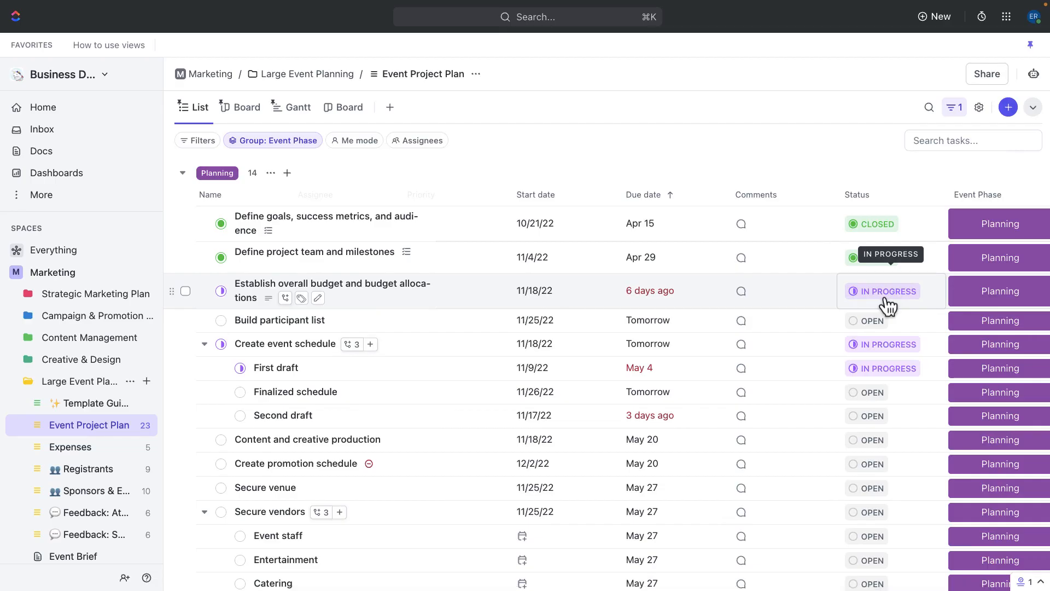
pyautogui.click(890, 253)
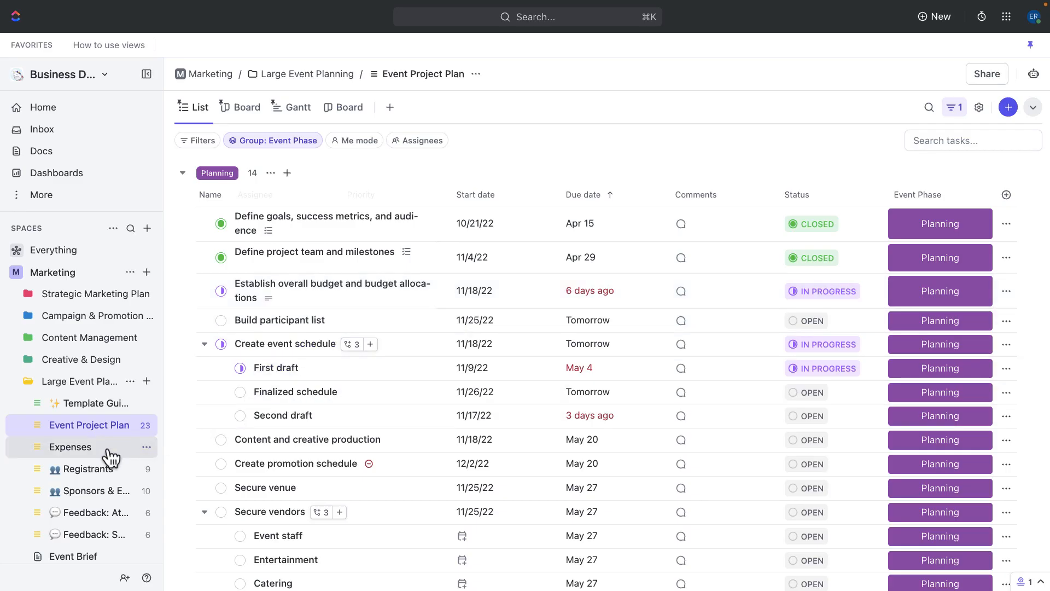
pyautogui.moveTo(95, 490)
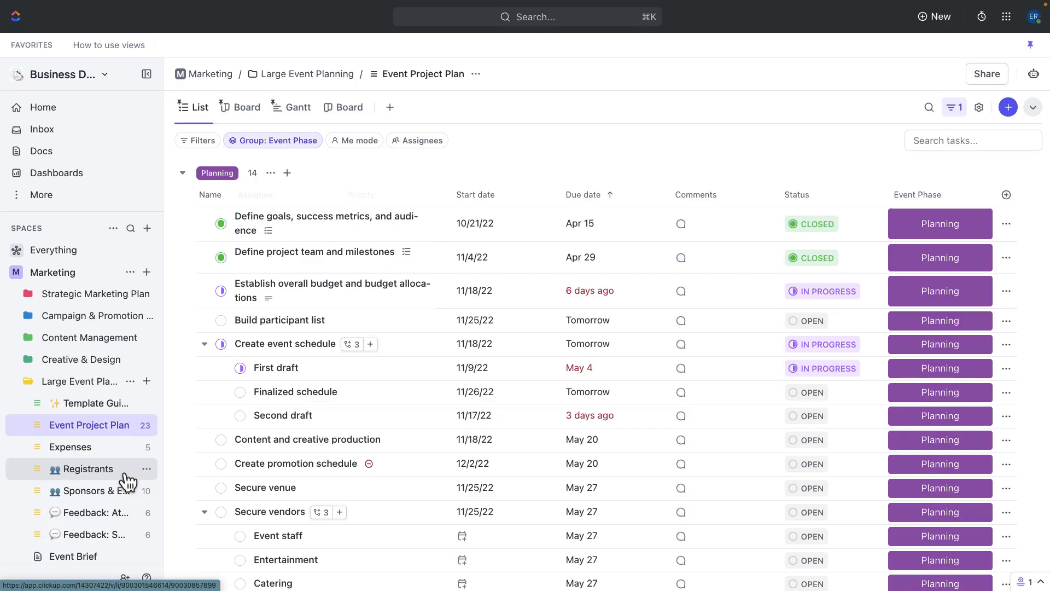
# Step: View the Registrants registration form and browse its industry choices without picking one
pyautogui.click(88, 469)
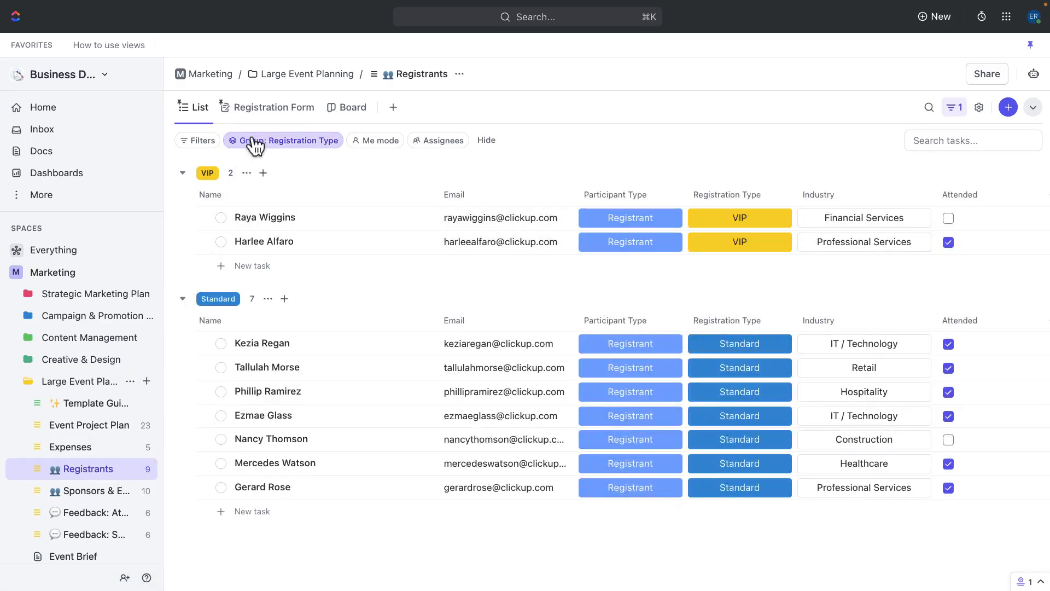
pyautogui.click(273, 107)
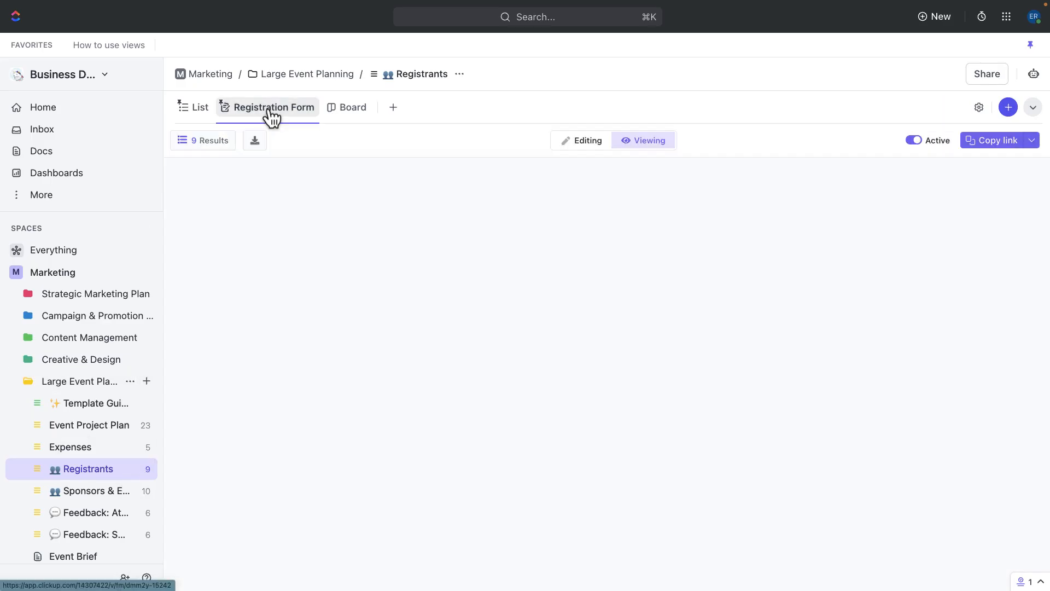
pyautogui.click(273, 107)
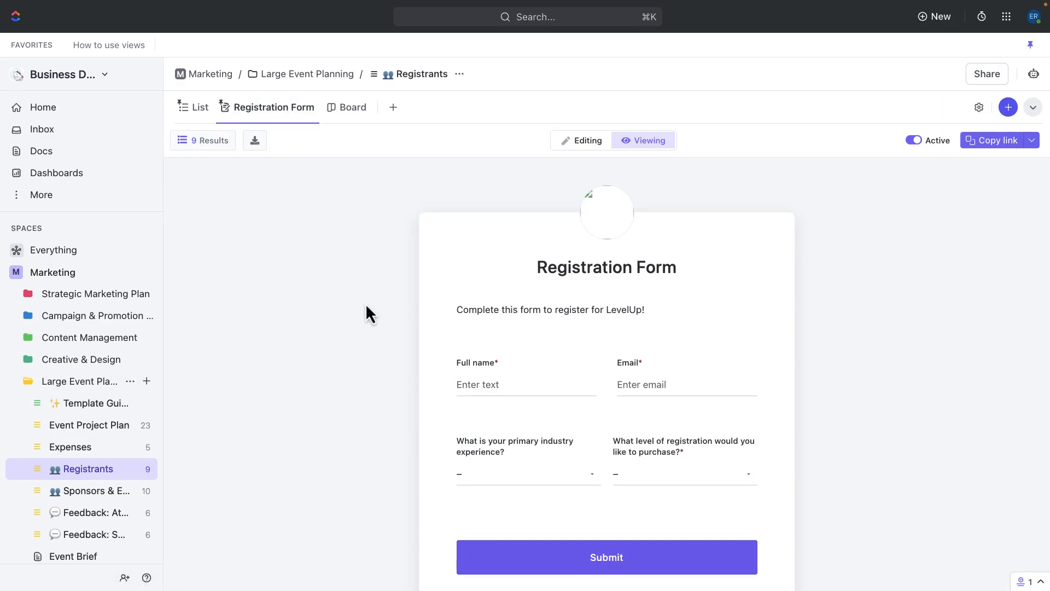
pyautogui.scroll(-3)
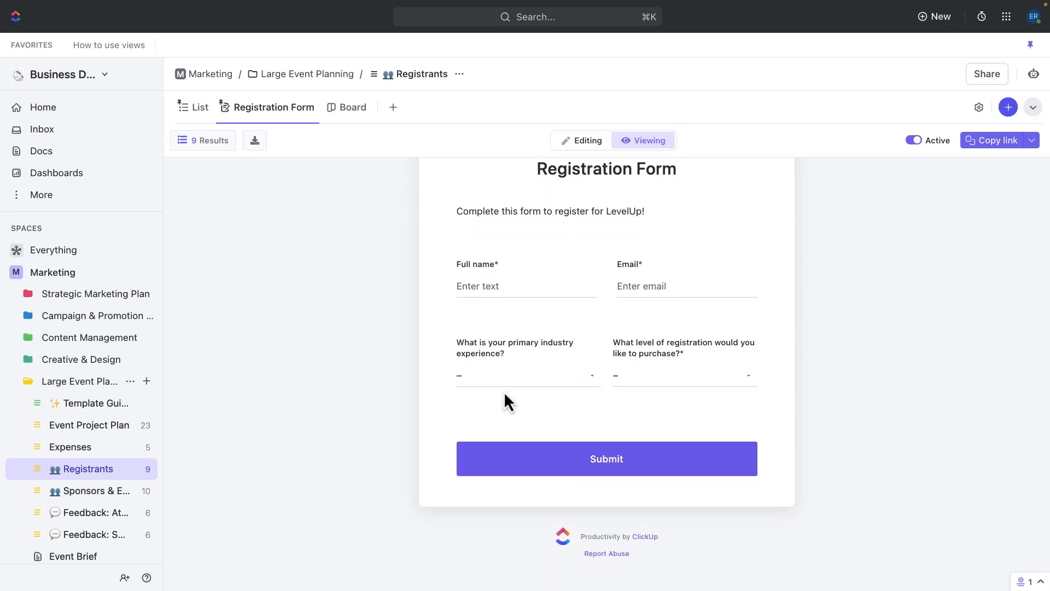
pyautogui.click(527, 376)
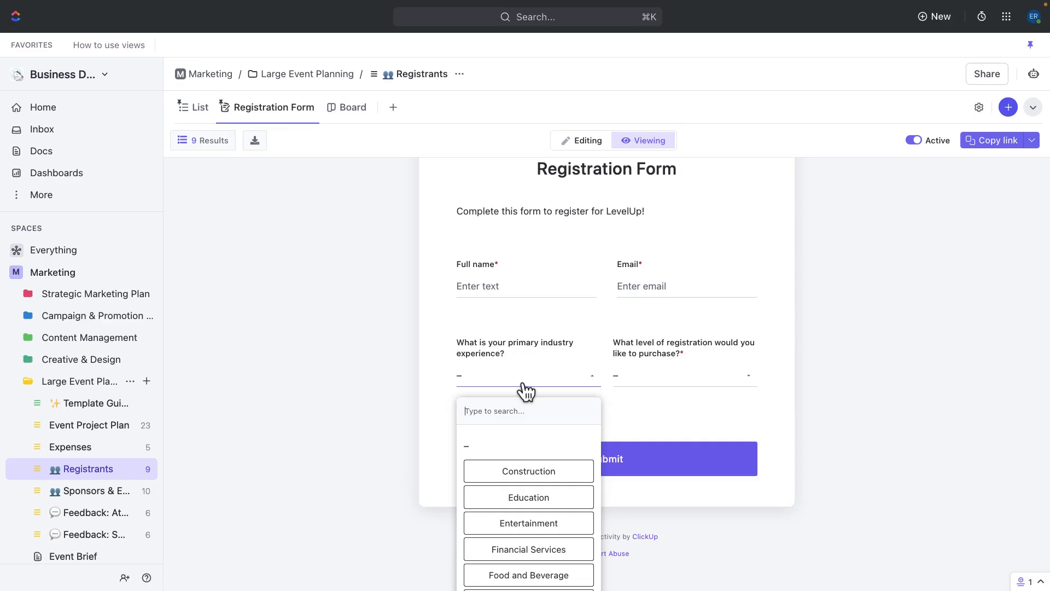
pyautogui.click(683, 375)
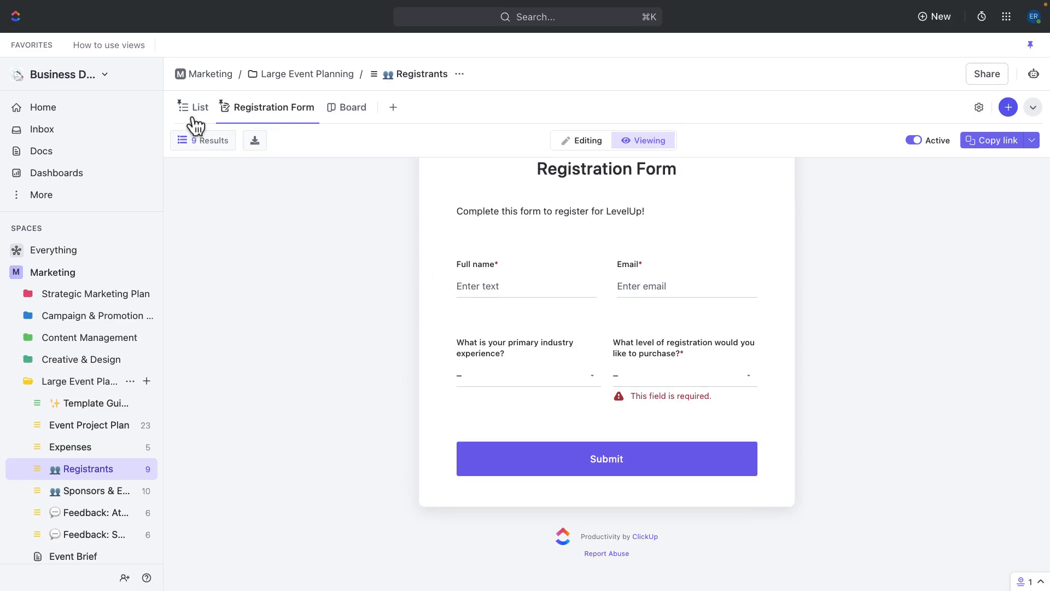
# Step: Return to the Registrants list grouped into VIP and Standard
pyautogui.click(199, 107)
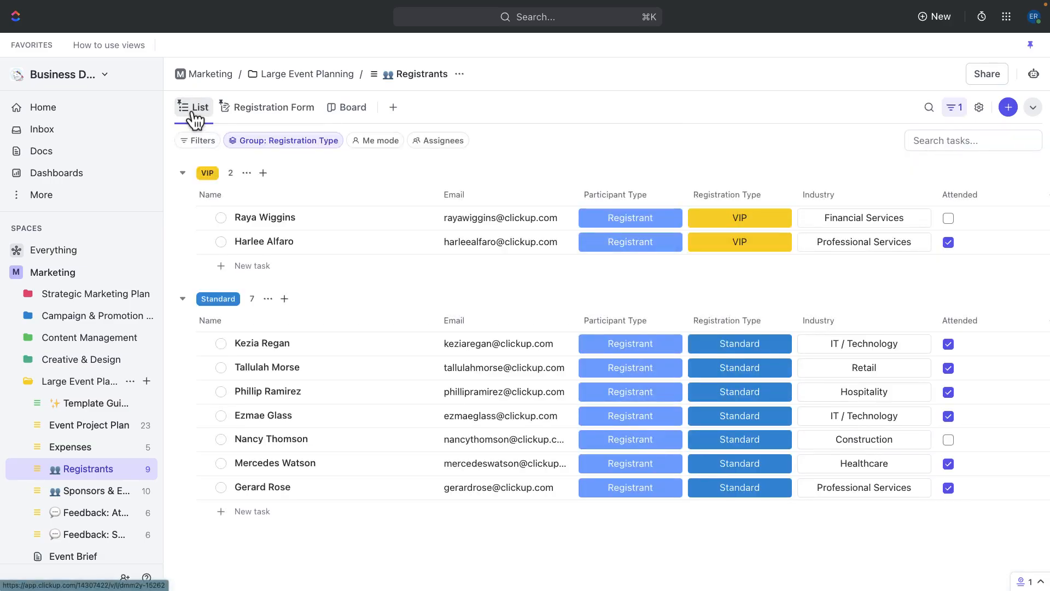
pyautogui.moveTo(203, 216)
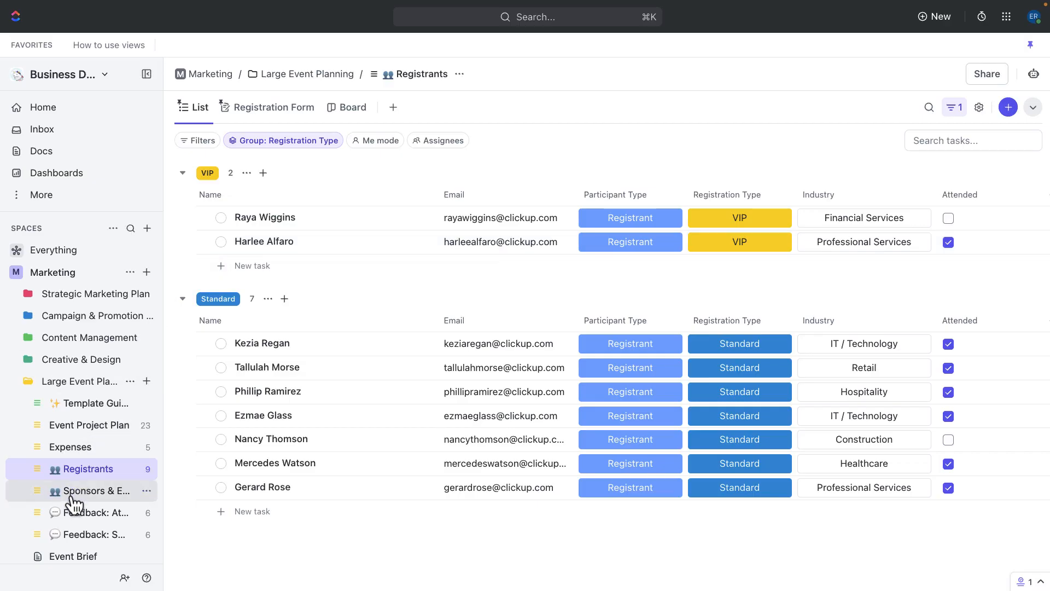
# Step: Review the Sponsors & Exhibitors sponsorship form fields
pyautogui.click(94, 490)
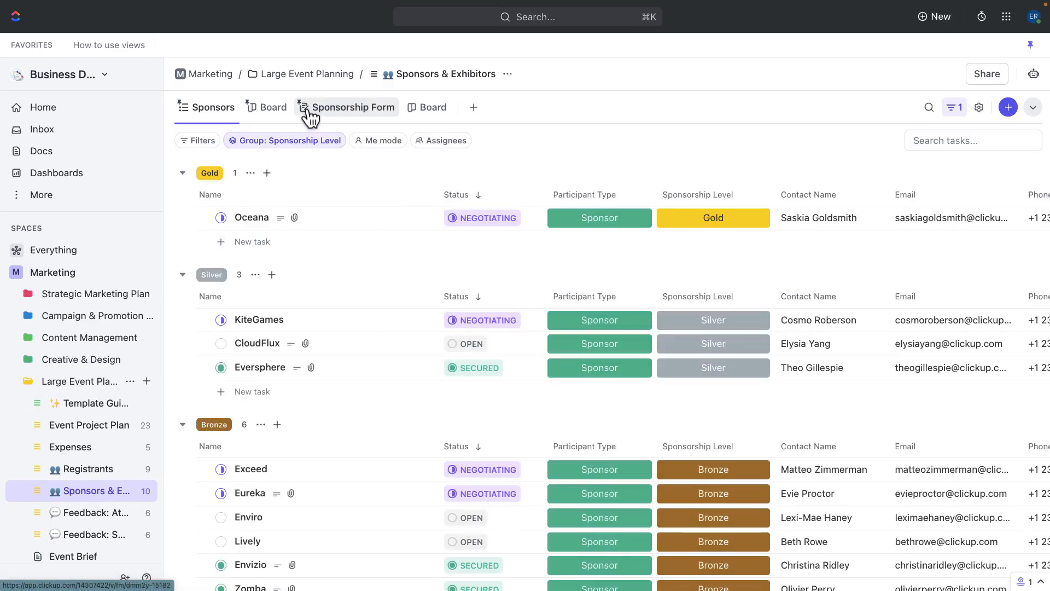
pyautogui.click(351, 108)
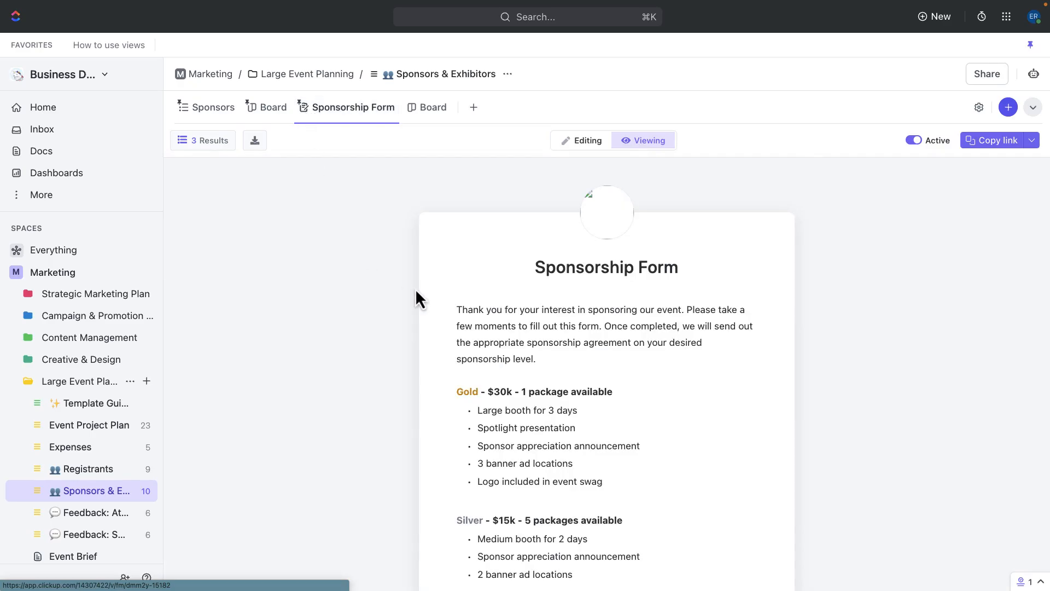
pyautogui.scroll(-3)
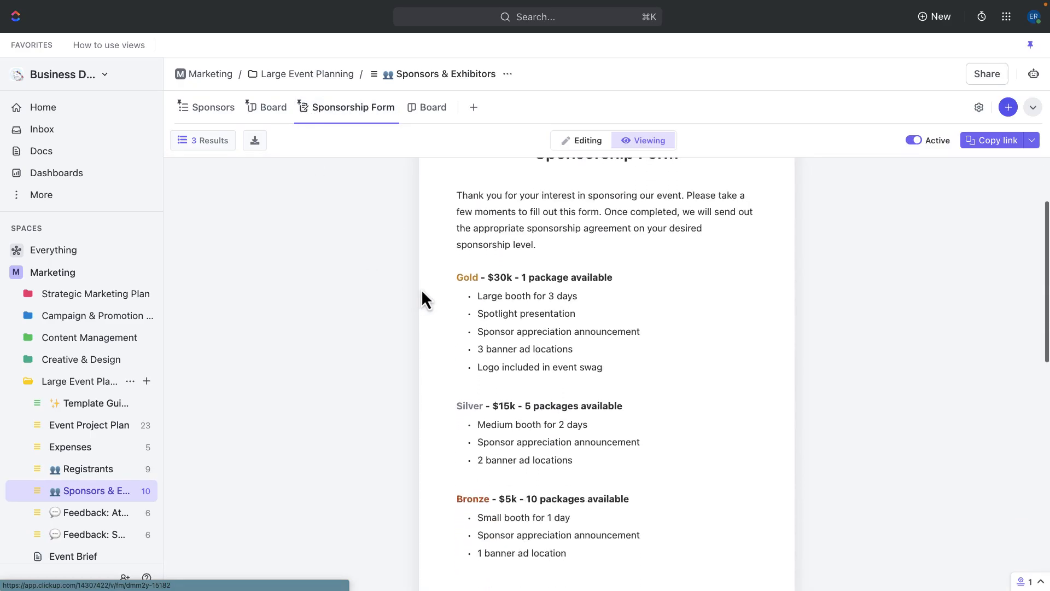
pyautogui.scroll(-3)
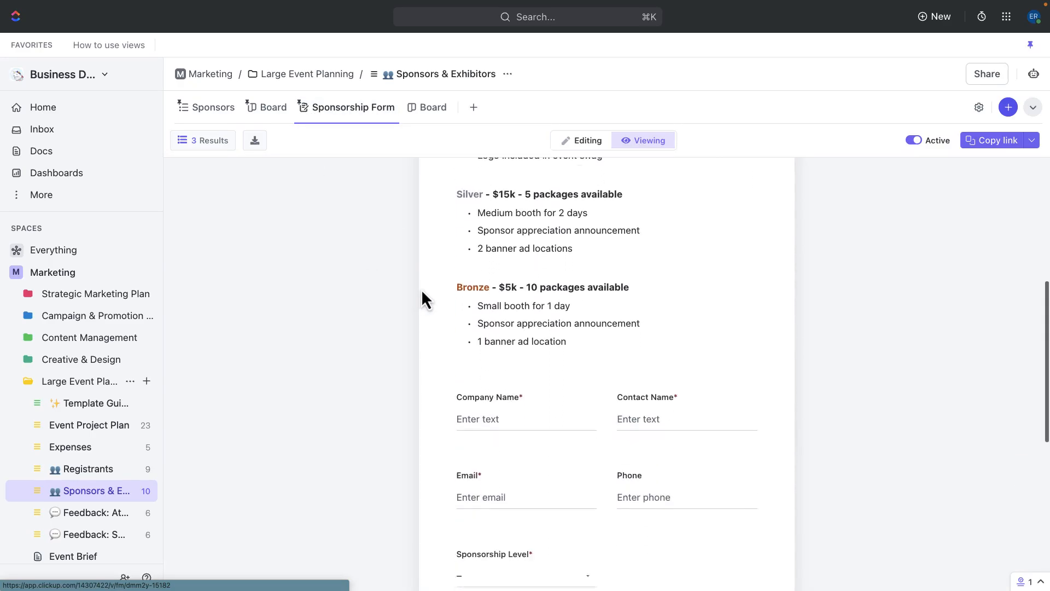
pyautogui.scroll(-3)
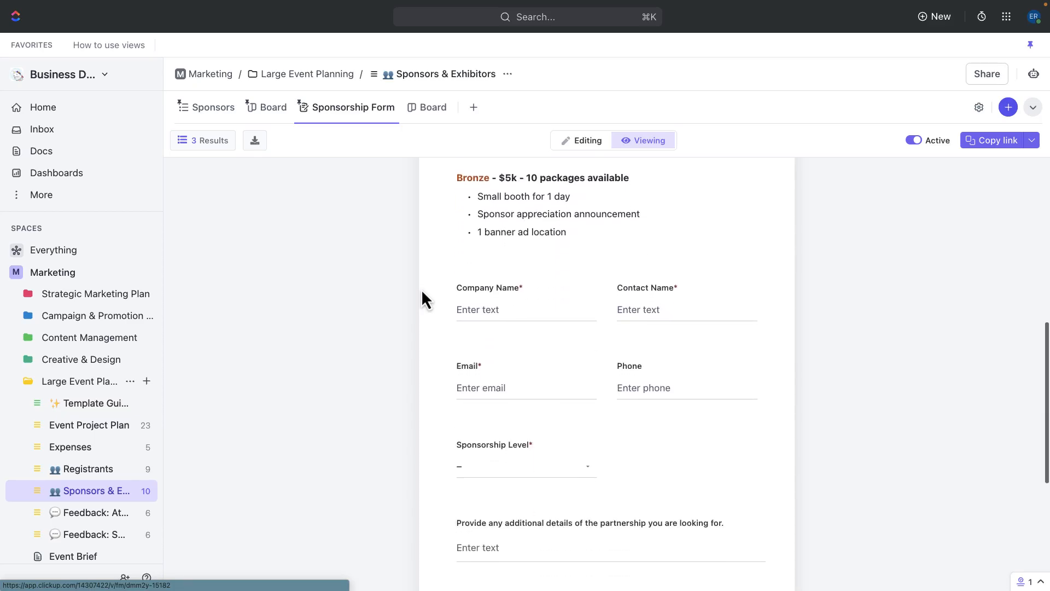
pyautogui.moveTo(569, 348)
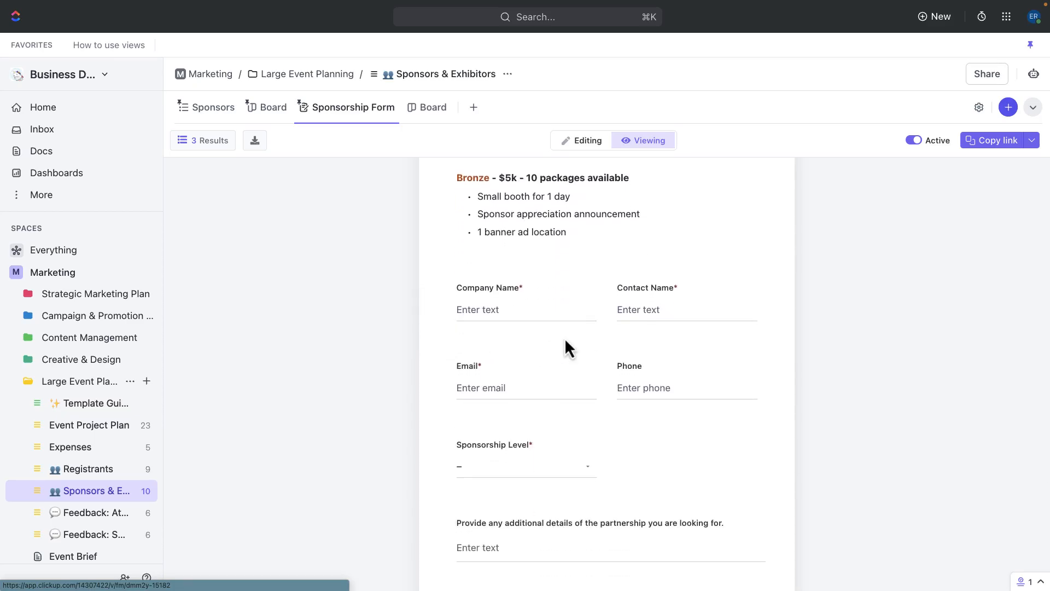
# Step: Check the sponsorship level choices and return to sponsors grouped by Silver and Bronze
pyautogui.click(526, 466)
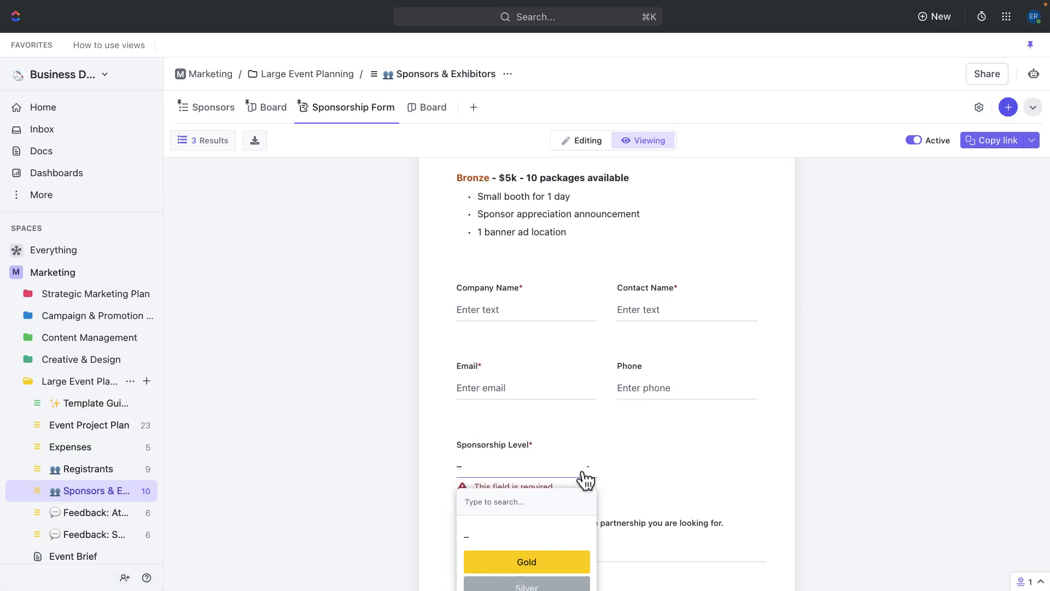
pyautogui.scroll(-3)
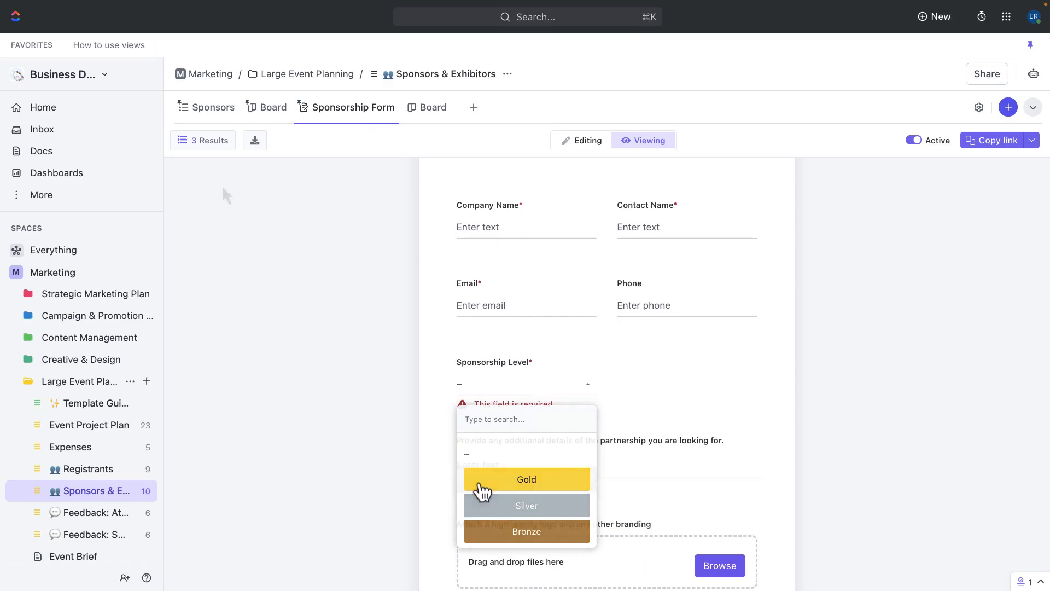
pyautogui.click(213, 107)
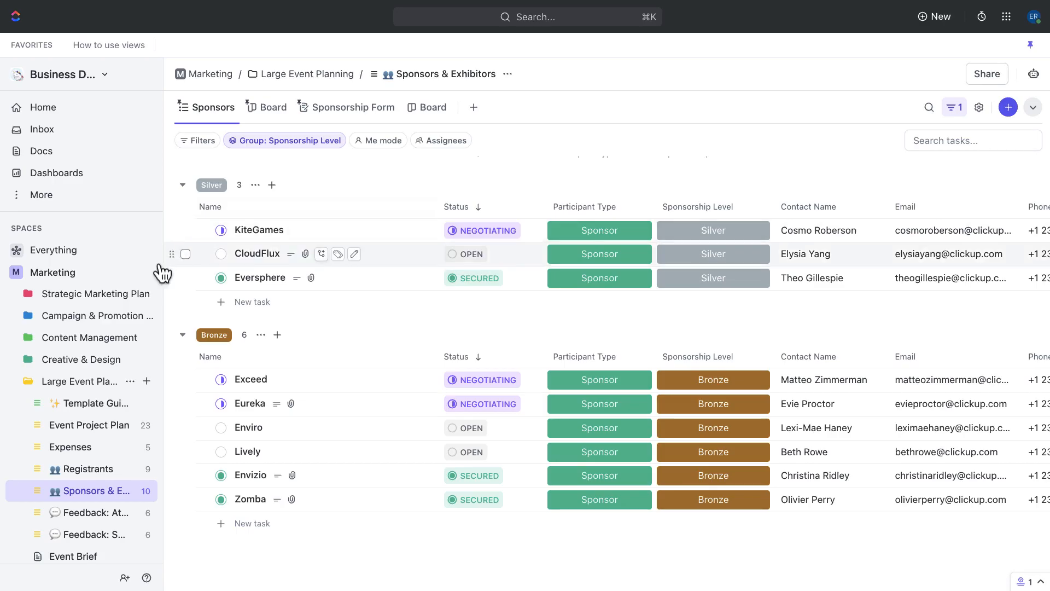
pyautogui.moveTo(70, 446)
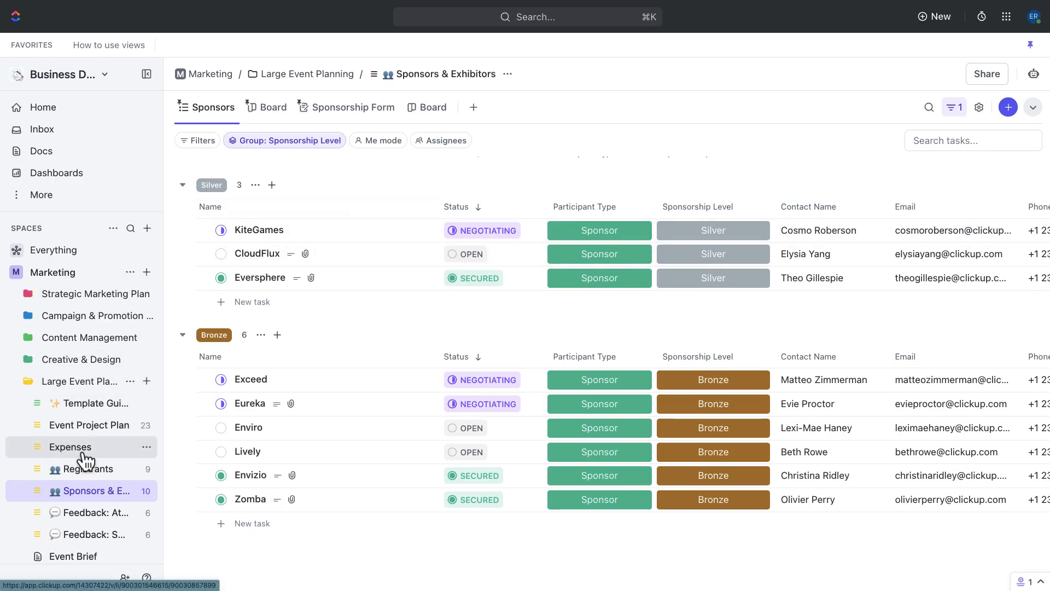
# Step: Open the Expenses list grouped into Closed, In Progress and Open
pyautogui.click(70, 446)
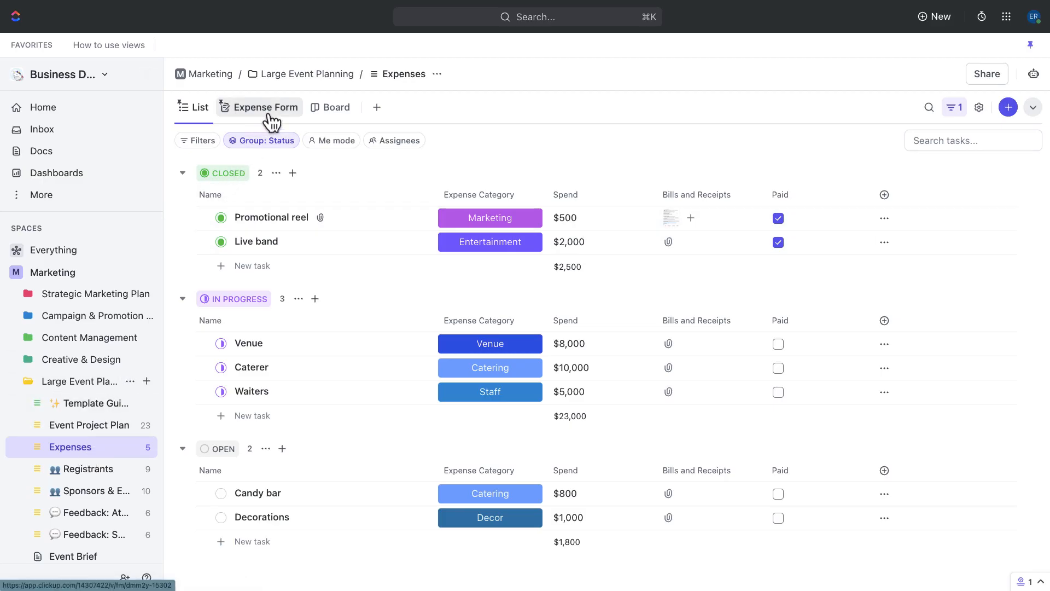
# Step: Bring up the Expense Form preview and try the fully paid checkbox
pyautogui.click(265, 107)
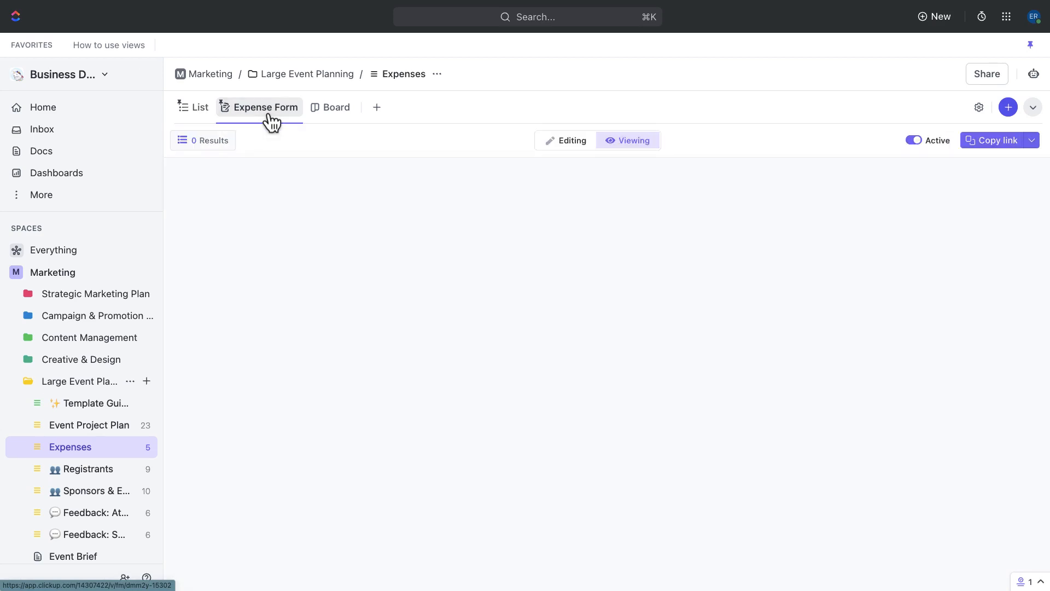
pyautogui.click(265, 107)
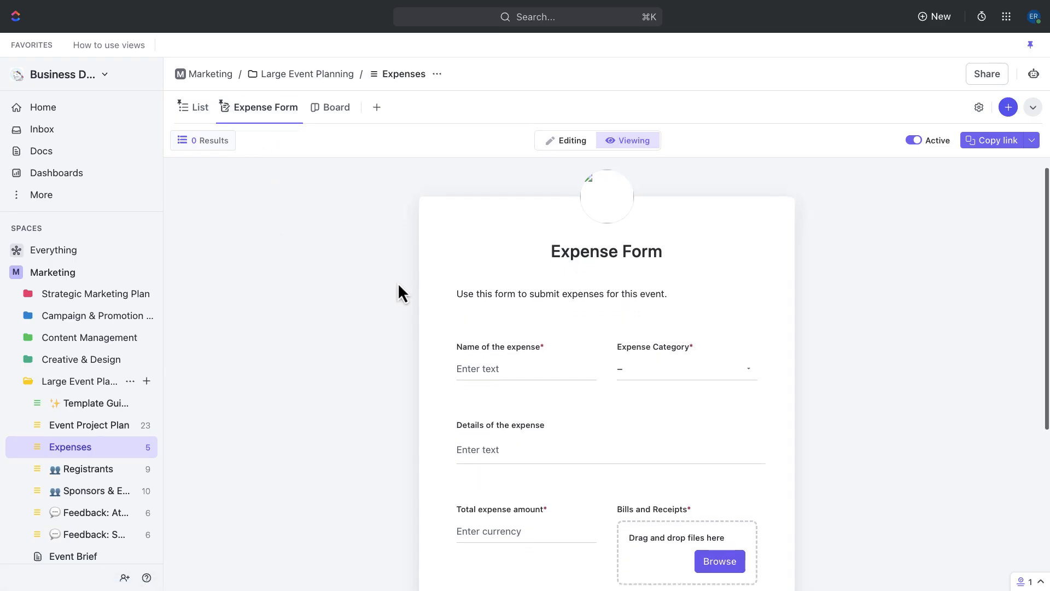
pyautogui.scroll(-3)
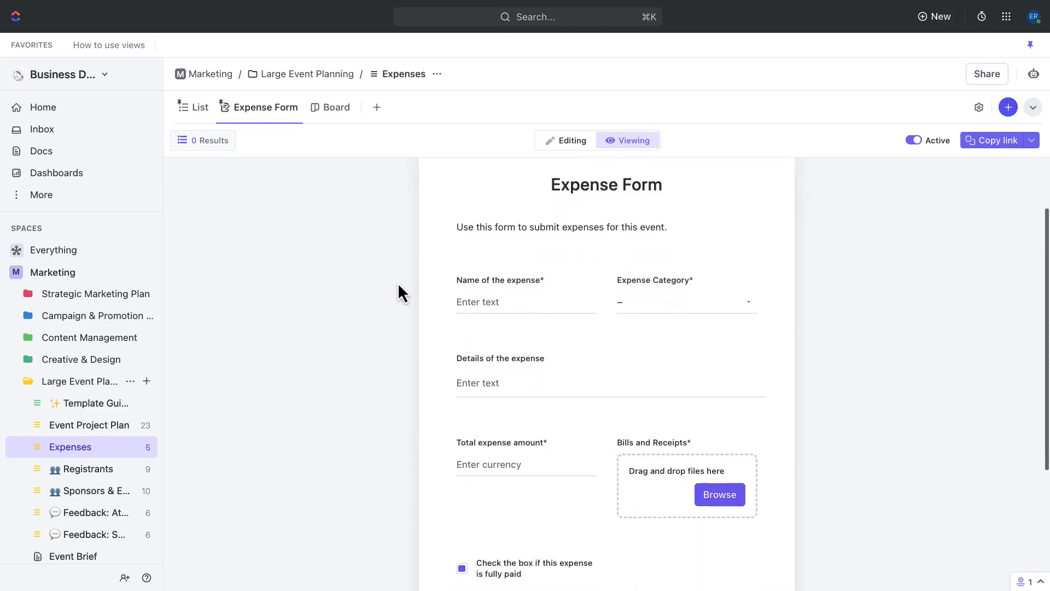
pyautogui.scroll(-3)
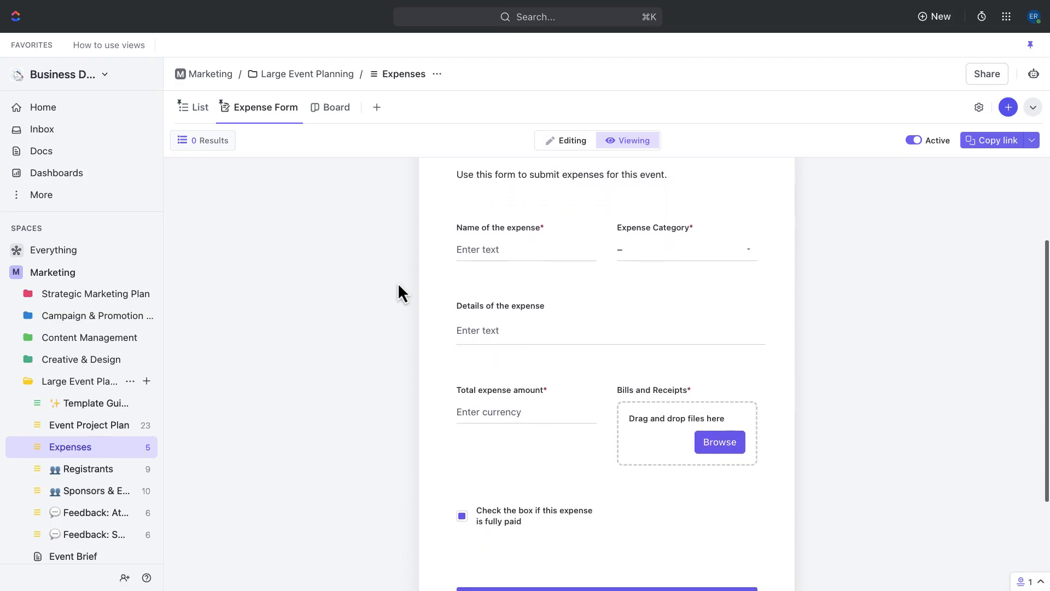
pyautogui.scroll(-3)
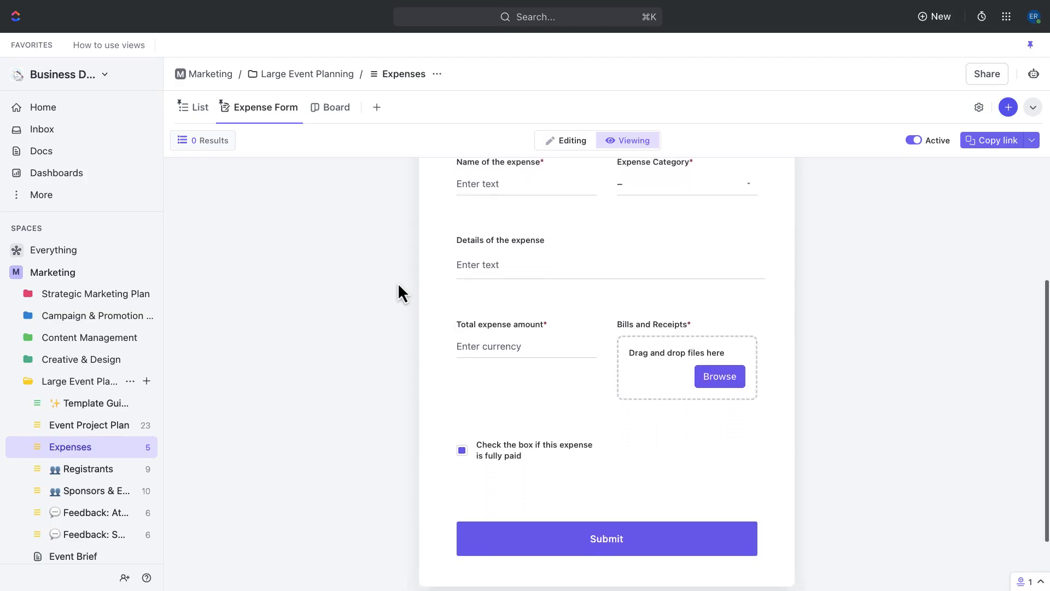
pyautogui.scroll(-3)
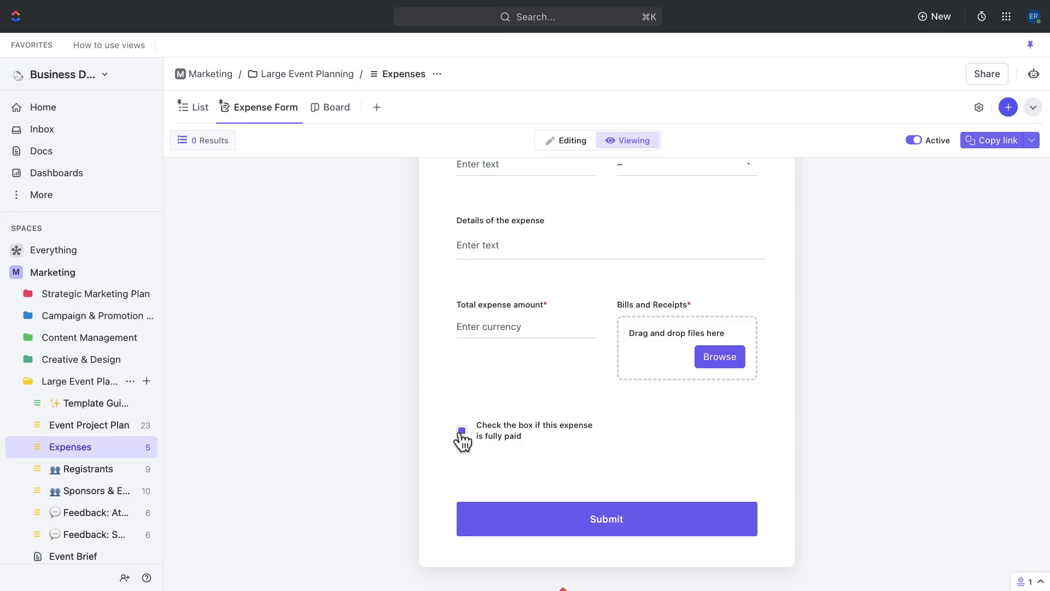
pyautogui.click(462, 431)
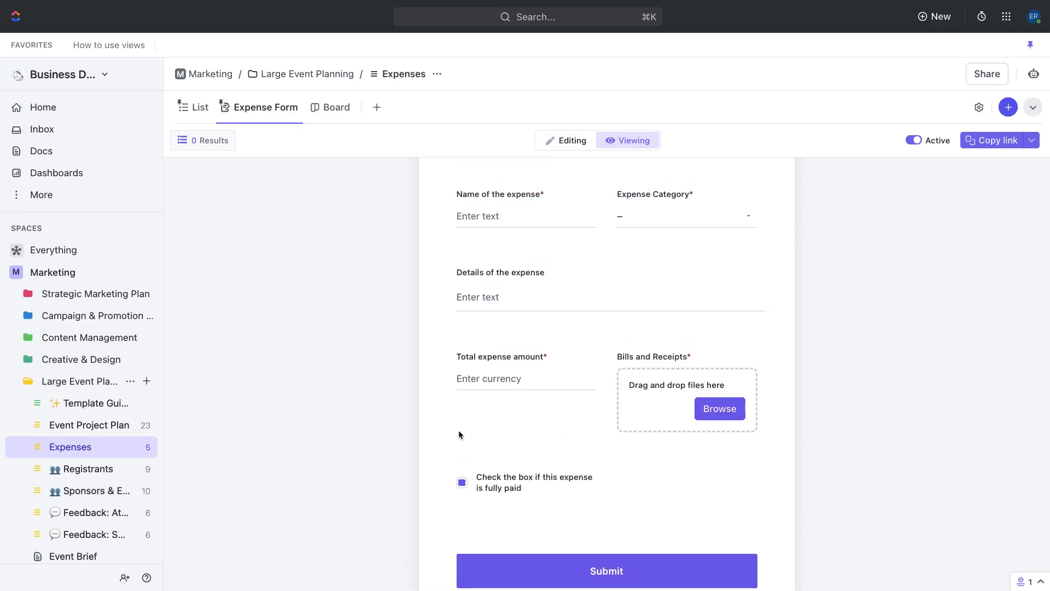
pyautogui.moveTo(642, 232)
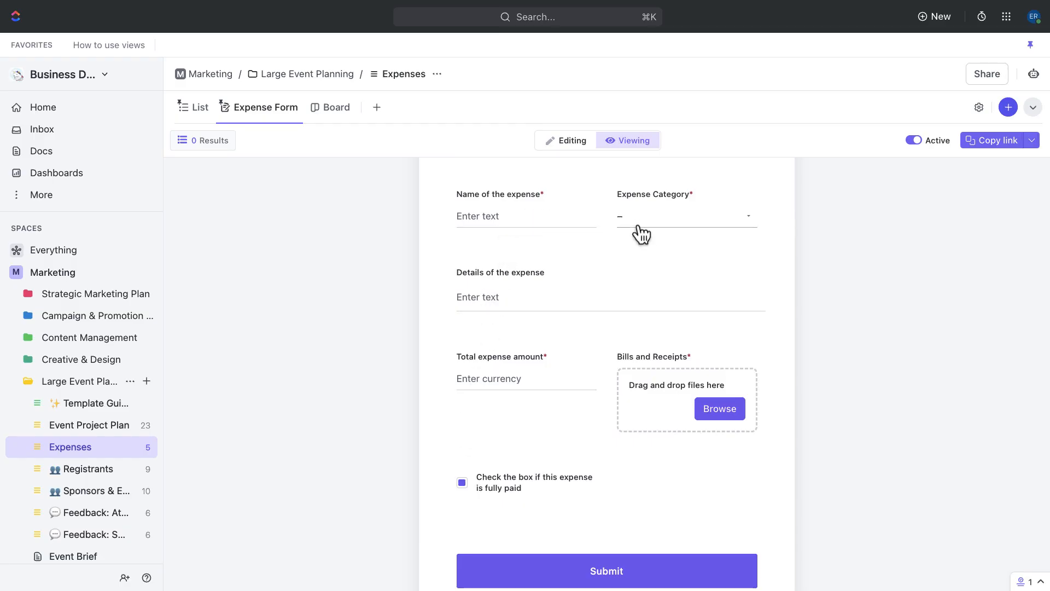
# Step: Choose Entertainment as the expense category
pyautogui.click(683, 216)
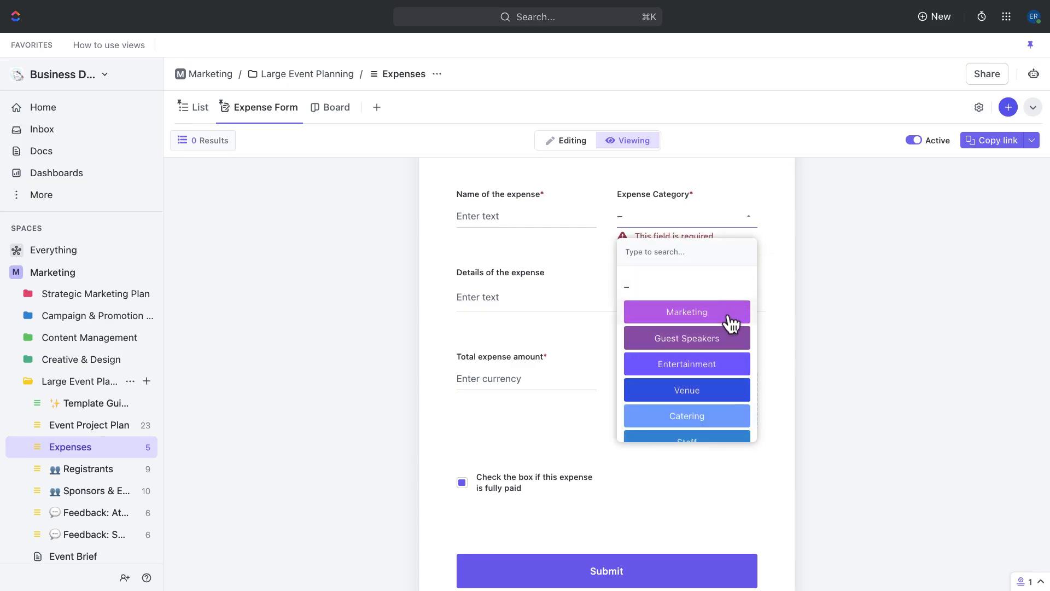
pyautogui.click(686, 364)
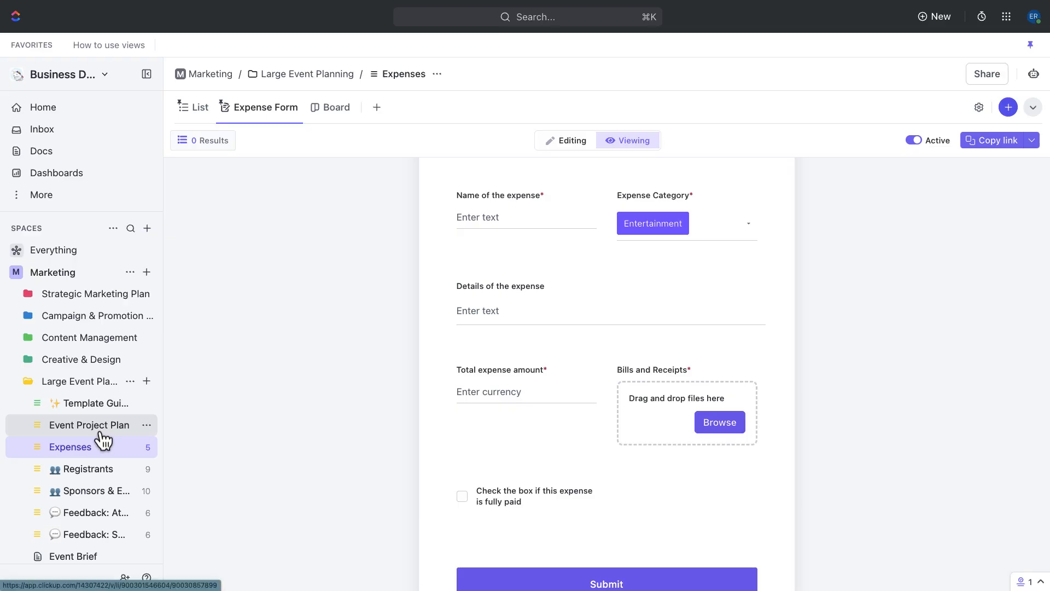
# Step: Show the Event Project Plan list with Planning and Pre-Event groups collapsed
pyautogui.click(90, 424)
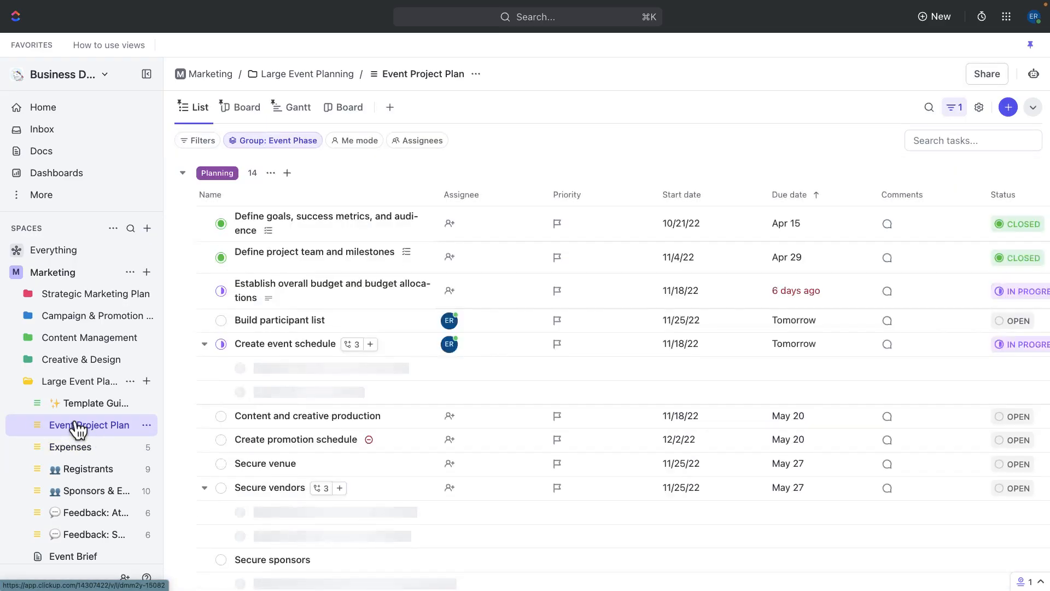
pyautogui.click(205, 344)
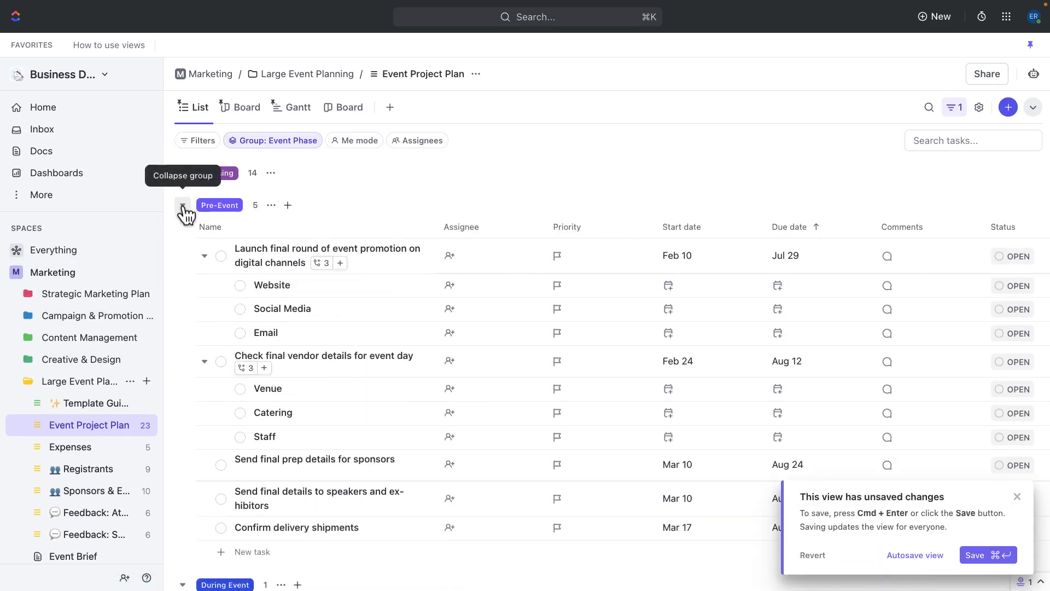
pyautogui.click(184, 205)
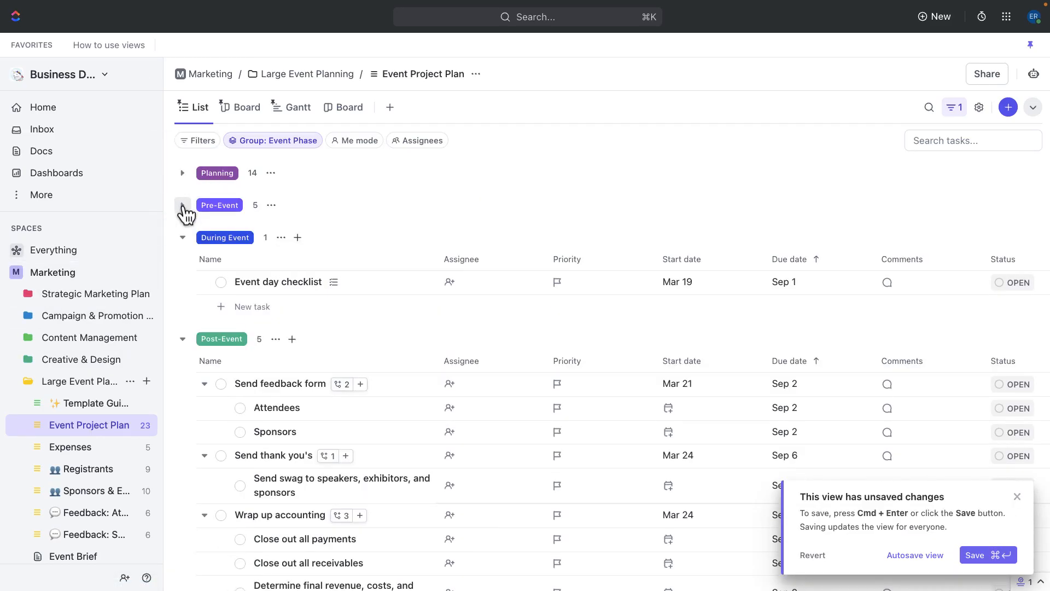
pyautogui.click(182, 205)
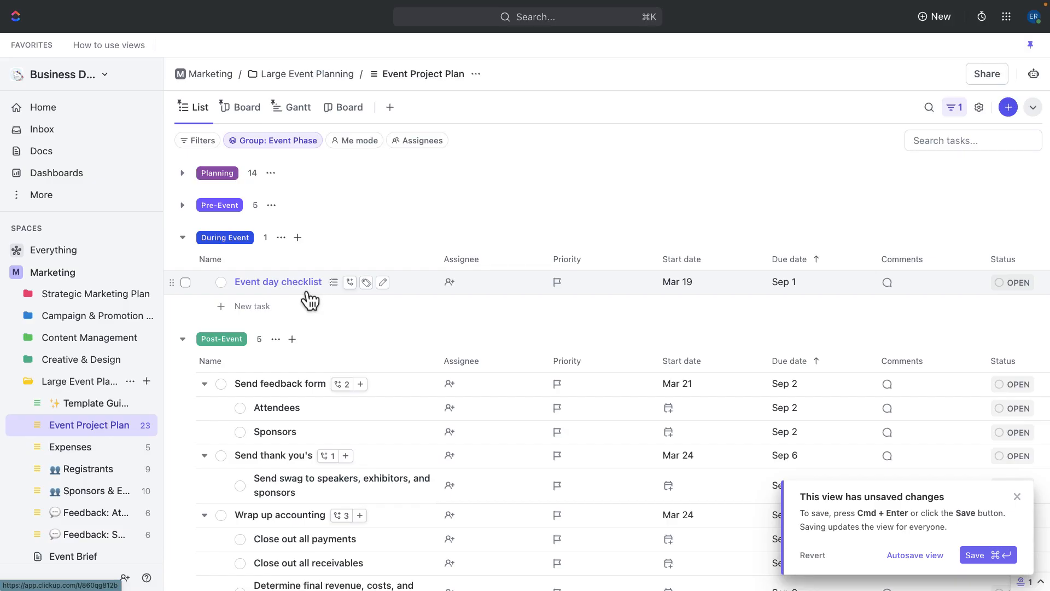
# Step: Bring up the Event day checklist task and its checklist items
pyautogui.click(279, 281)
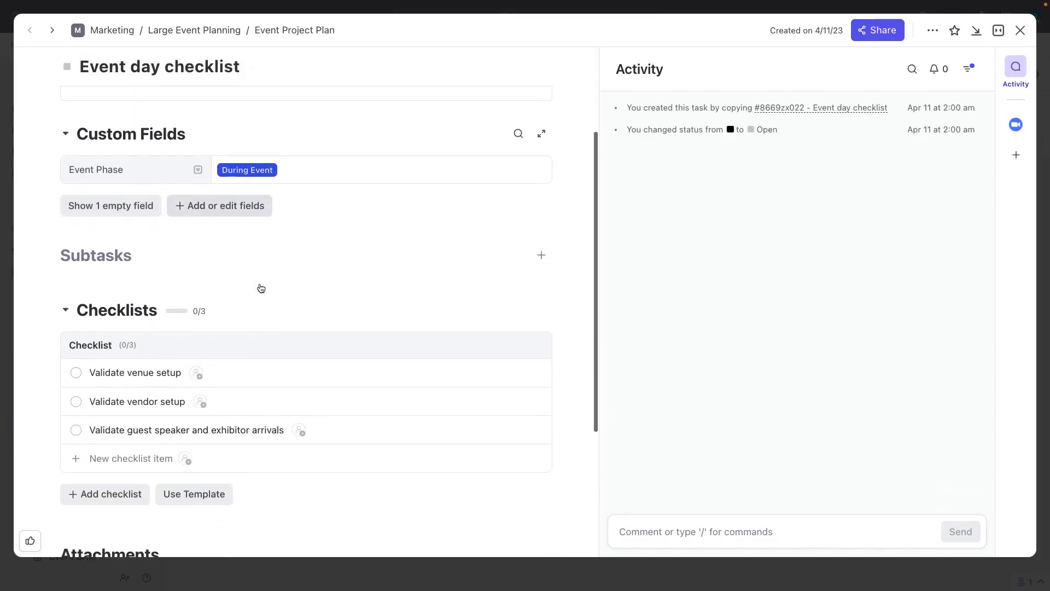
pyautogui.click(134, 372)
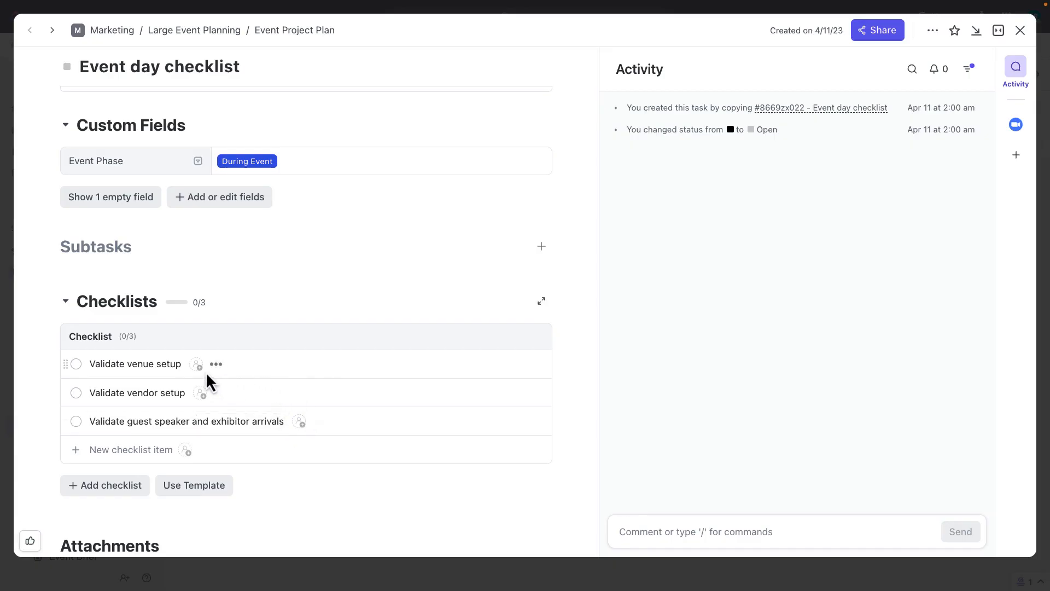
pyautogui.click(133, 364)
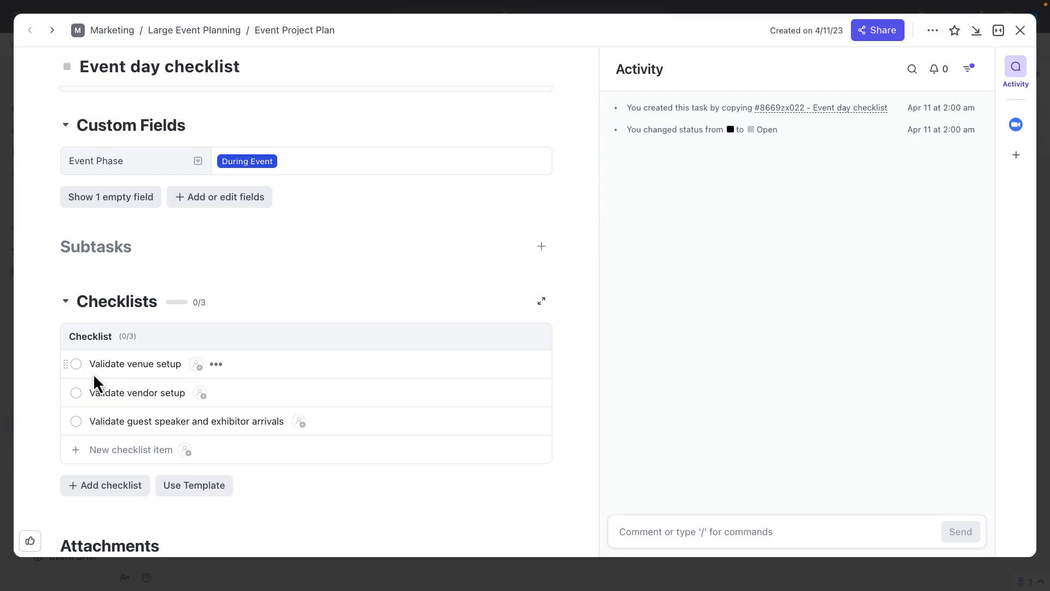
pyautogui.moveTo(76, 363)
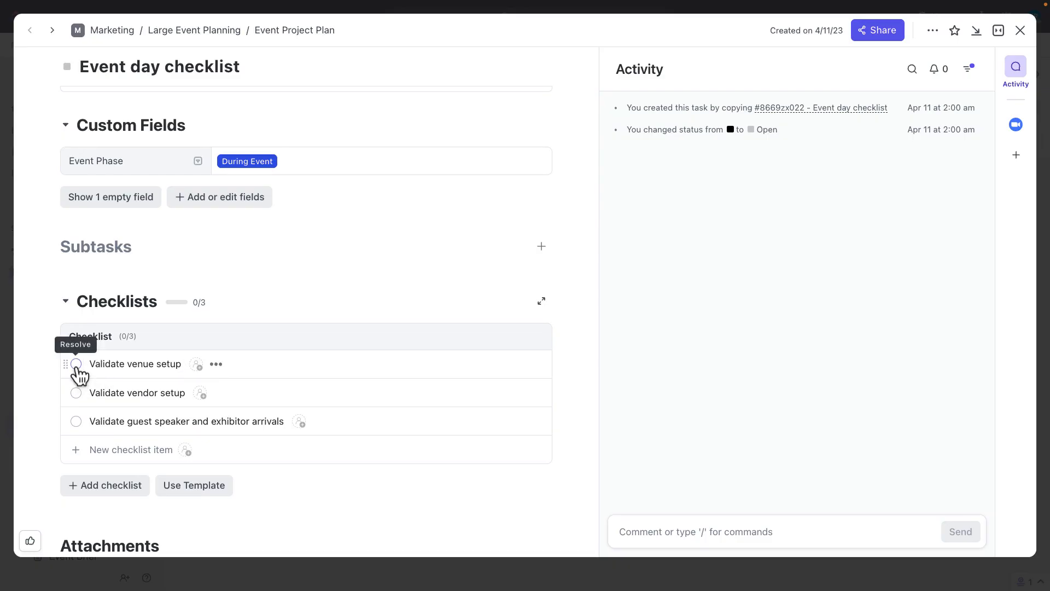
# Step: Check off venue setup, vendor setup and arrivals items, then show the 3 completed items
pyautogui.click(76, 364)
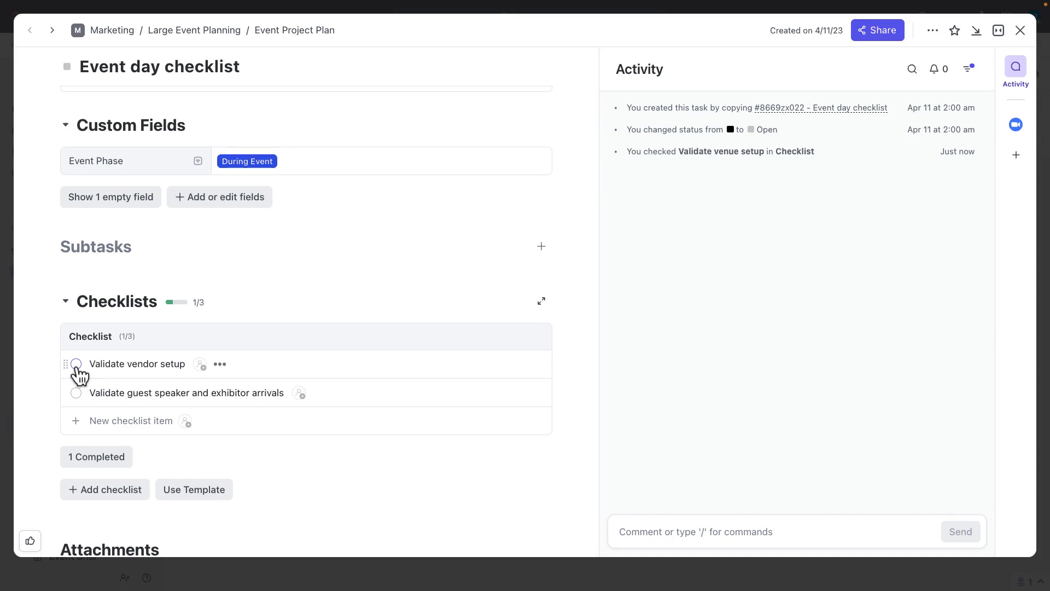
pyautogui.click(76, 363)
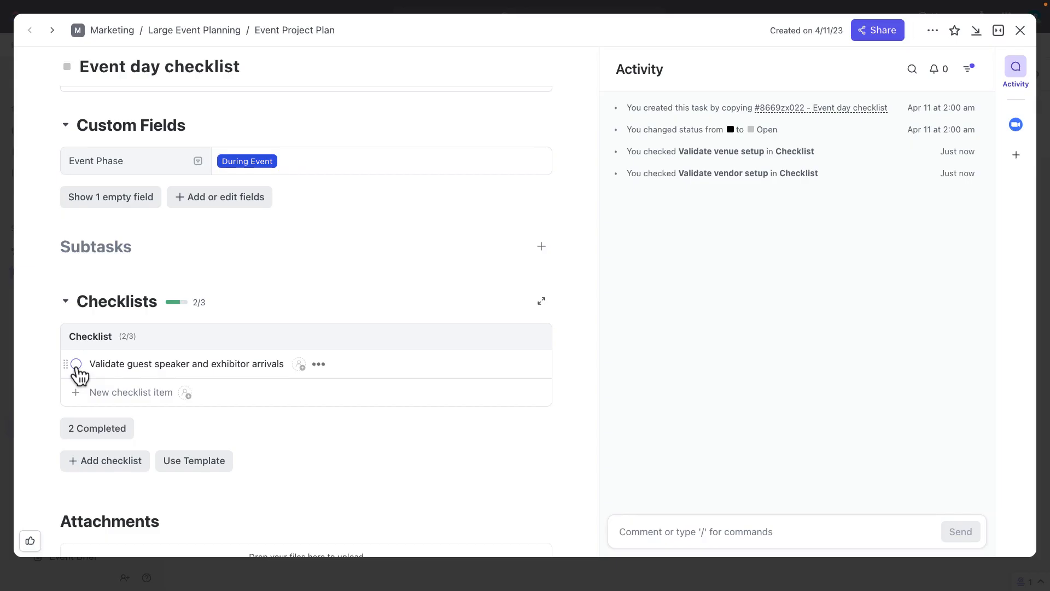
pyautogui.click(77, 364)
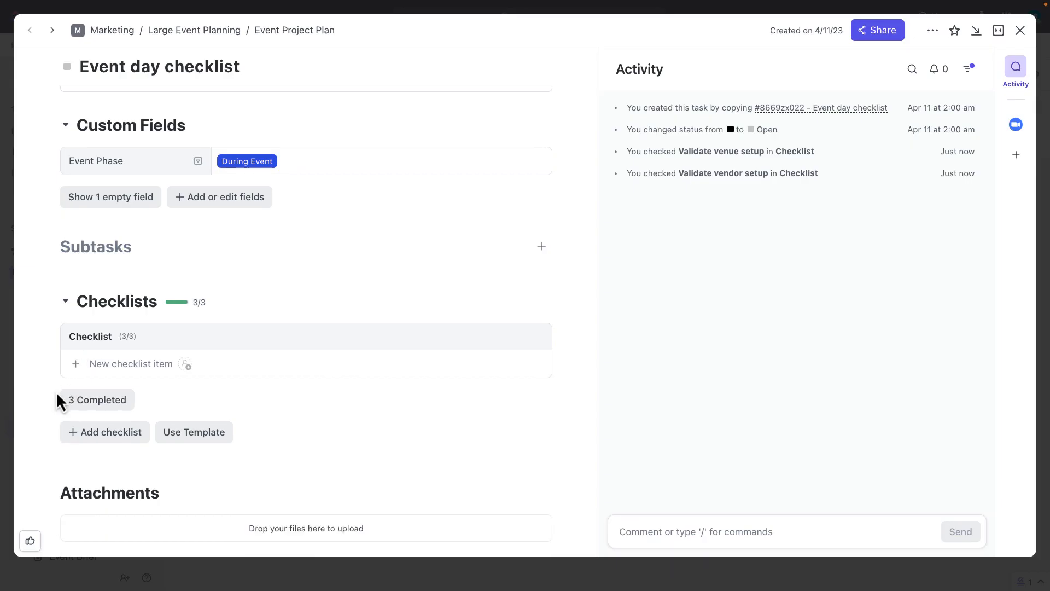
pyautogui.click(94, 400)
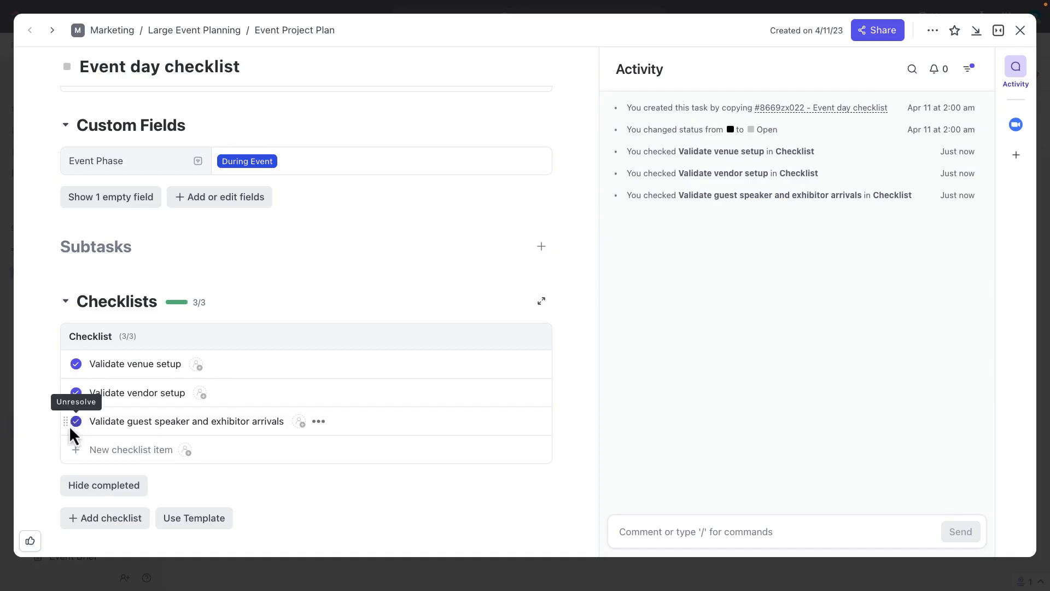
pyautogui.moveTo(61, 465)
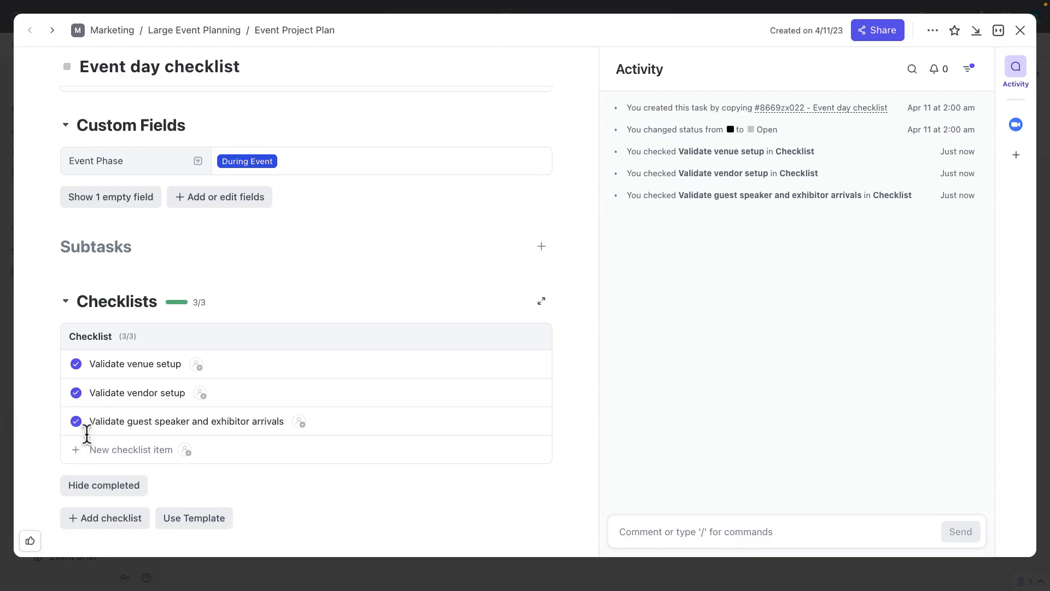
pyautogui.moveTo(749, 146)
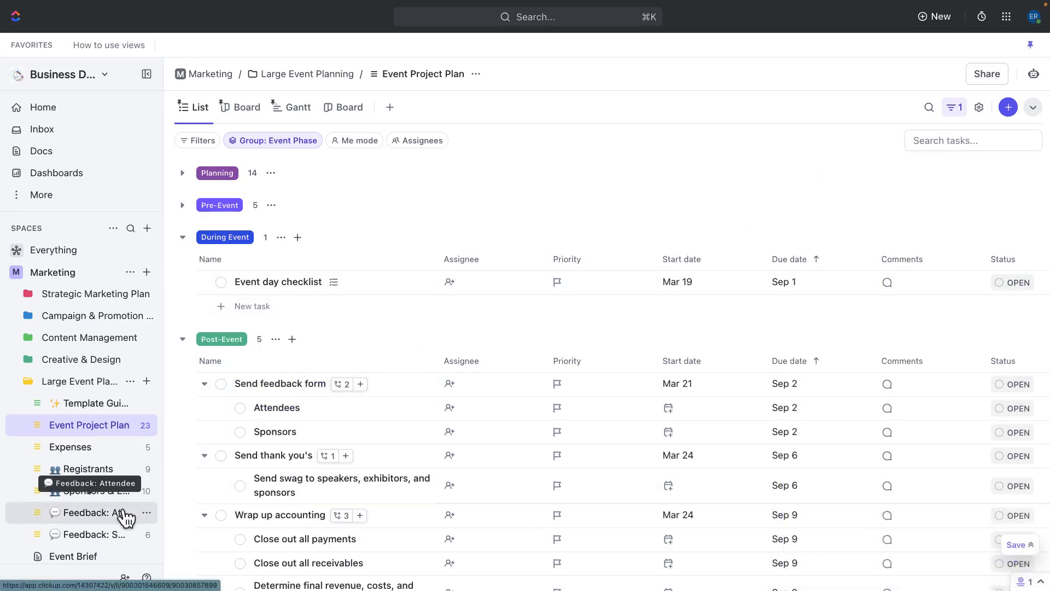
pyautogui.moveTo(123, 542)
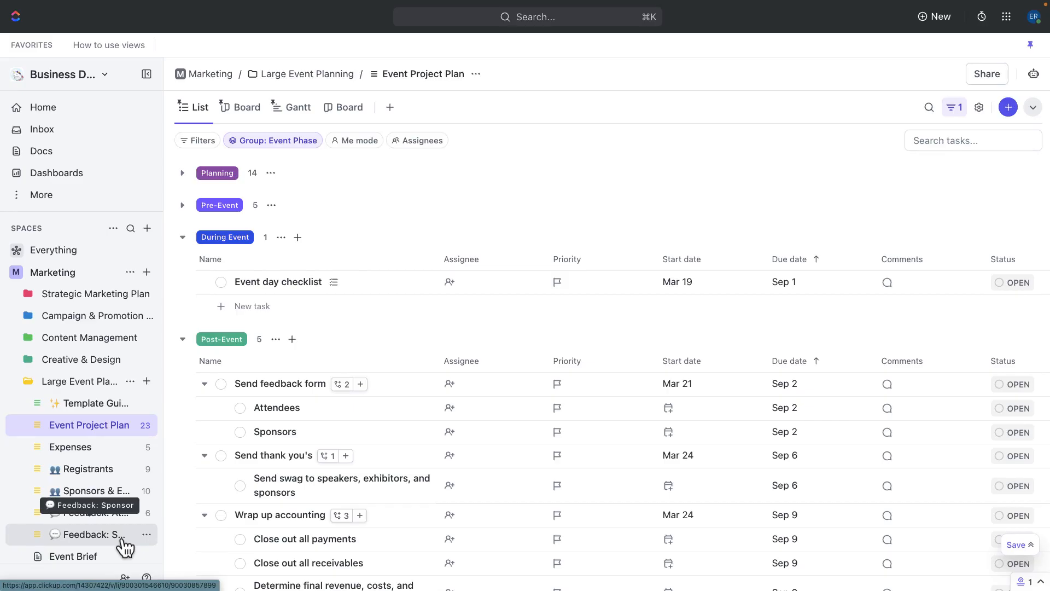
# Step: Show the Feedback: Attendee list's Feedback Form preview
pyautogui.click(89, 512)
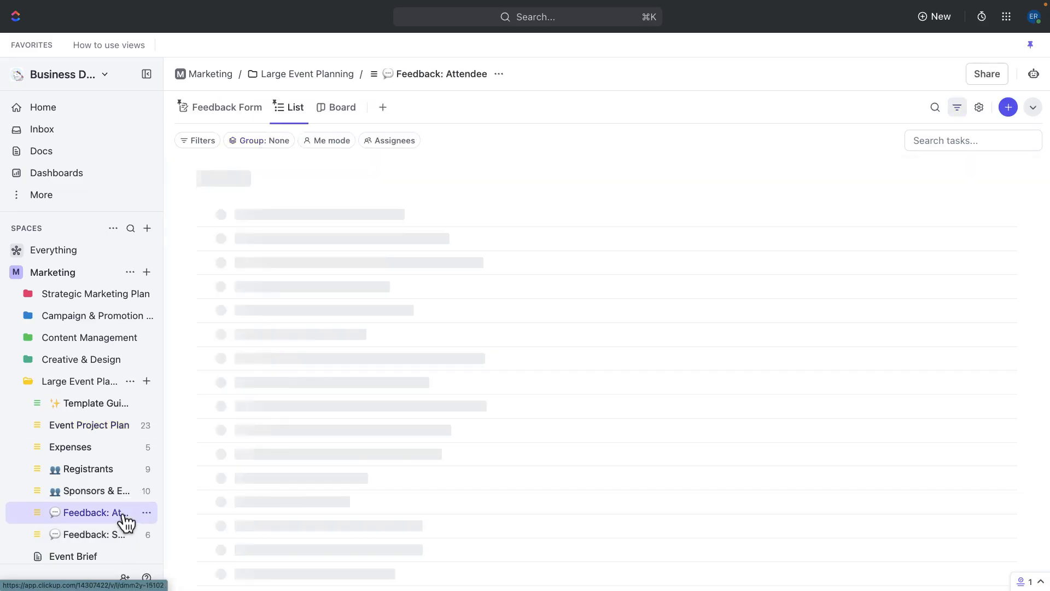
pyautogui.click(93, 512)
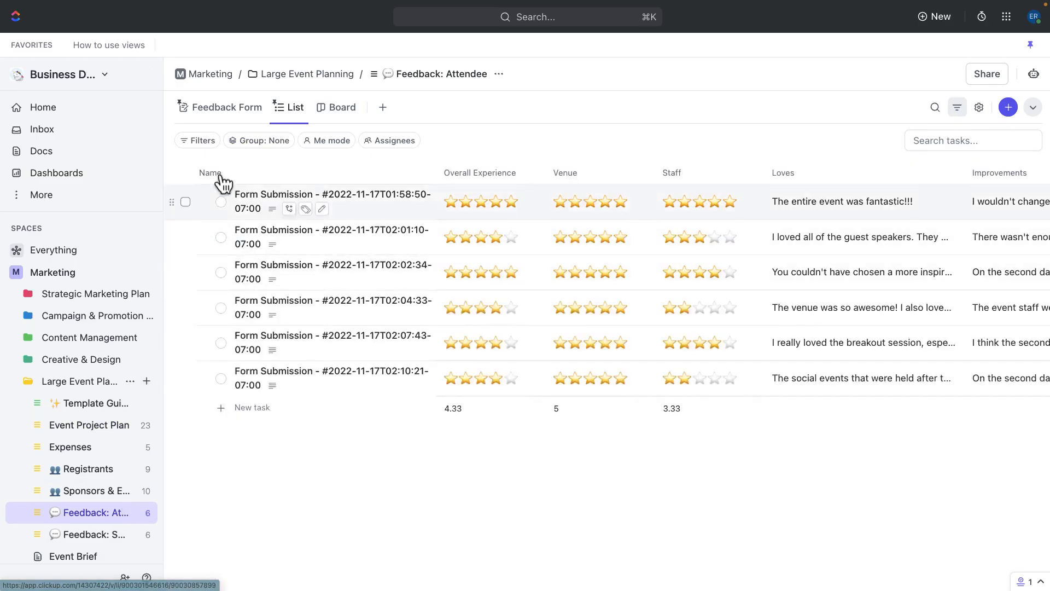
pyautogui.click(228, 107)
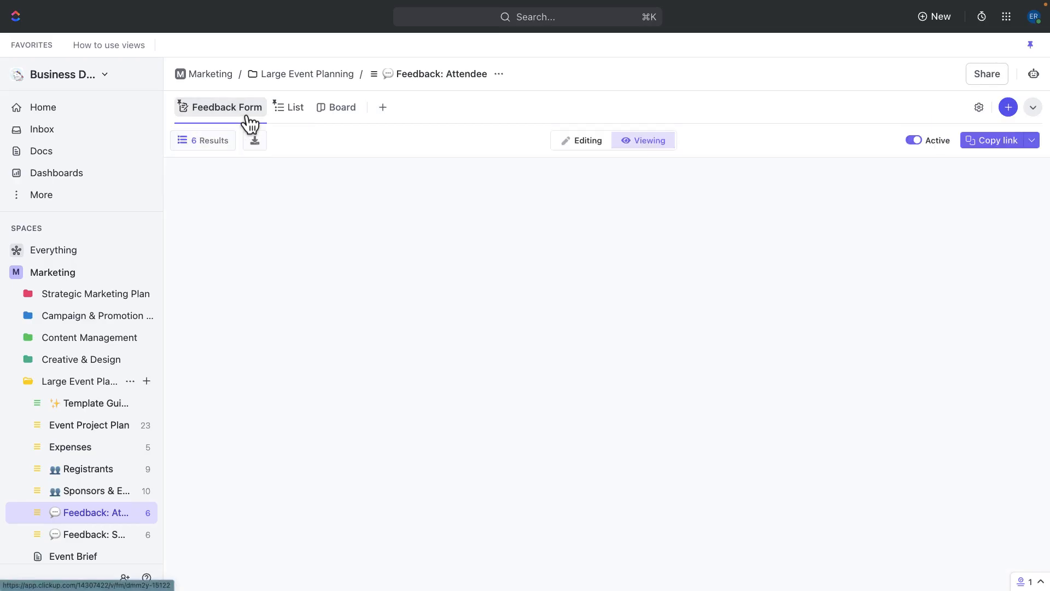
pyautogui.click(228, 106)
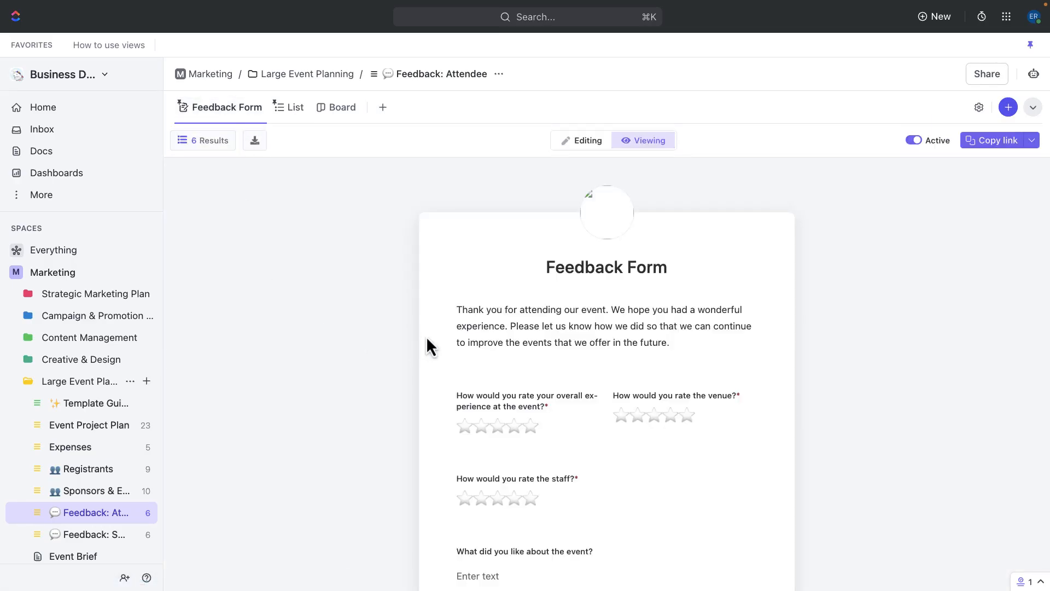
# Step: Trigger the required-field warnings by trying the improvements question
pyautogui.scroll(-3)
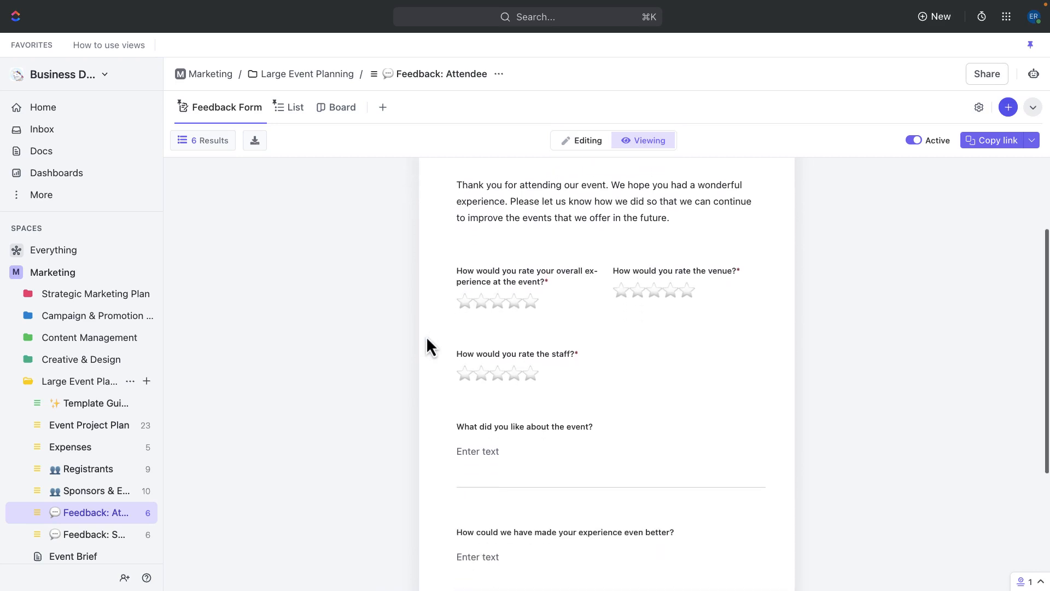
pyautogui.scroll(-3)
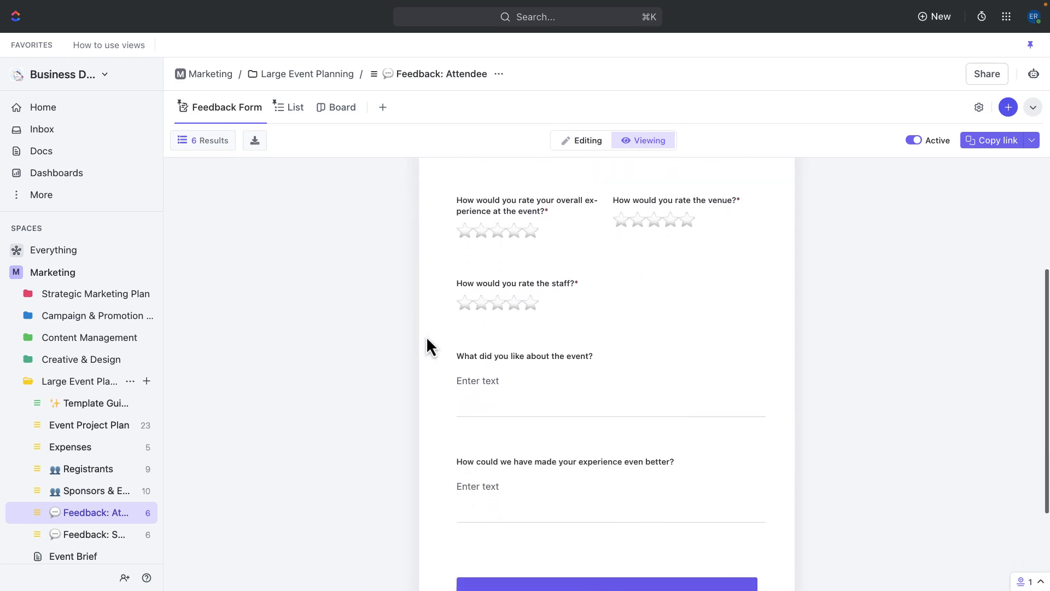
pyautogui.scroll(-3)
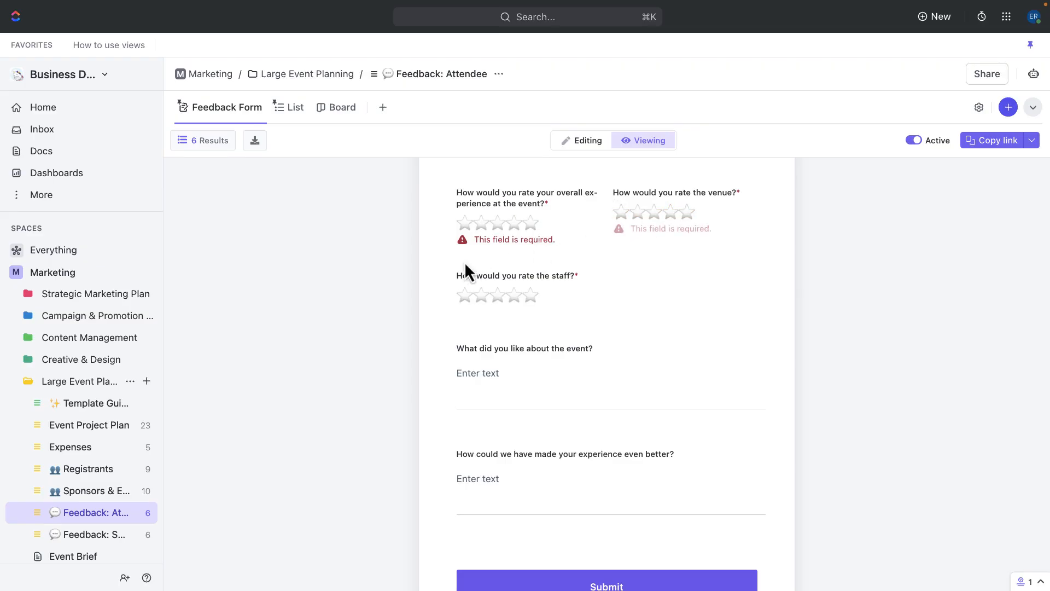
pyautogui.click(532, 294)
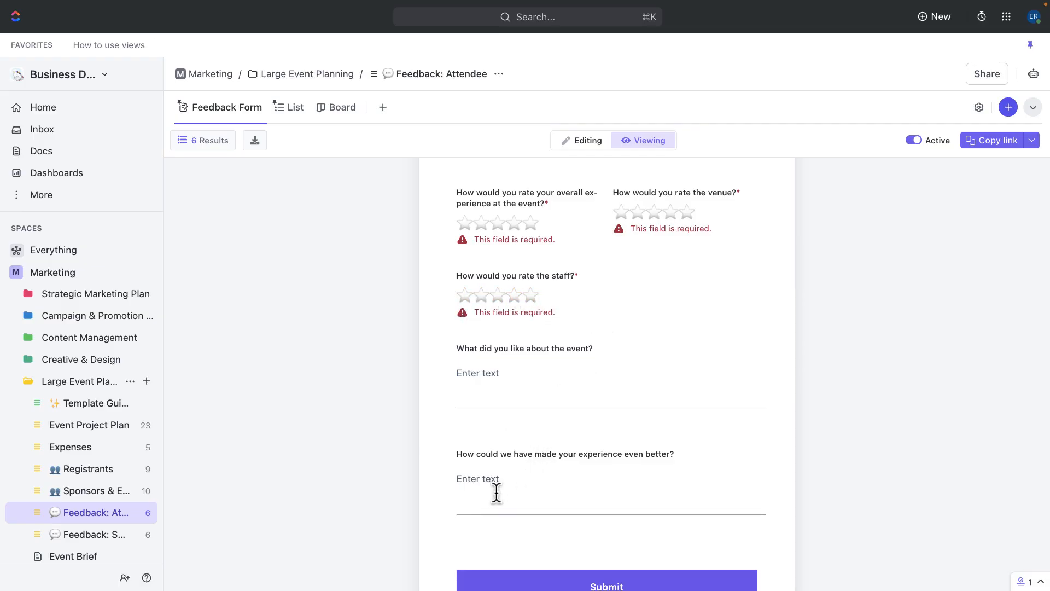
pyautogui.moveTo(120, 534)
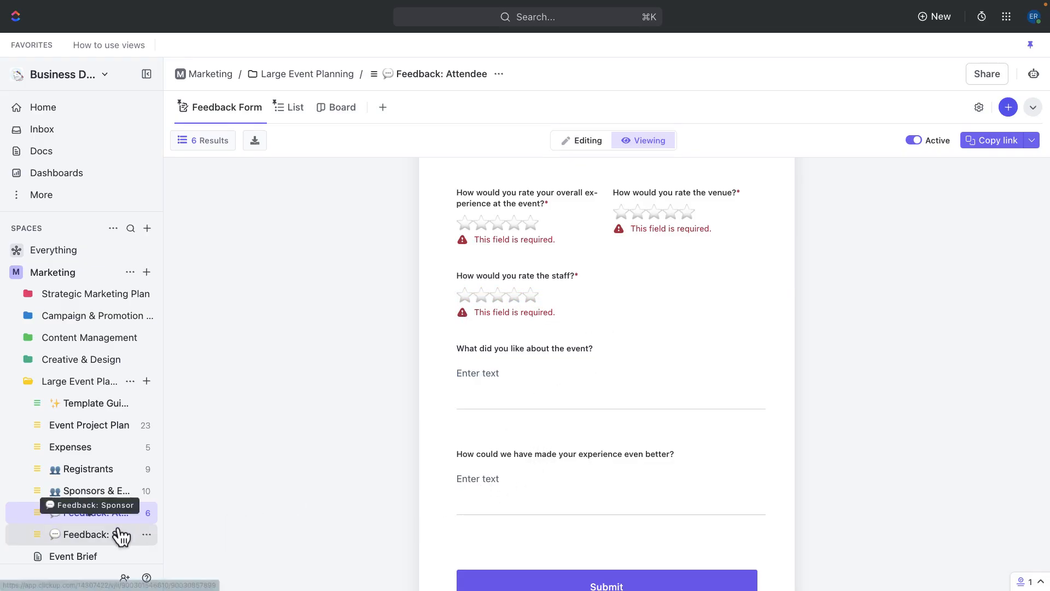
# Step: Show the Feedback: Sponsor form preview and rate the event five stars
pyautogui.click(86, 534)
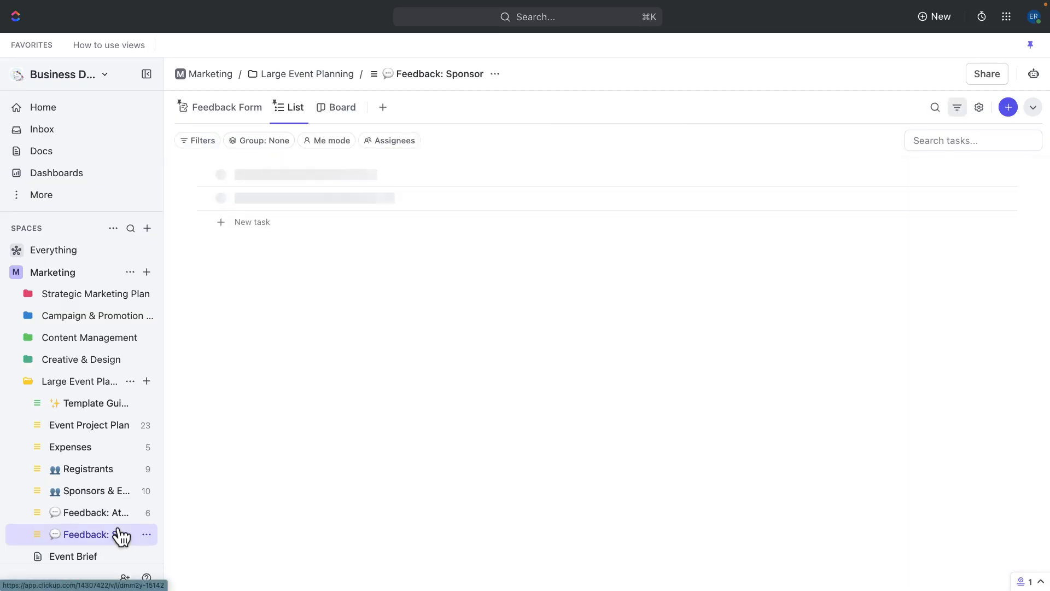
pyautogui.click(94, 534)
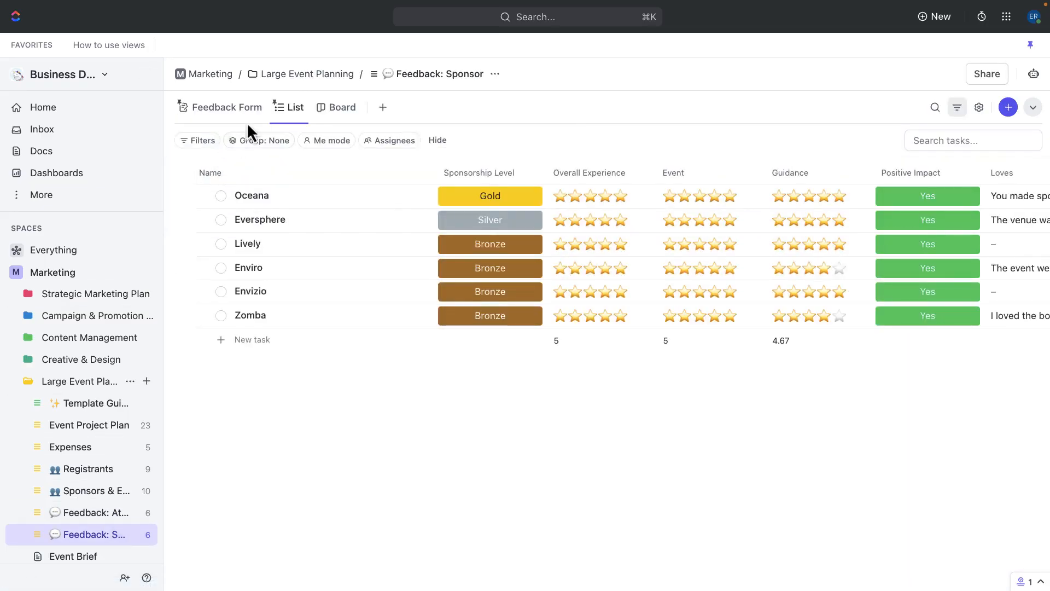
pyautogui.click(225, 108)
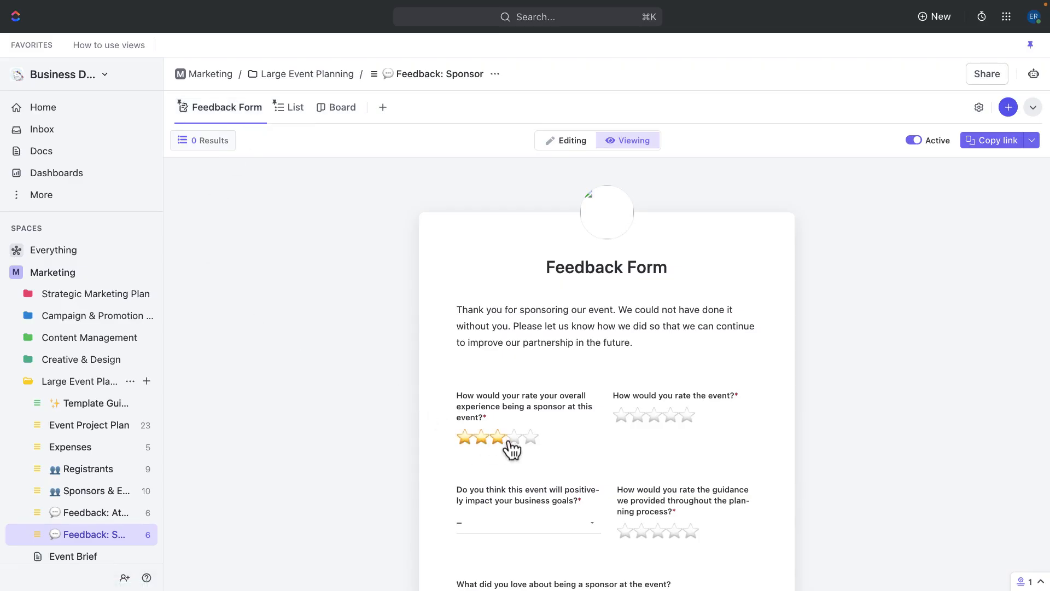
pyautogui.click(687, 416)
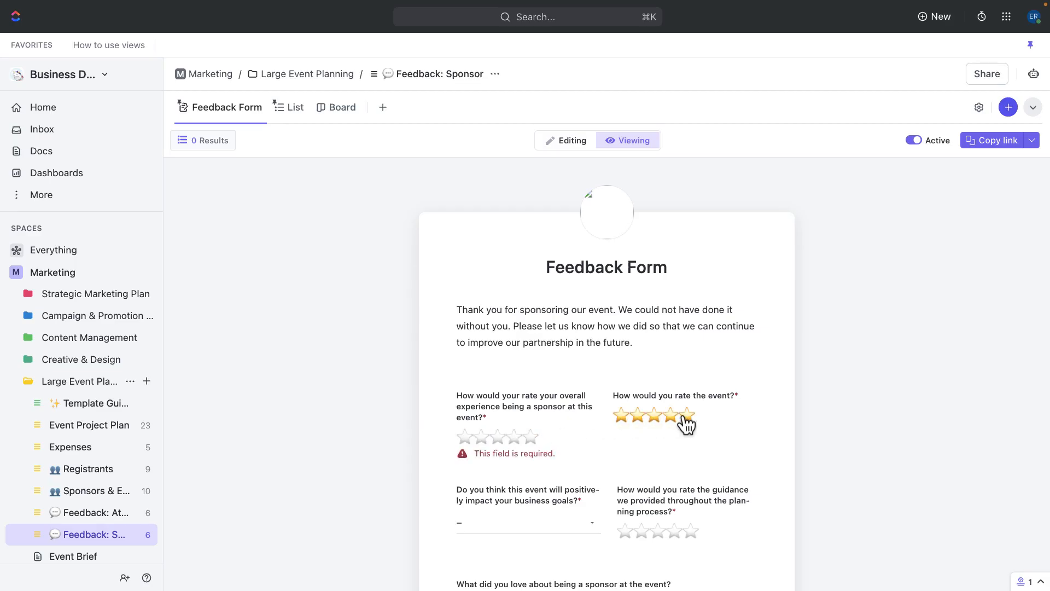
pyautogui.click(528, 522)
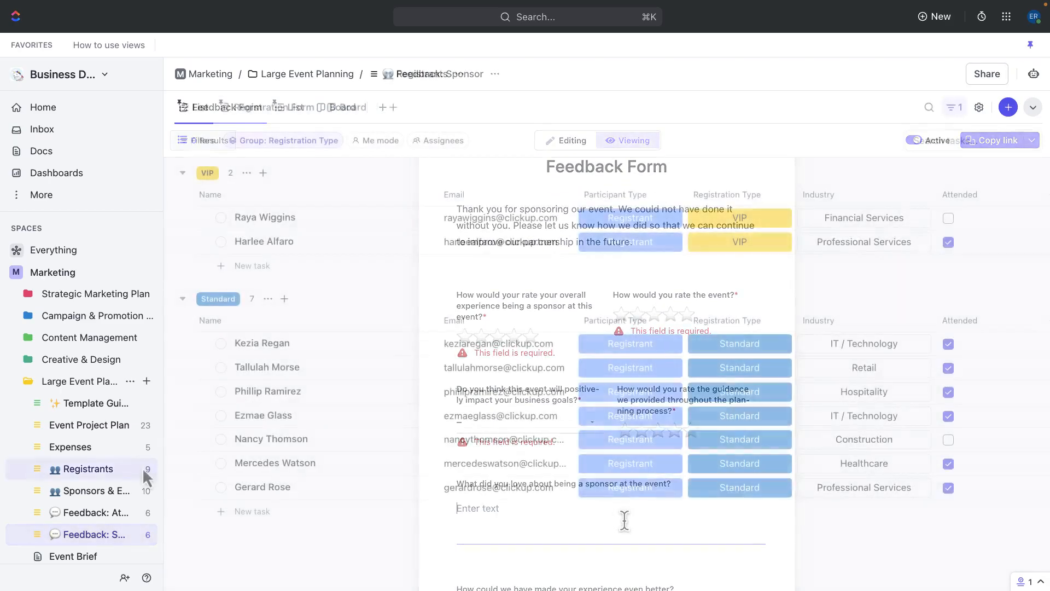
# Step: Start a new automation on the Registrants list
pyautogui.click(88, 468)
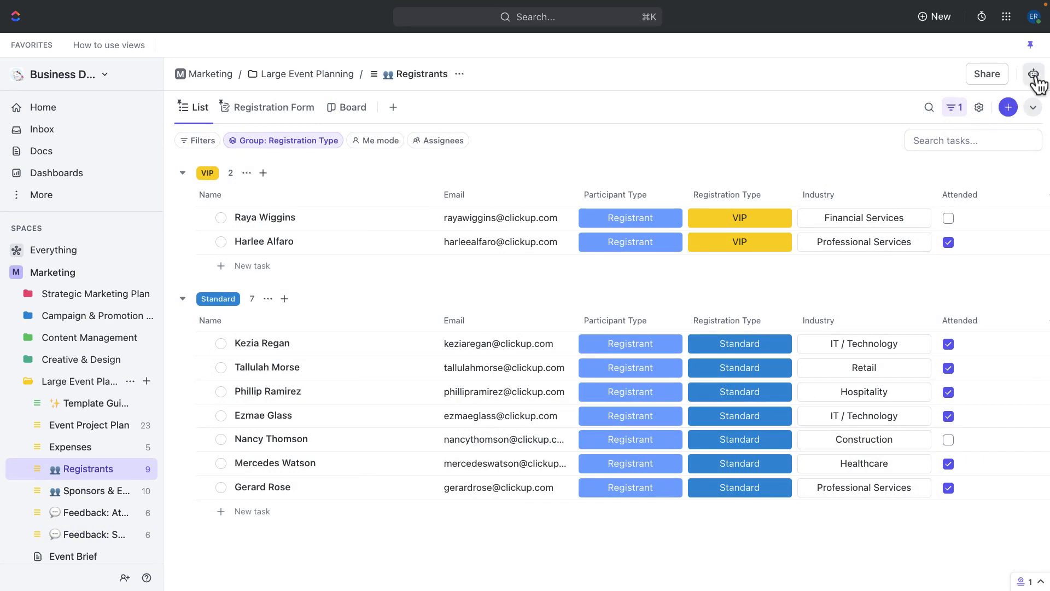
pyautogui.click(1034, 74)
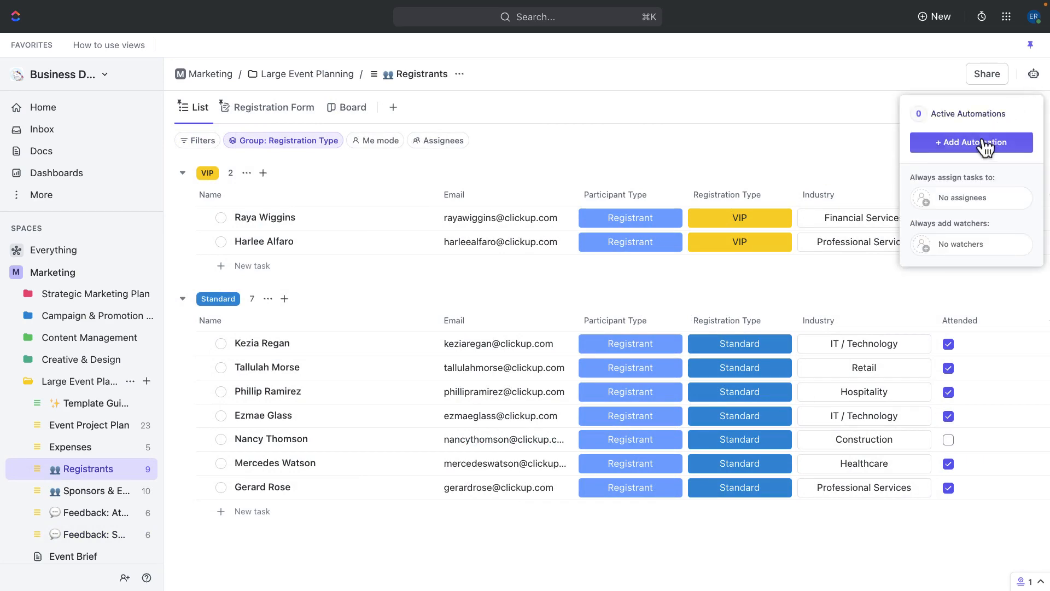
pyautogui.click(970, 143)
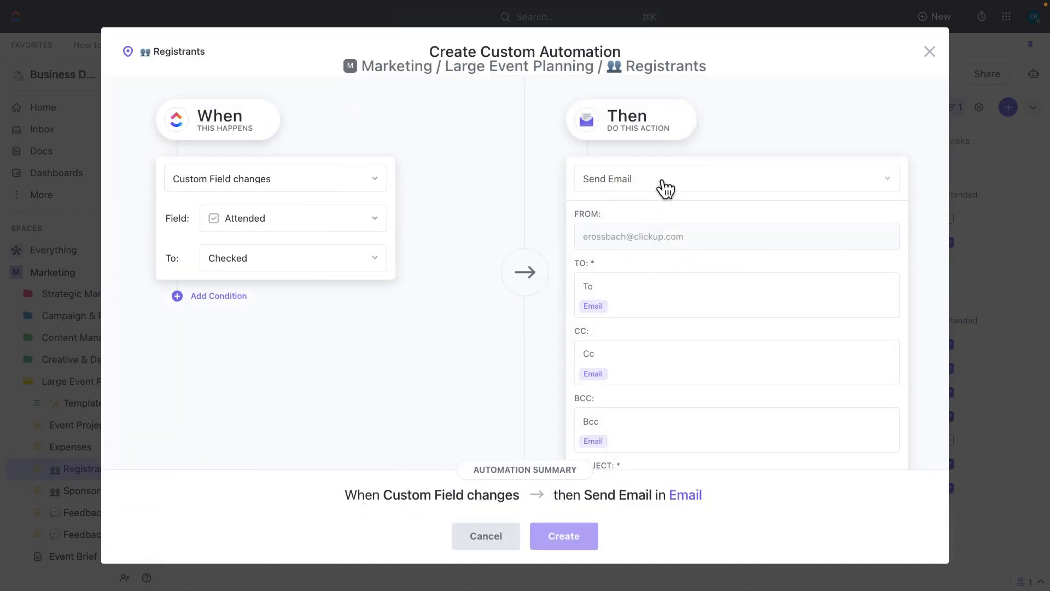
# Step: Set Attended checked → Send Email with subject 'Thank you for joining us!' and a feedback-request body prompt
pyautogui.scroll(-3)
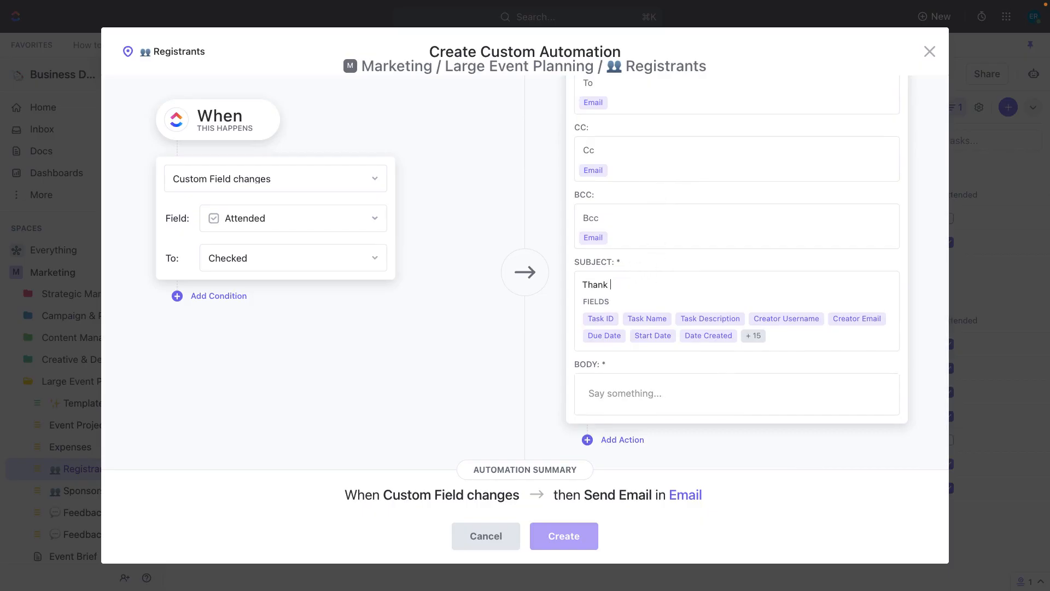
pyautogui.write('you for joining us!')
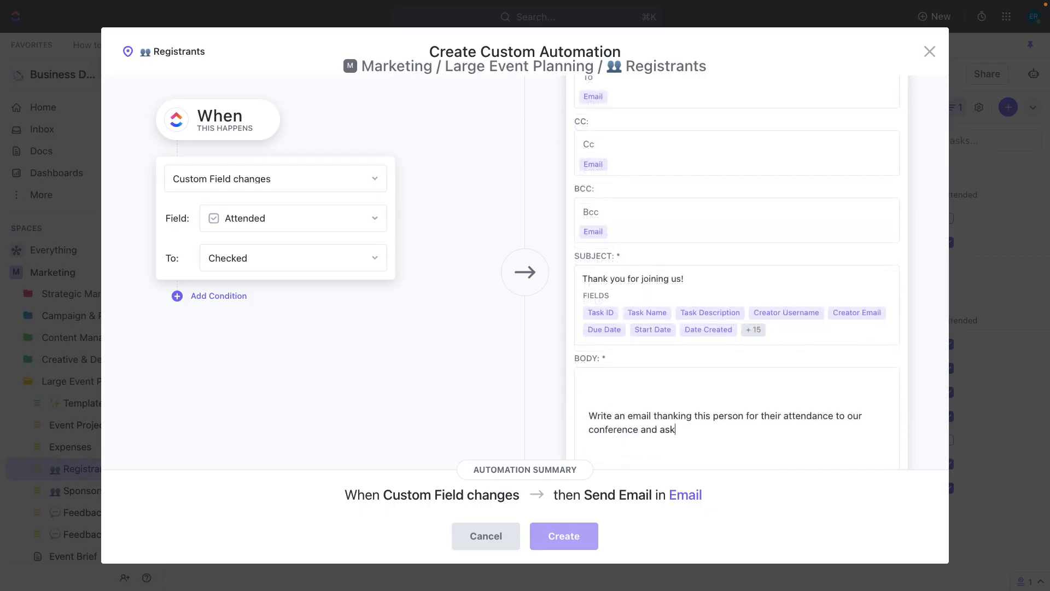
pyautogui.write('ing them to complete the feedba')
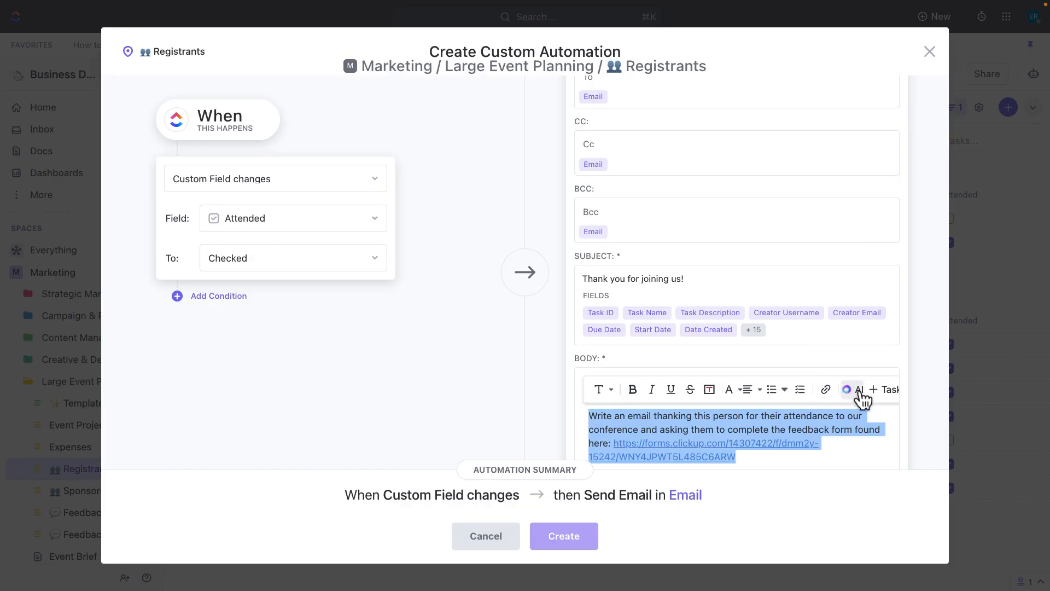
# Step: Have AI write the thank-you email body with the feedback form link and insert it
pyautogui.click(848, 389)
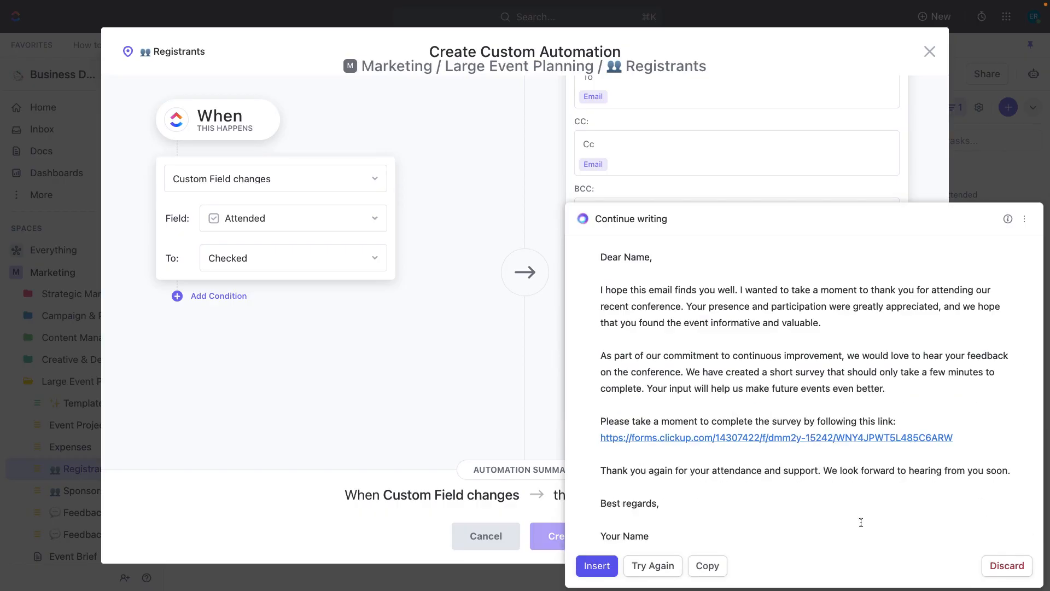
pyautogui.click(595, 565)
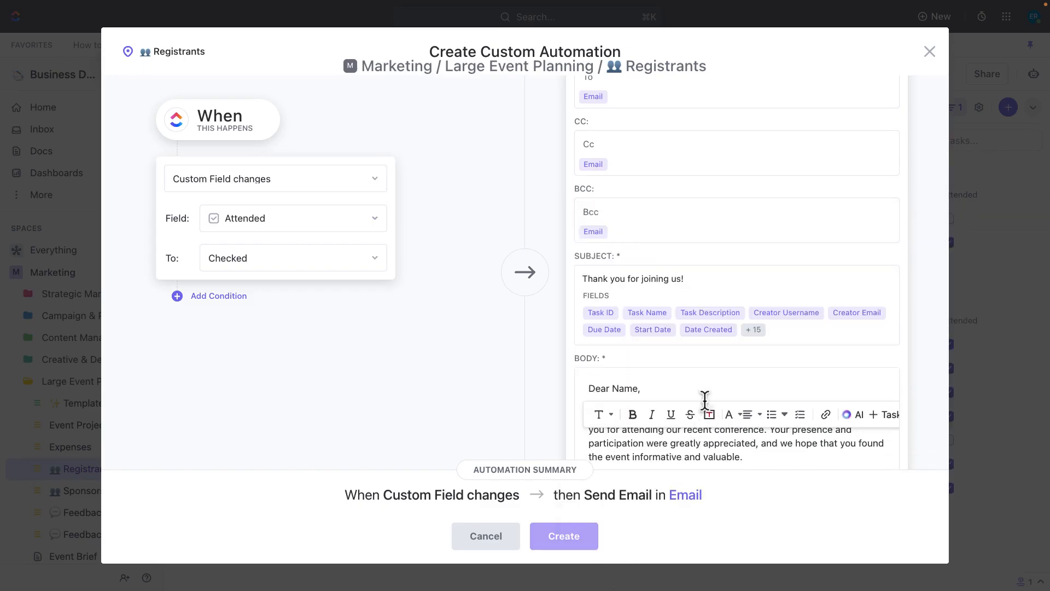
pyautogui.scroll(-3)
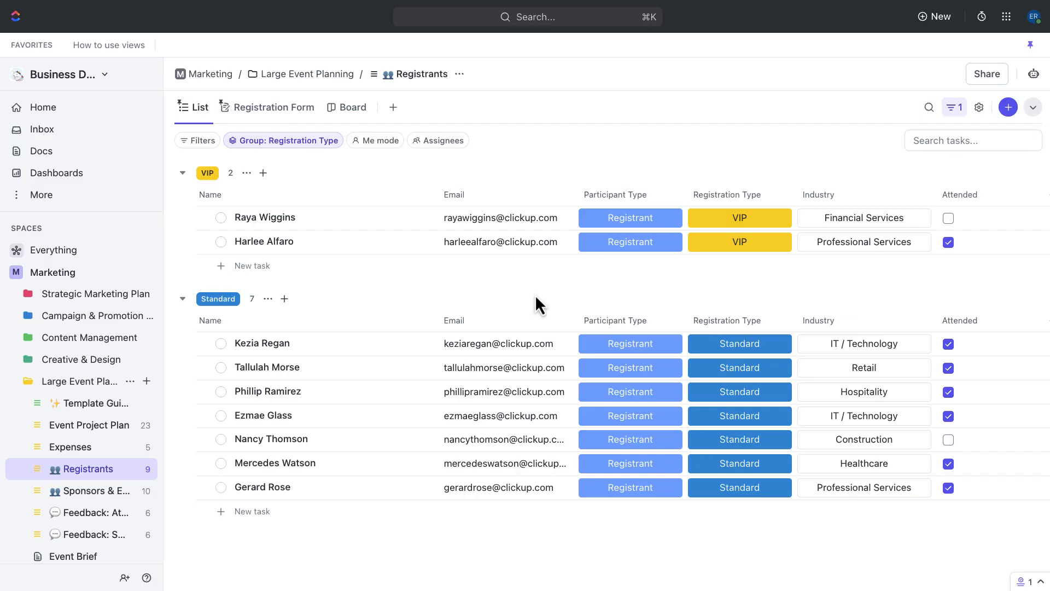
pyautogui.moveTo(381, 382)
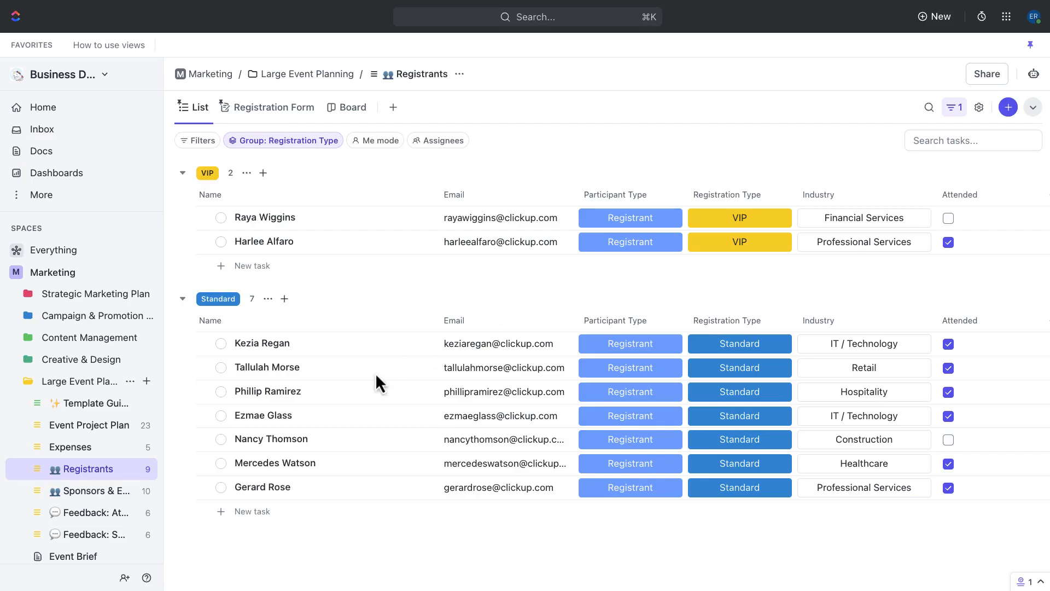
pyautogui.moveTo(126, 521)
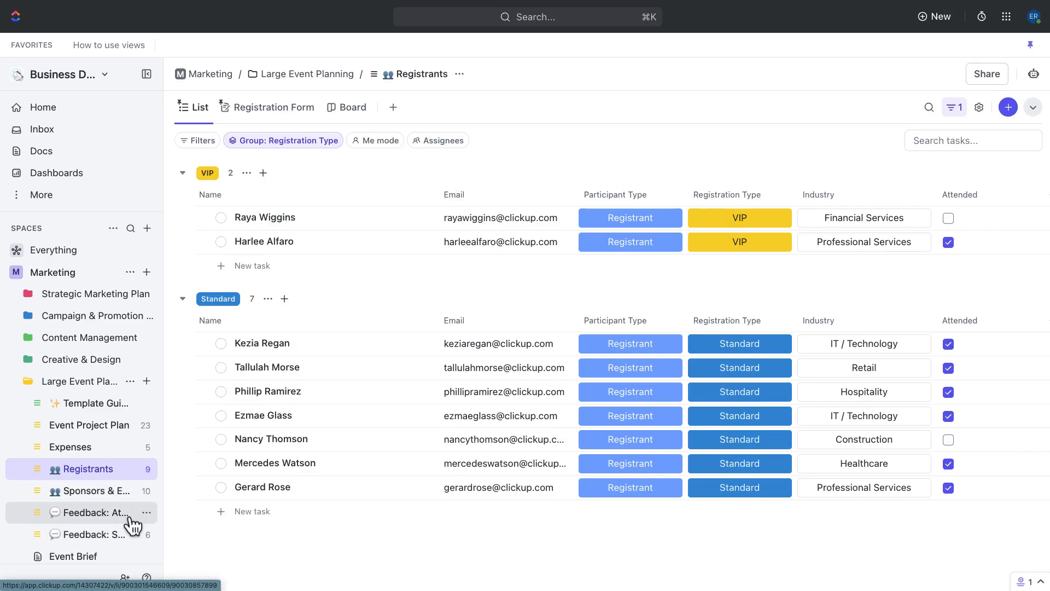
# Step: Review the Feedback: Attendee submissions and their Survey Questions table
pyautogui.click(93, 512)
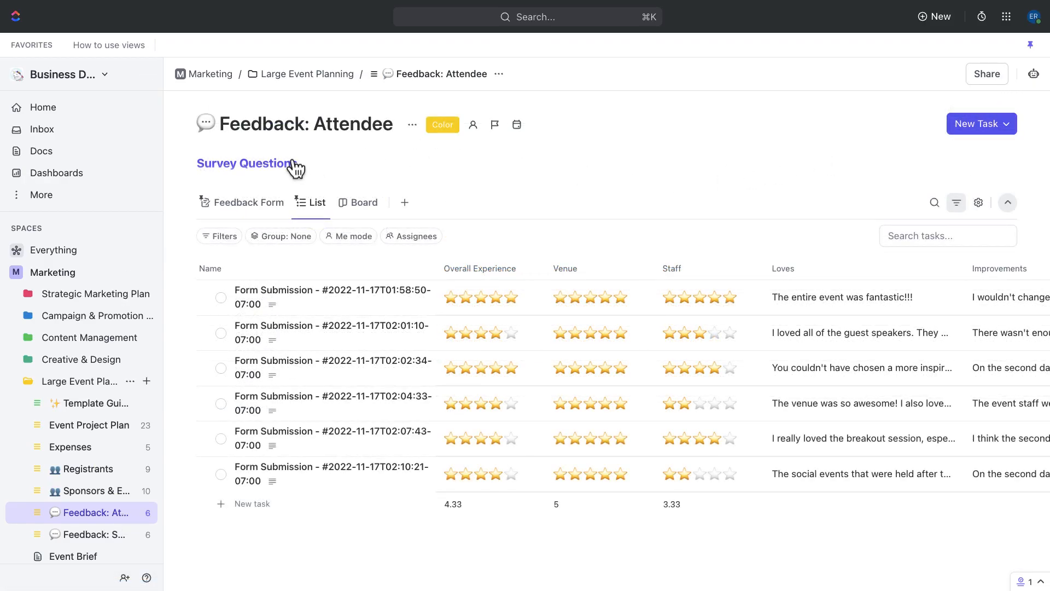
pyautogui.click(242, 163)
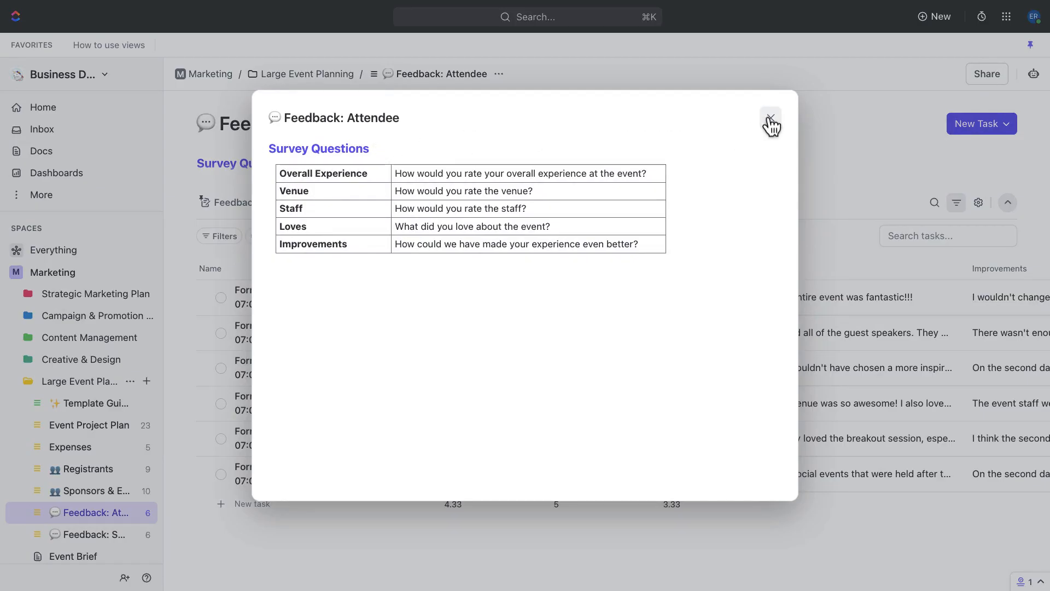
pyautogui.click(772, 123)
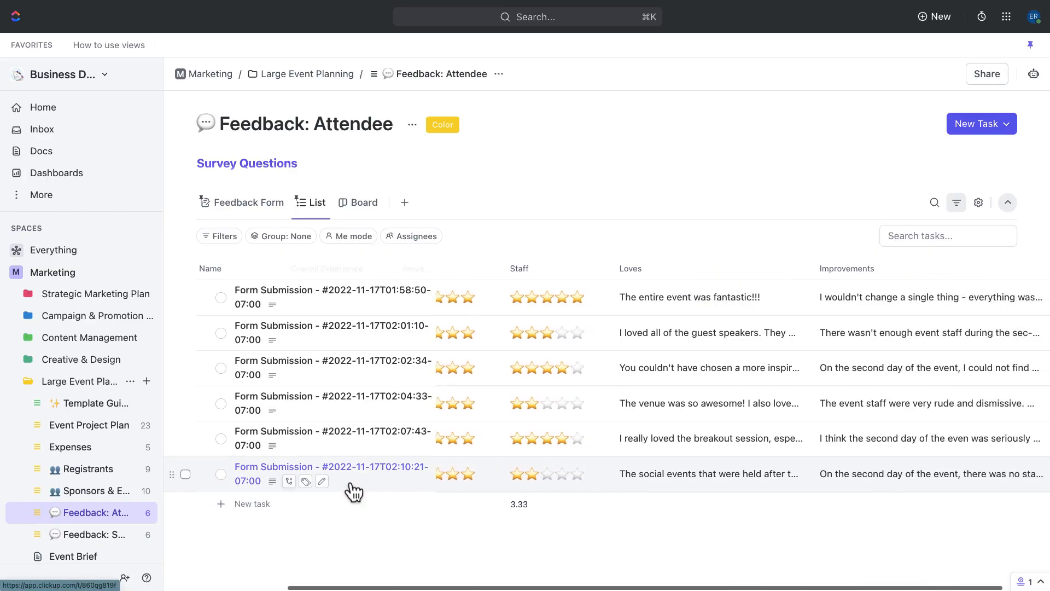
# Step: Review the last form submission's full answers: experience 4, venue 5, staff 2, plus comments
pyautogui.click(332, 467)
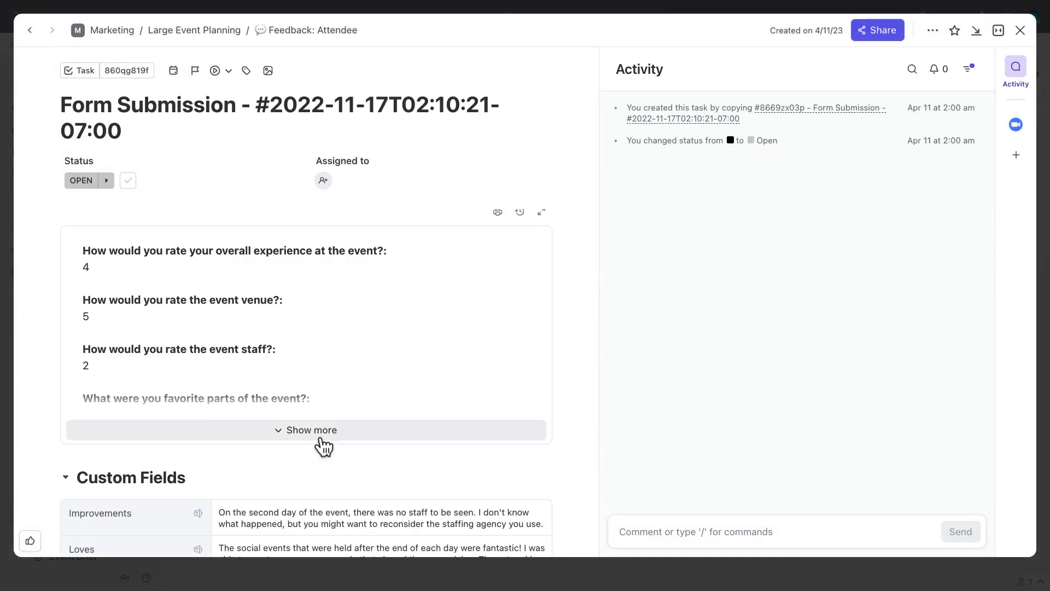
pyautogui.click(306, 429)
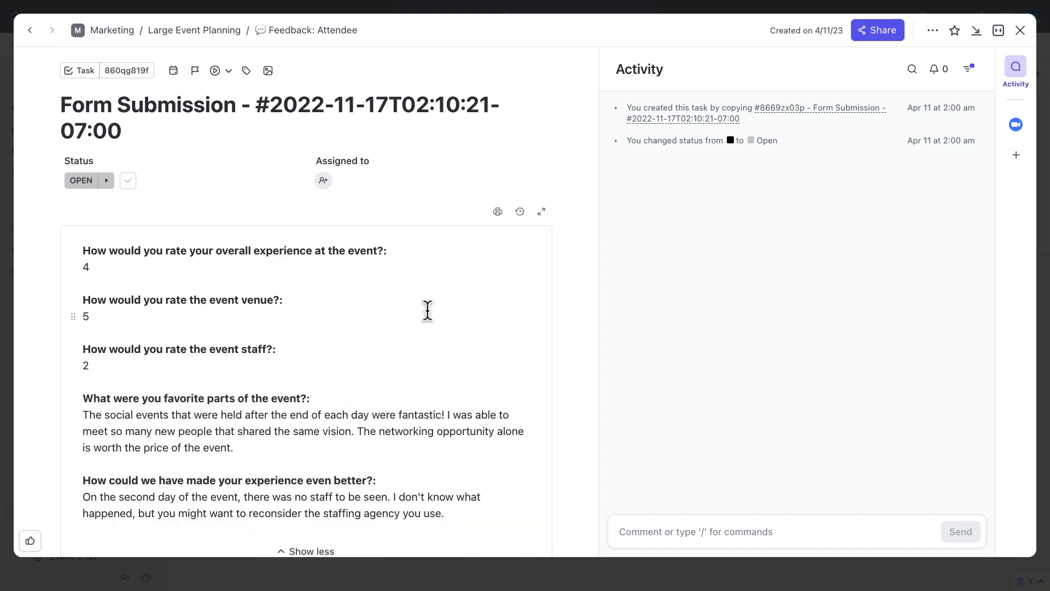
pyautogui.scroll(-3)
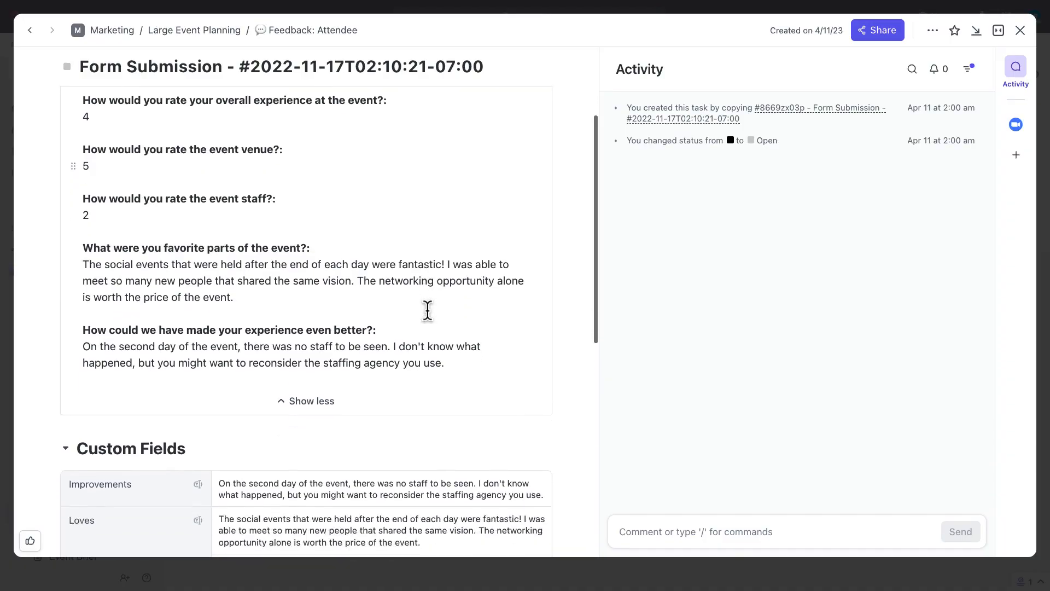
pyautogui.scroll(-3)
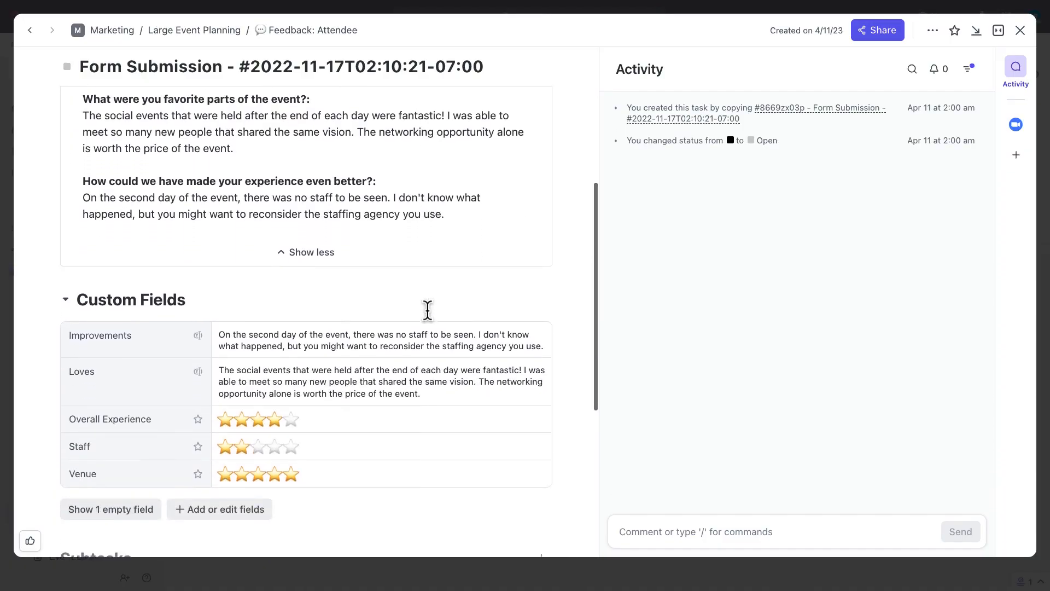
pyautogui.scroll(-3)
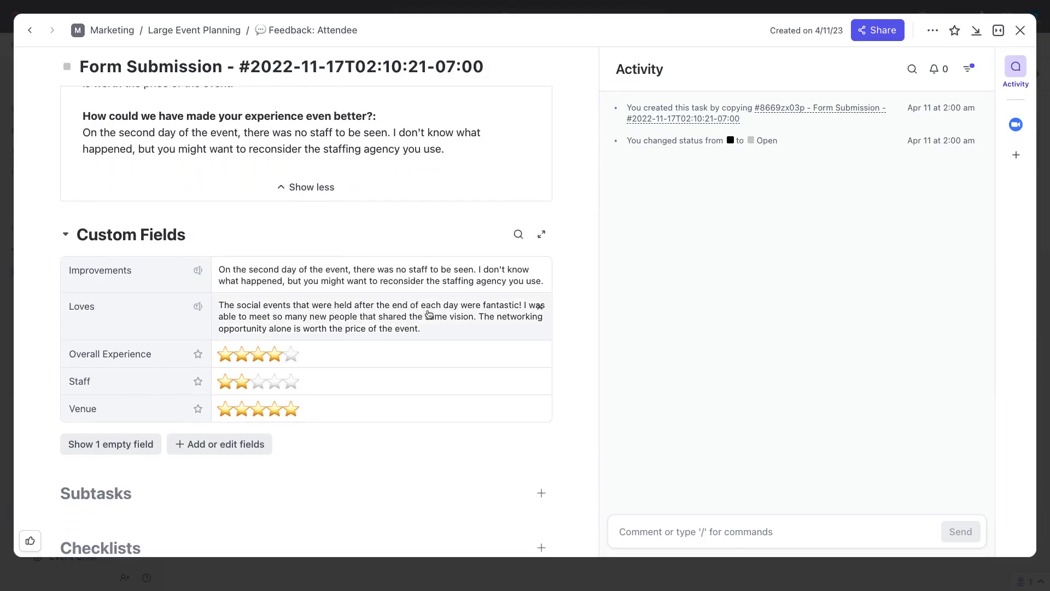